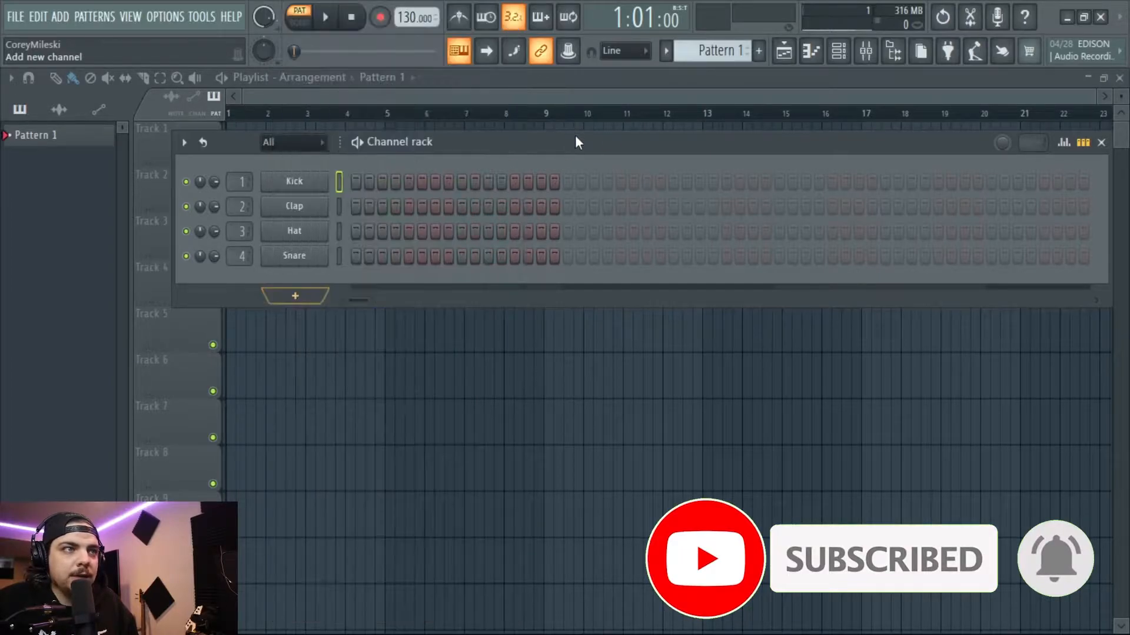
# Load Massive X from the full generator plugin list as a new channel
pyautogui.click(294, 296)
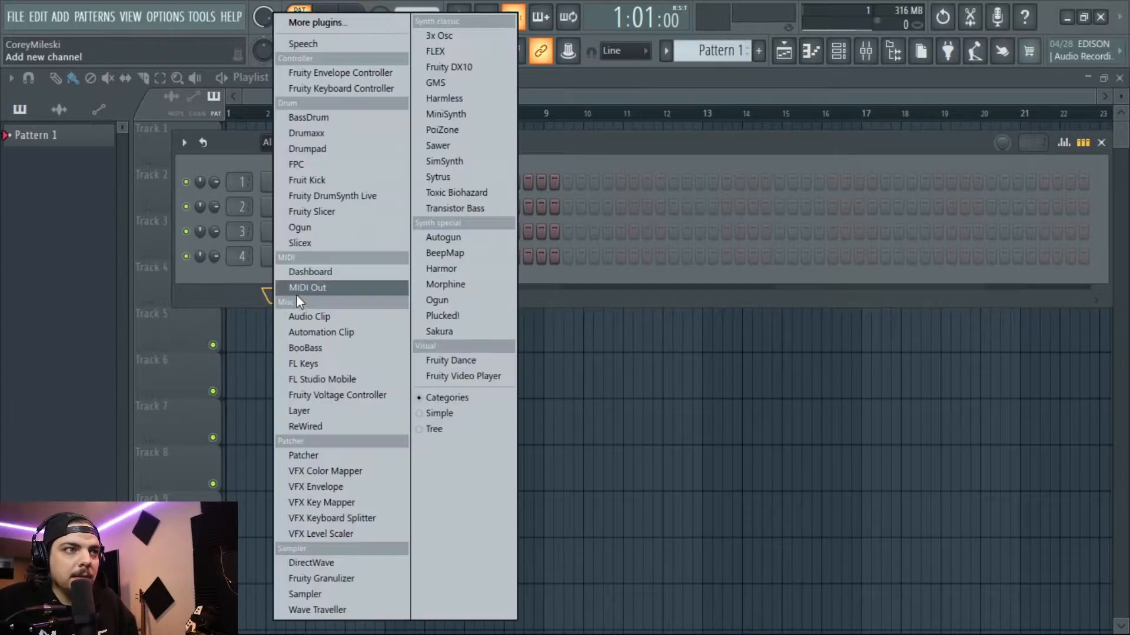
pyautogui.moveTo(307, 133)
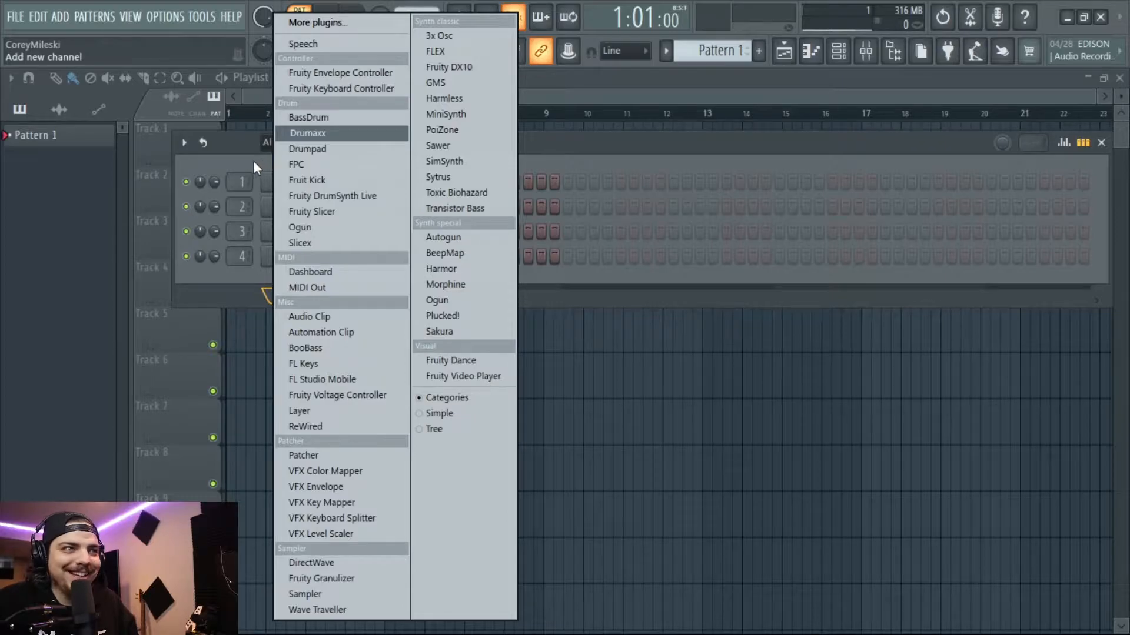
pyautogui.click(317, 23)
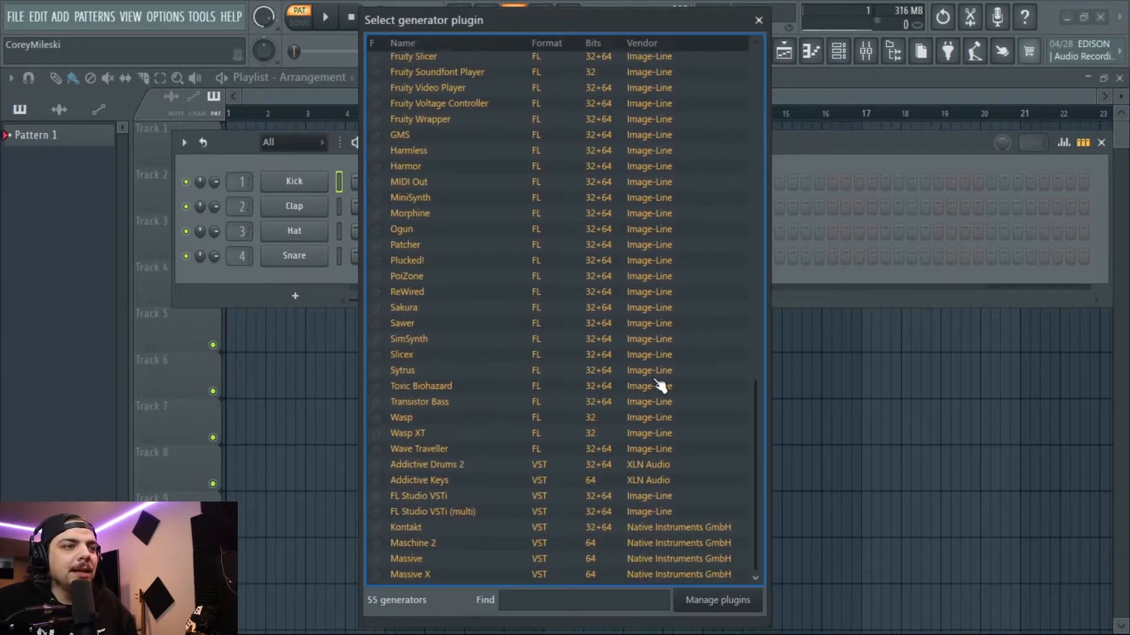
pyautogui.doubleClick(410, 574)
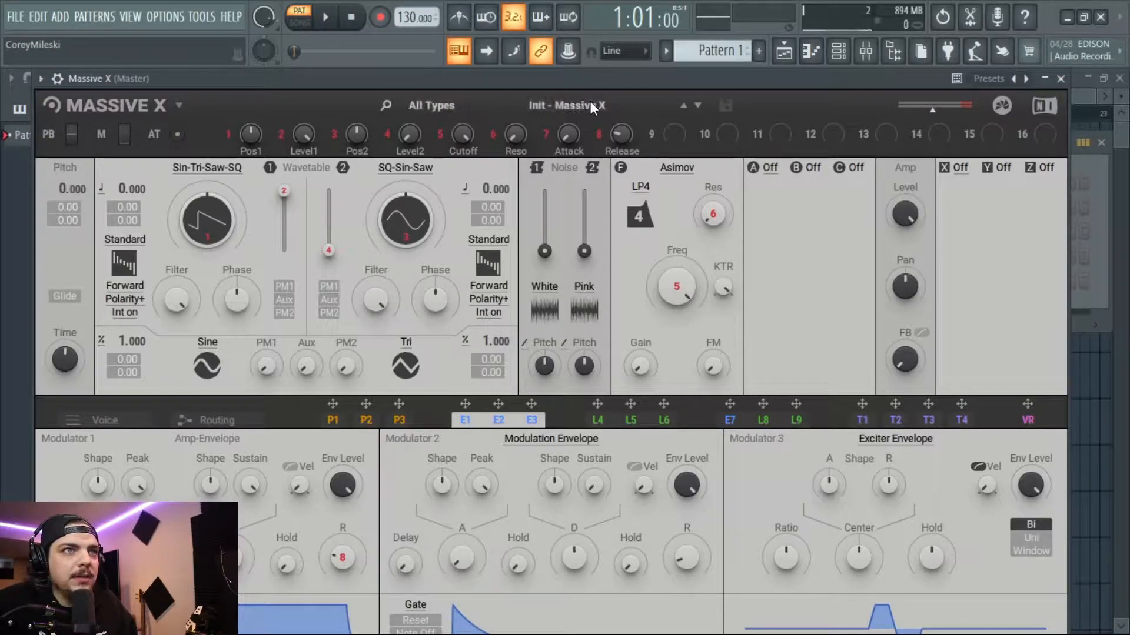
# Pick the Clean Strings preset from Massive X's Guitar category, then show the channel rack again
pyautogui.click(568, 105)
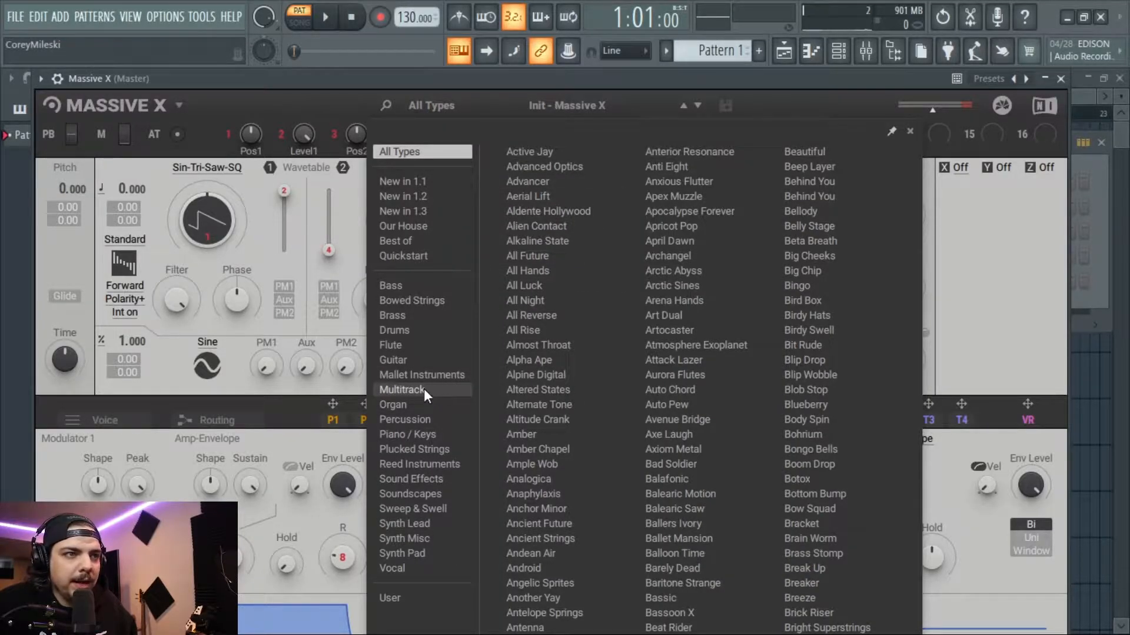
pyautogui.click(394, 360)
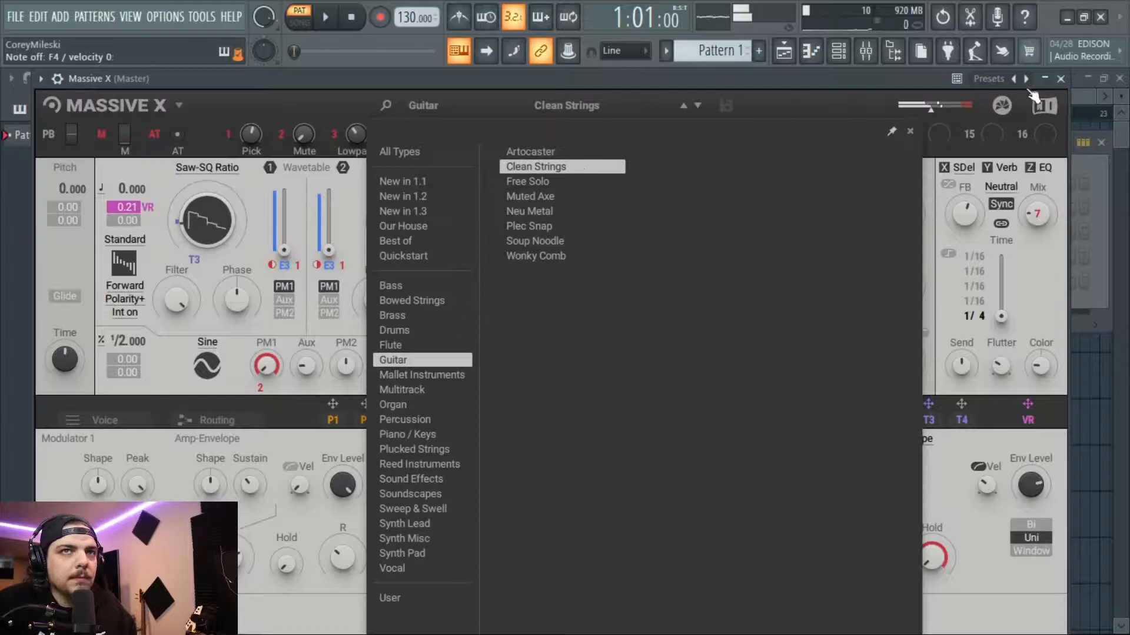
pyautogui.click(838, 51)
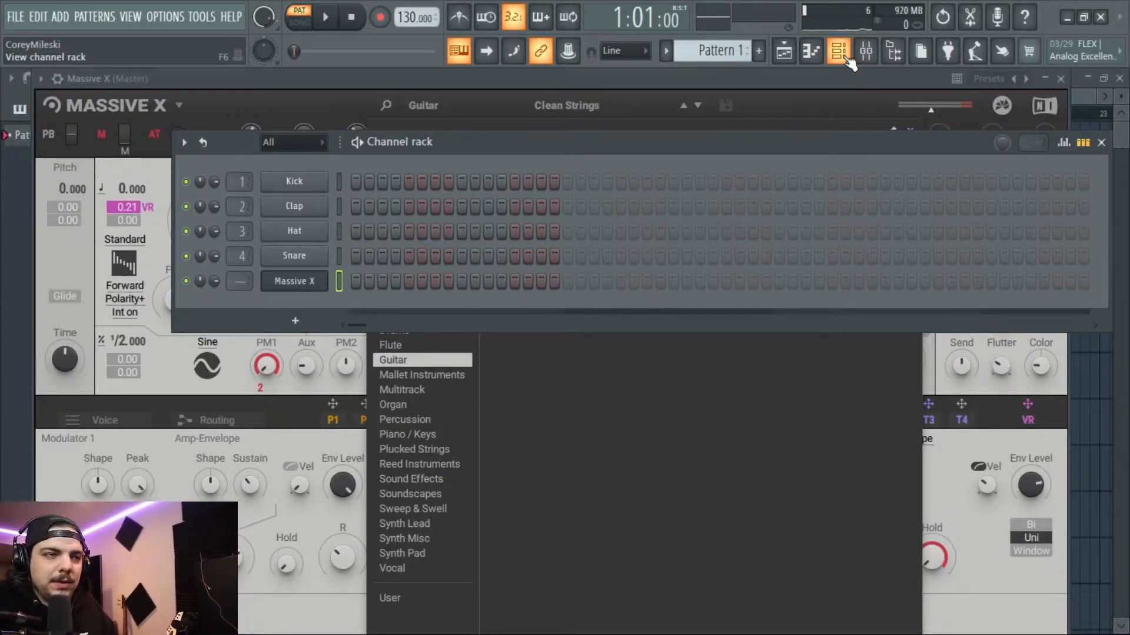
# Route Massive X to mixer insert 9, draw a D#6 note at bar 1, and set tempo to 148
pyautogui.click(837, 51)
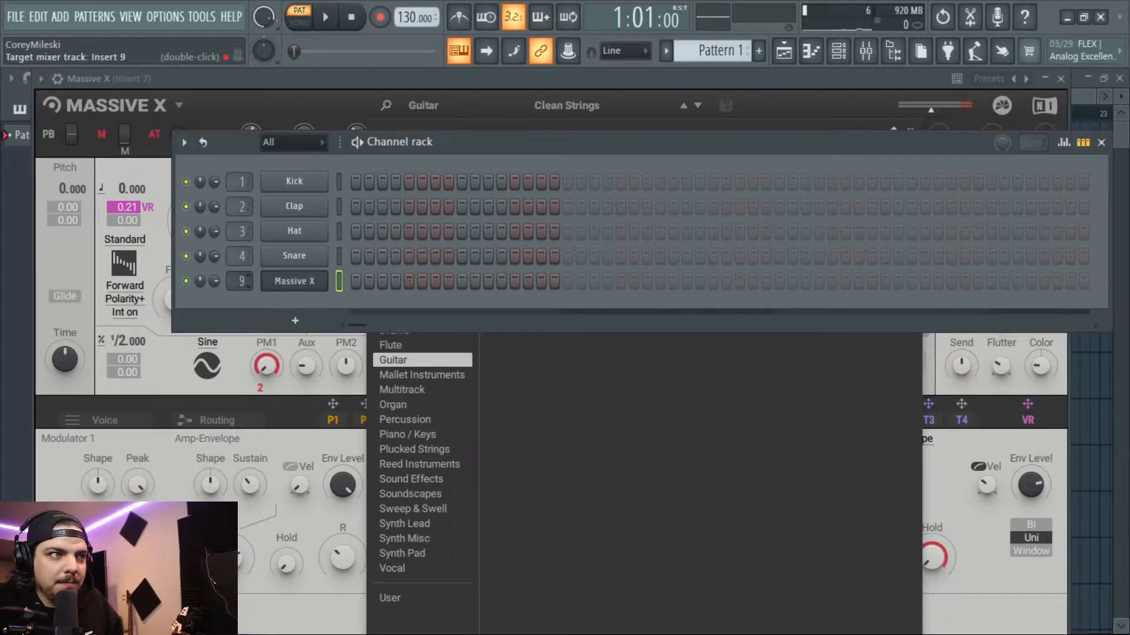
pyautogui.click(813, 51)
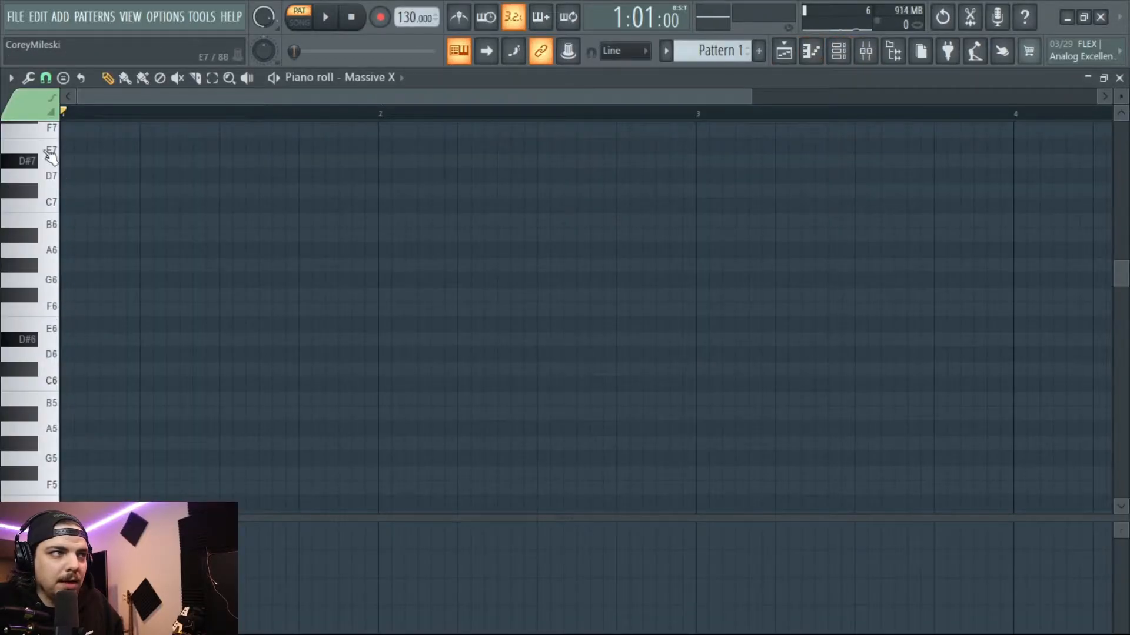
pyautogui.moveTo(54, 353)
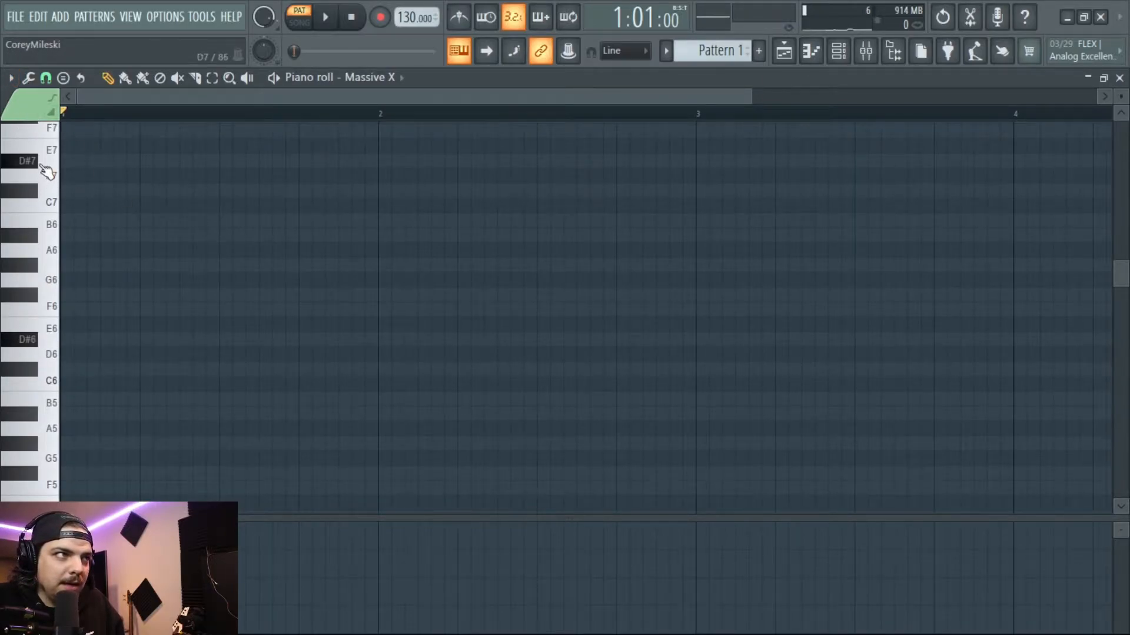
pyautogui.click(79, 340)
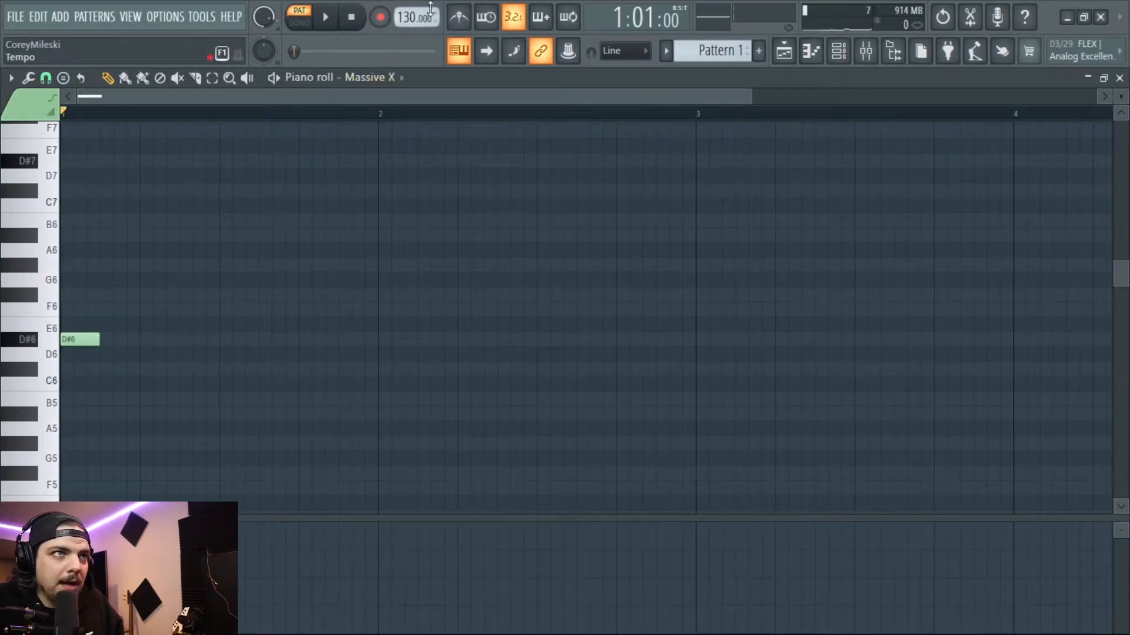
pyautogui.moveTo(417, 20); pyautogui.dragTo(417, 6)
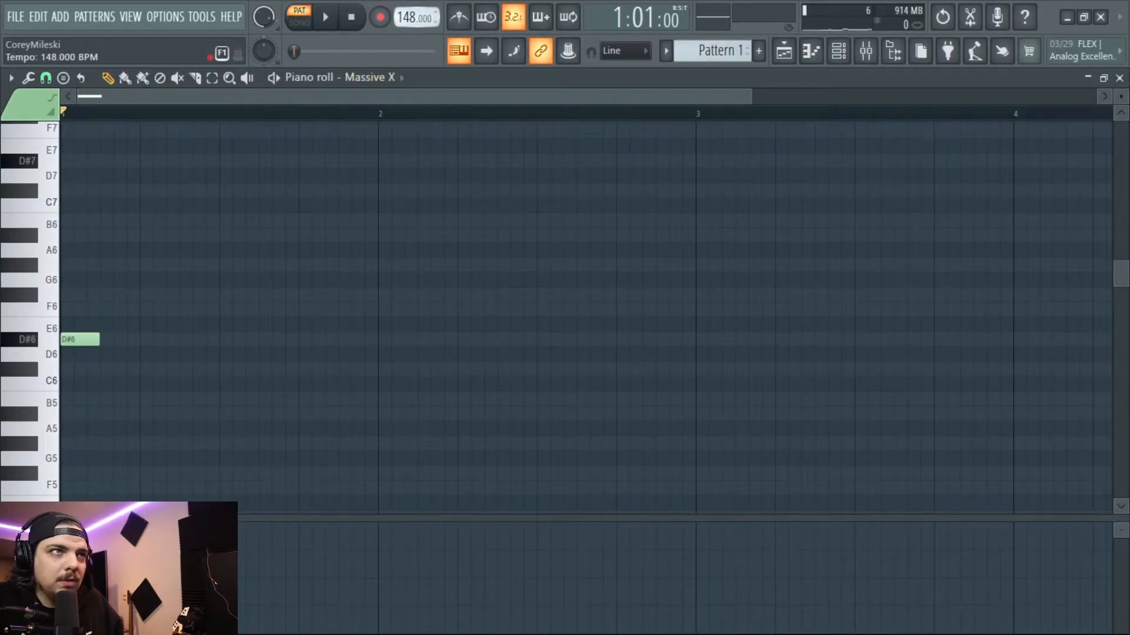
# Set tempo to 150, write a D#5, B5, G#5, A#5 phrase, and duplicate it into bar 2
pyautogui.click(324, 16)
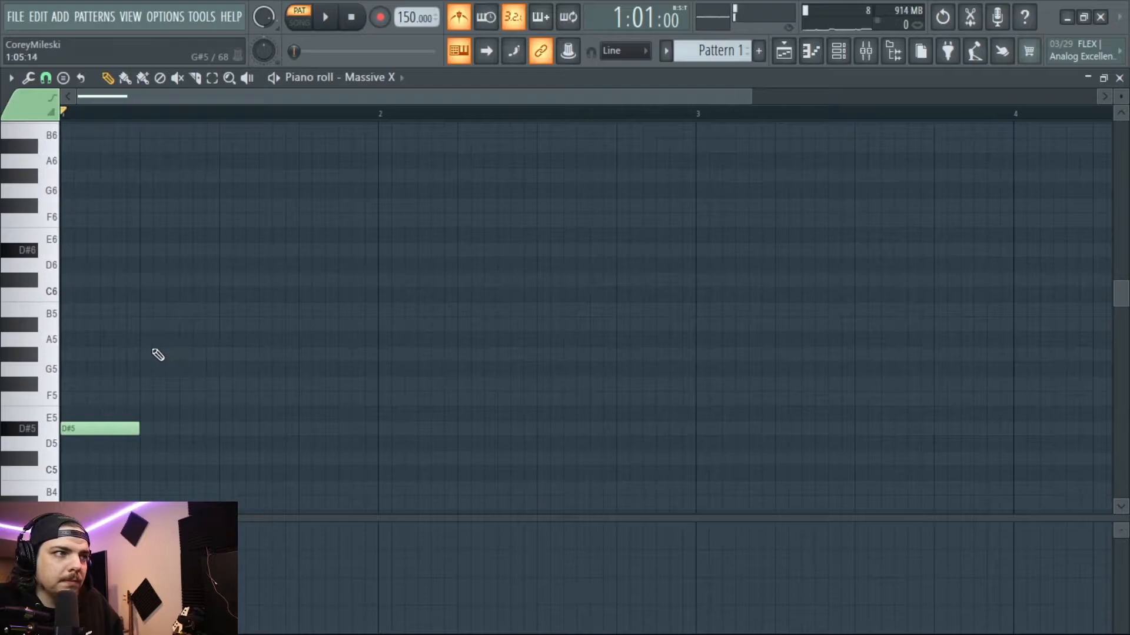
pyautogui.moveTo(227, 375)
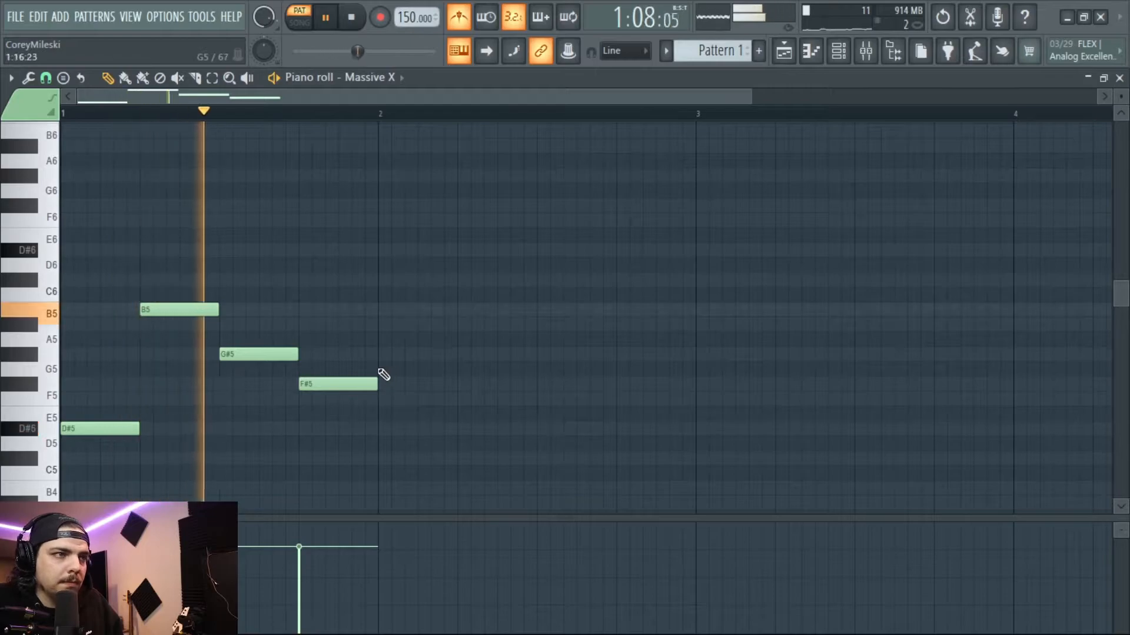
pyautogui.moveTo(337, 385); pyautogui.dragTo(344, 339)
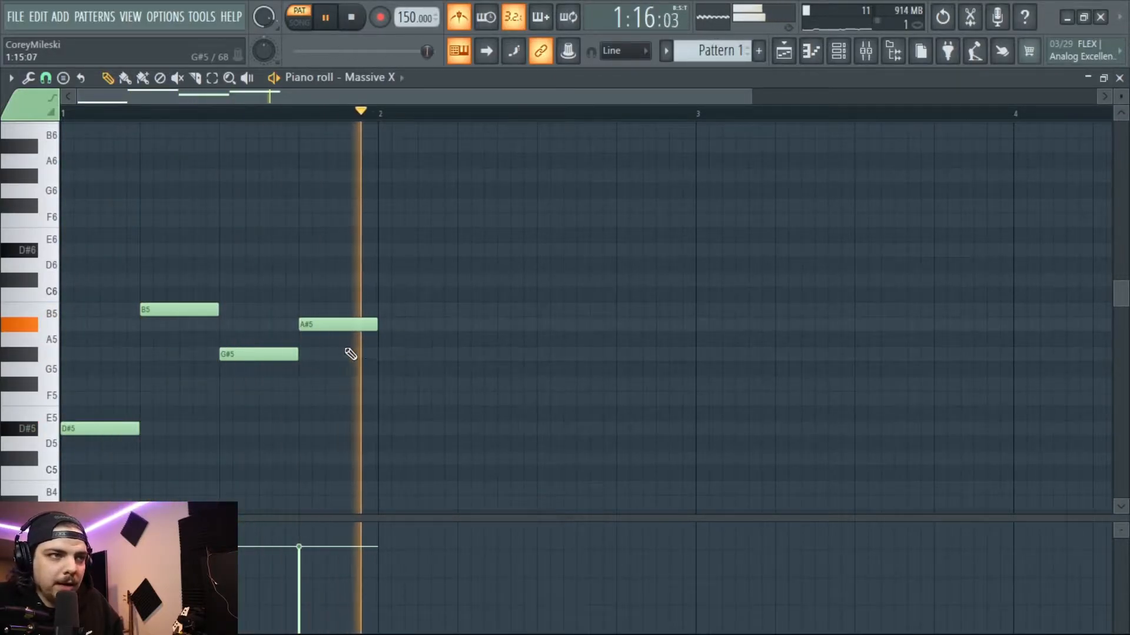
pyautogui.click(352, 17)
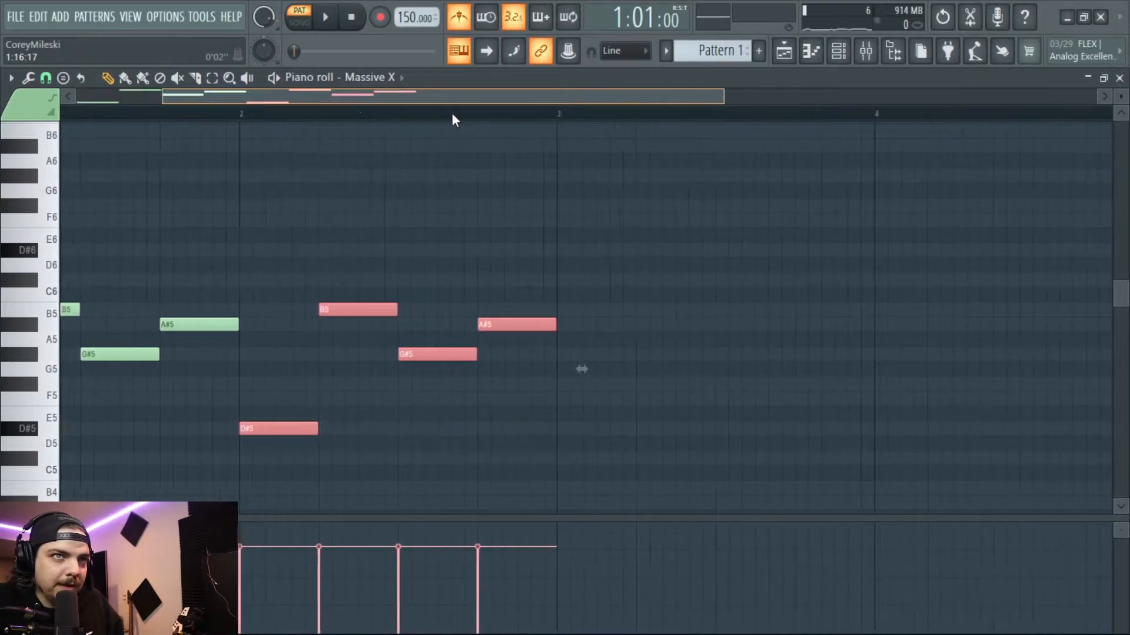
# Repeat the phrase across four bars, raise the fourth bar's notes in pitch, and show the mixer
pyautogui.hscroll(3)
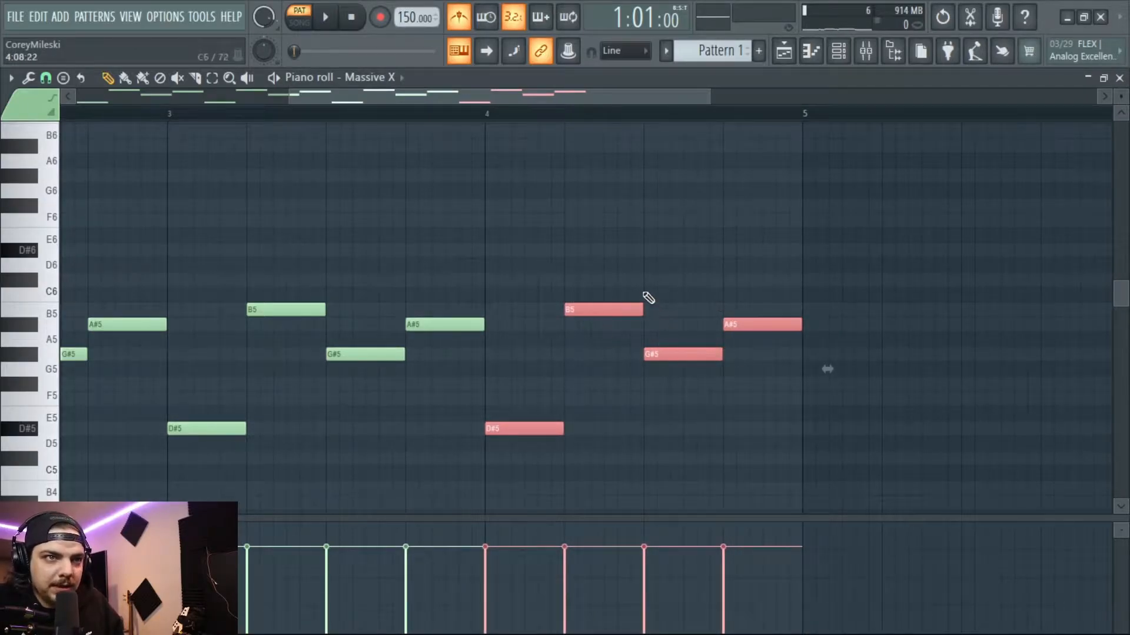
pyautogui.click(324, 16)
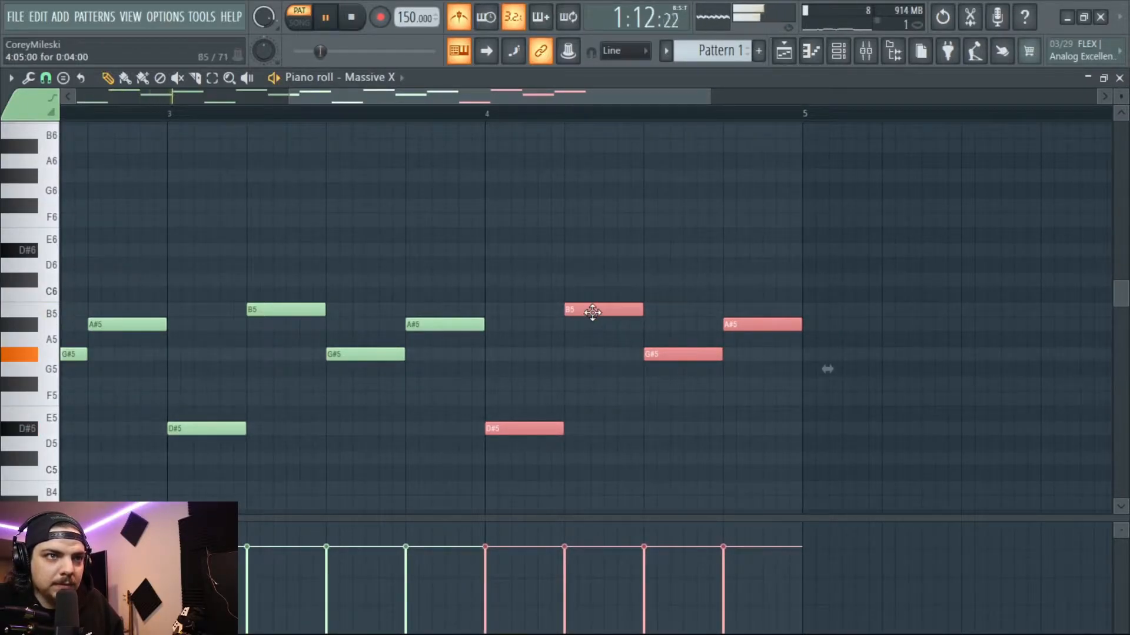
pyautogui.moveTo(601, 310); pyautogui.dragTo(601, 249)
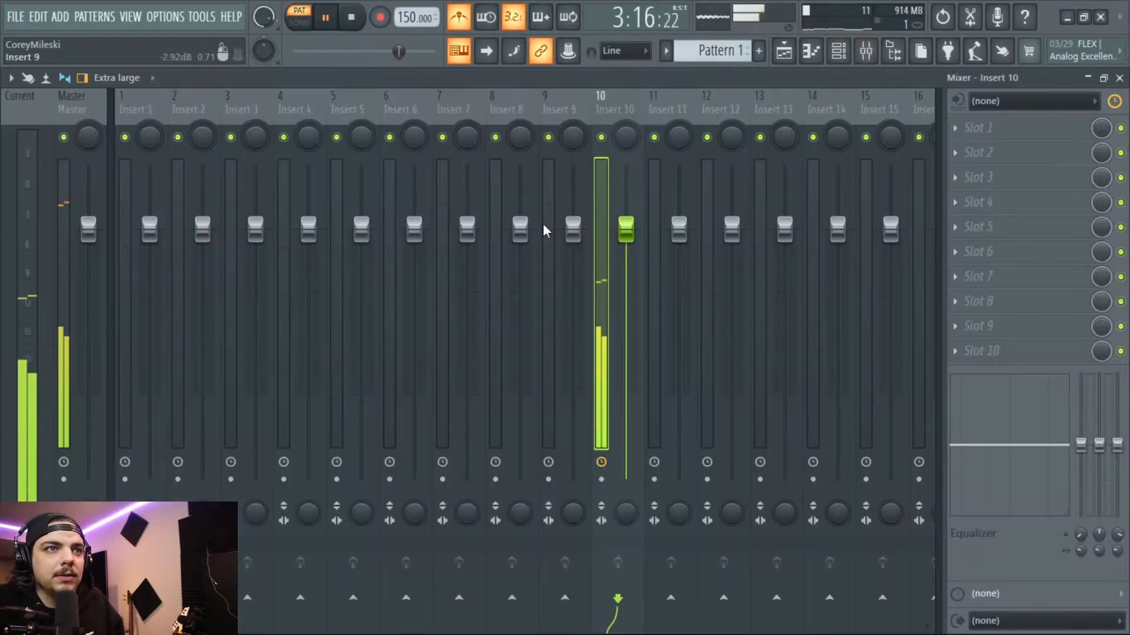
# Load the Native Instruments Raum reverb into slot 1 of mixer insert 10
pyautogui.click(459, 16)
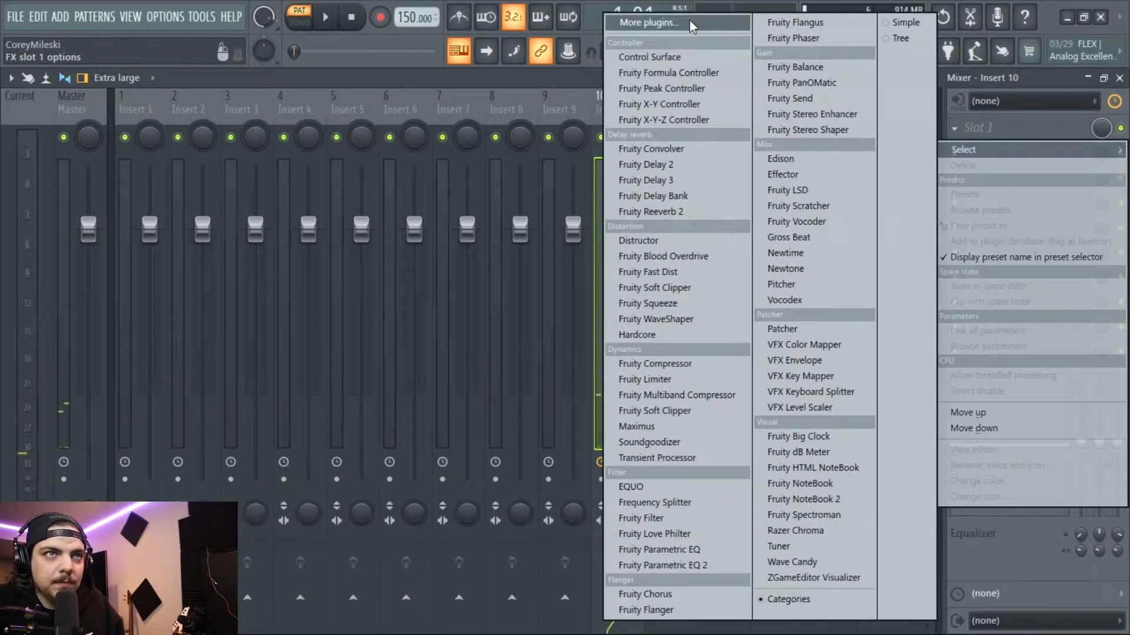
pyautogui.click(646, 23)
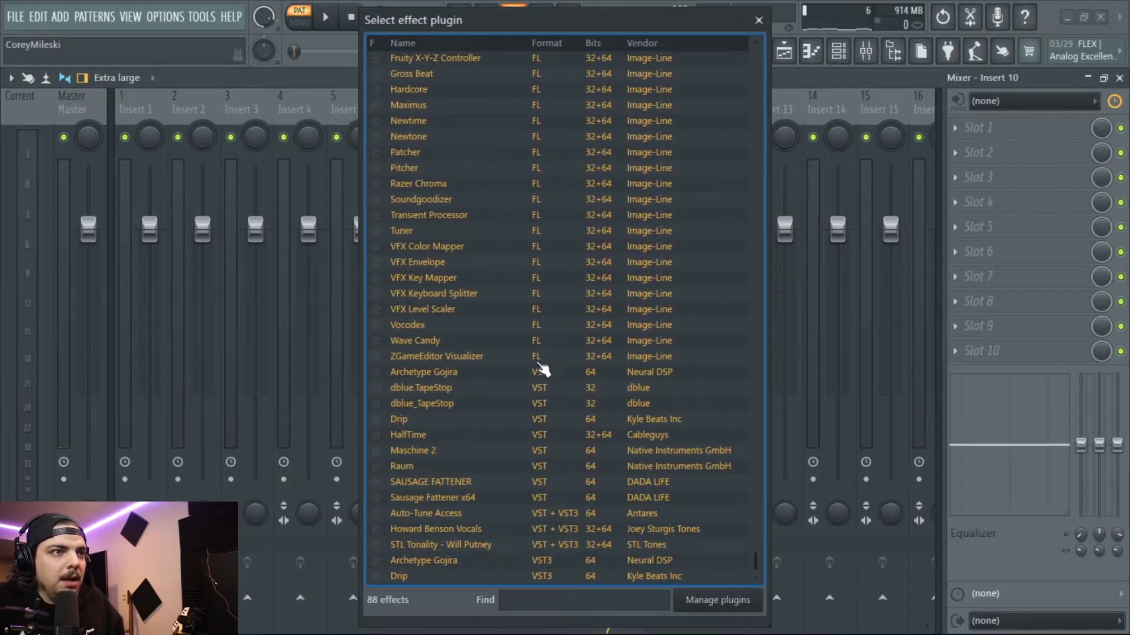
pyautogui.moveTo(490, 512)
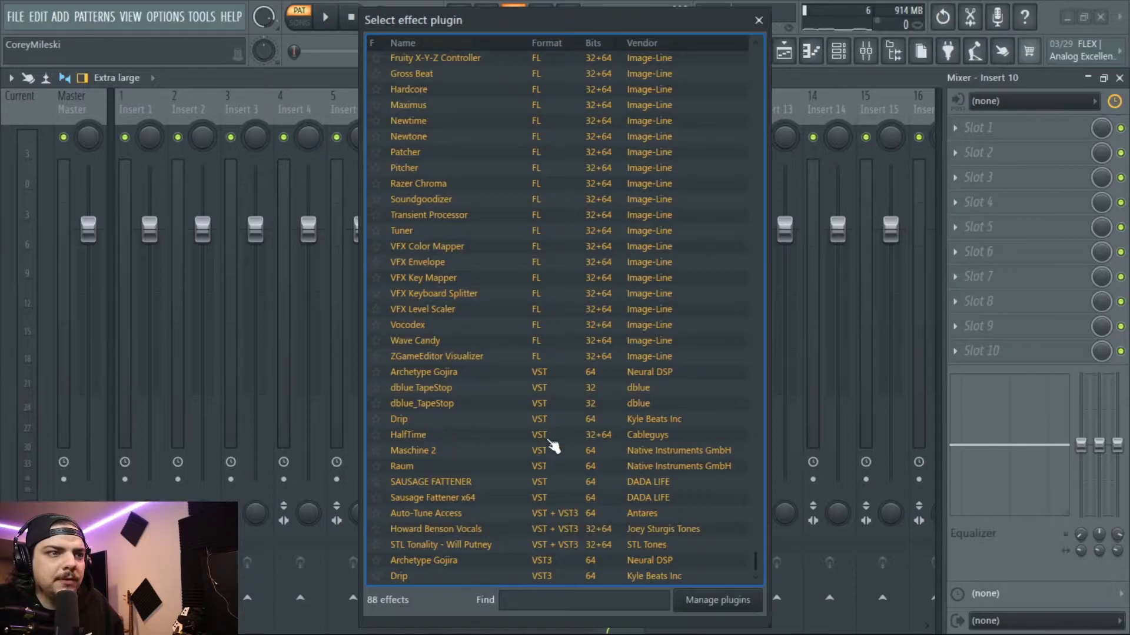
pyautogui.click(432, 466)
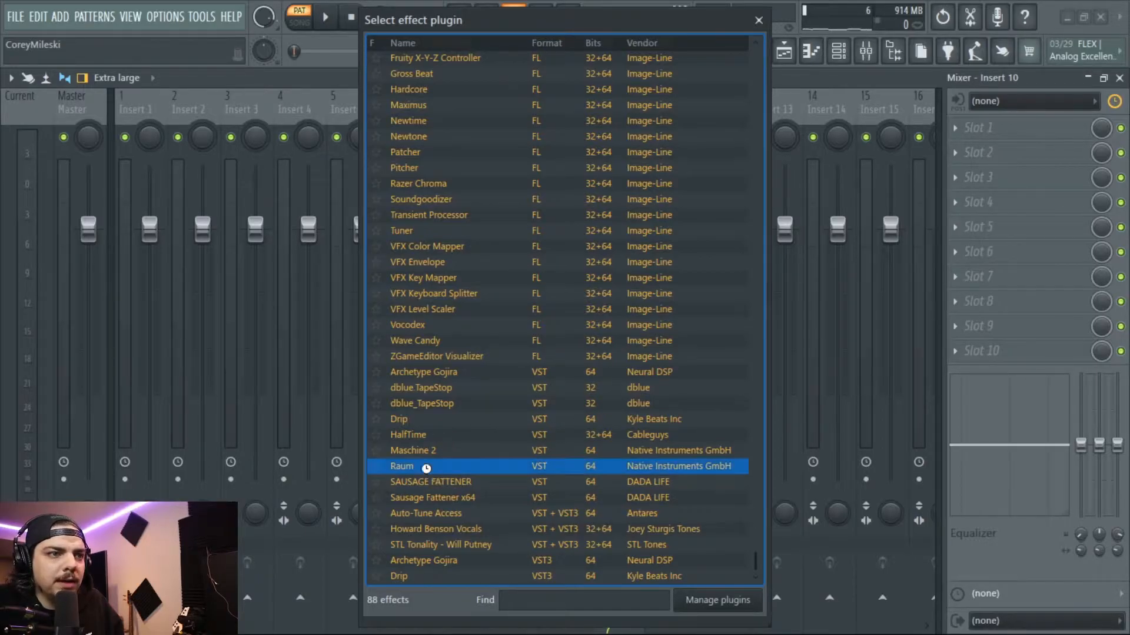
pyautogui.doubleClick(401, 466)
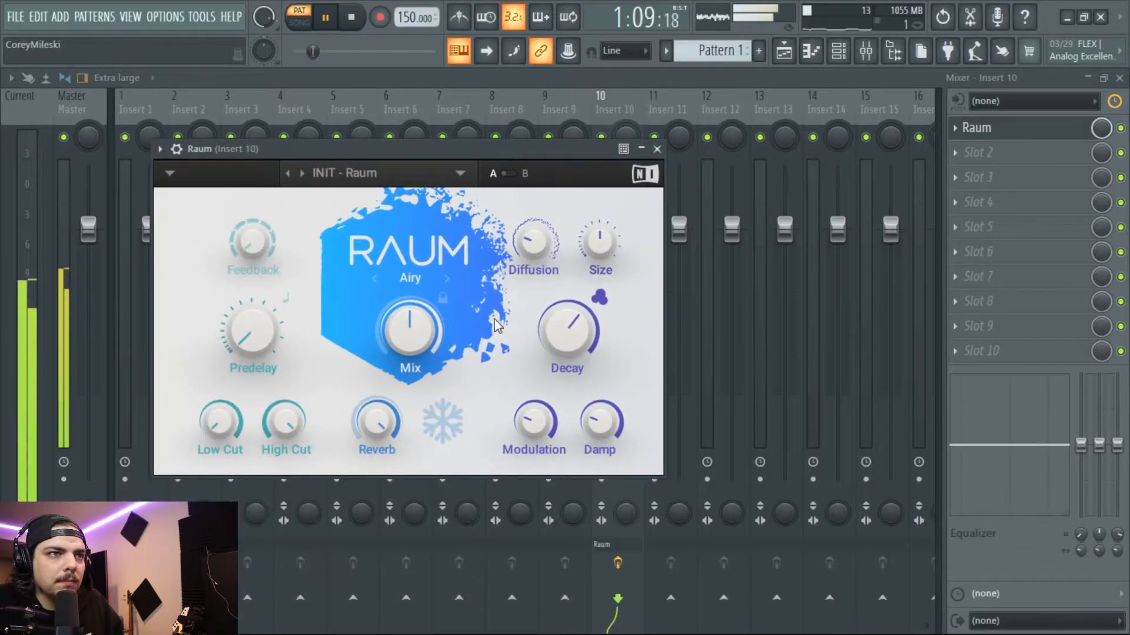
pyautogui.moveTo(470, 325)
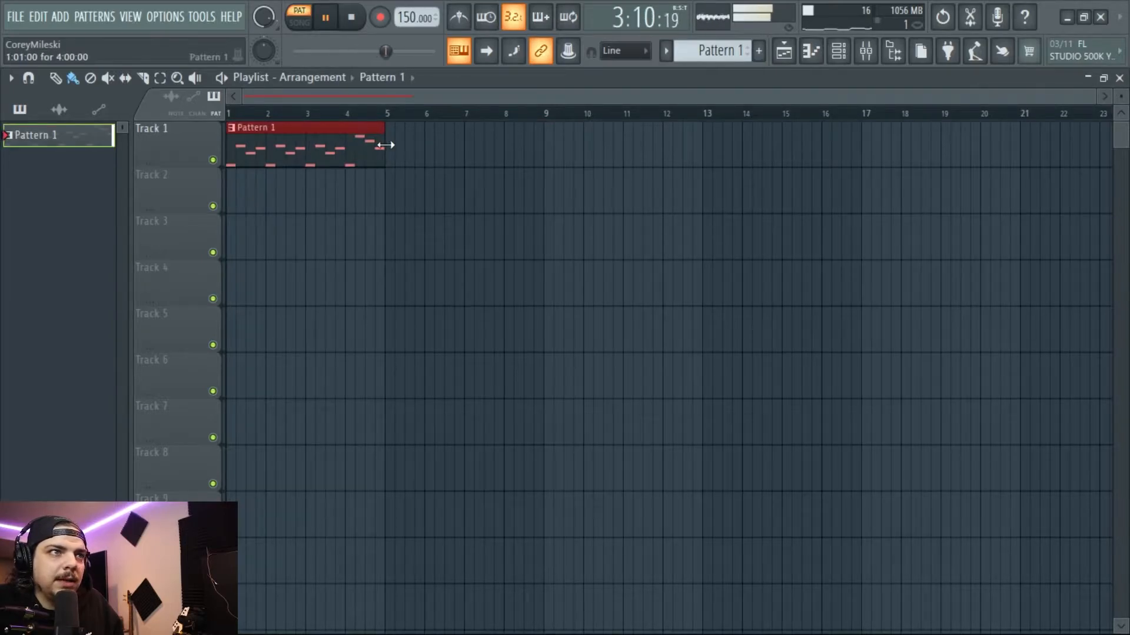
# Add a second Massive X, step its presets to Belly Stage, and open its piano roll
pyautogui.click(837, 52)
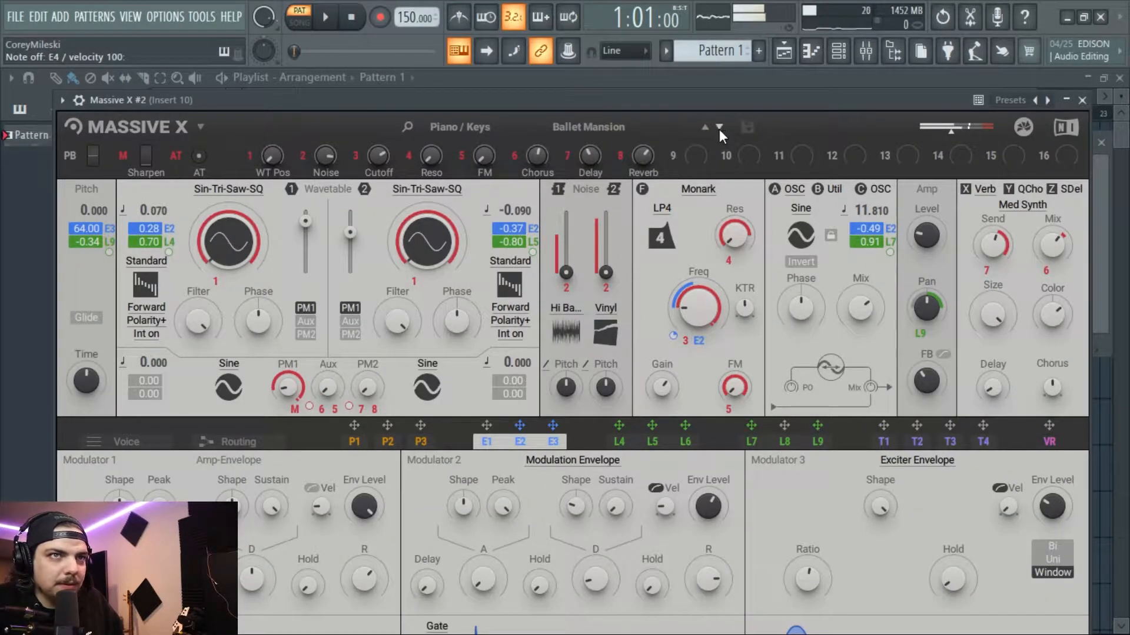
pyautogui.click(718, 127)
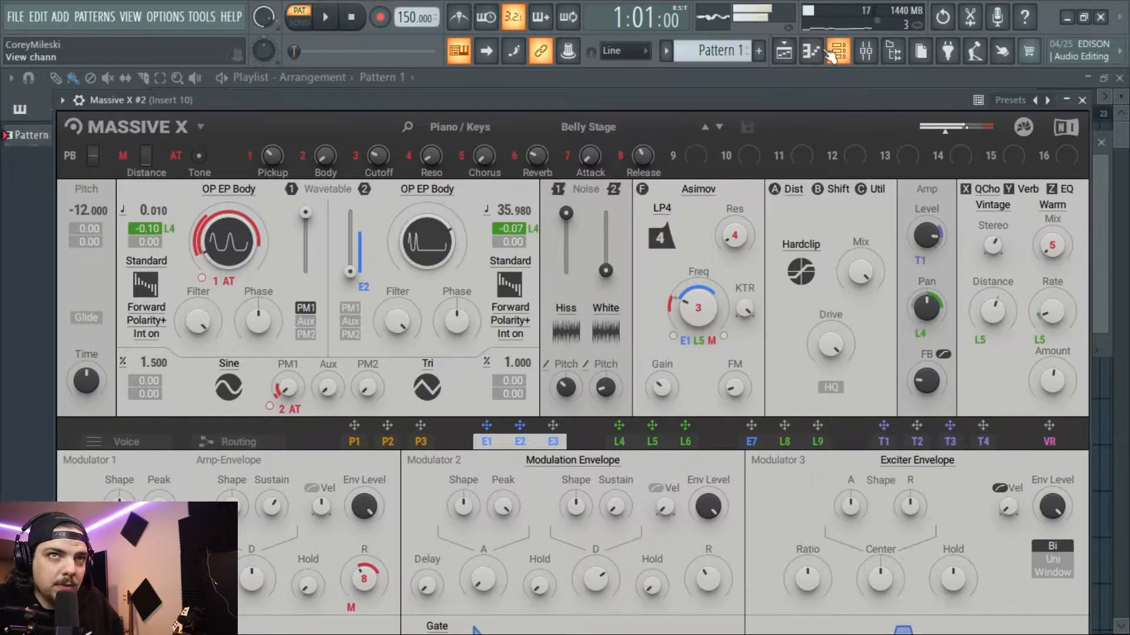
pyautogui.click(838, 51)
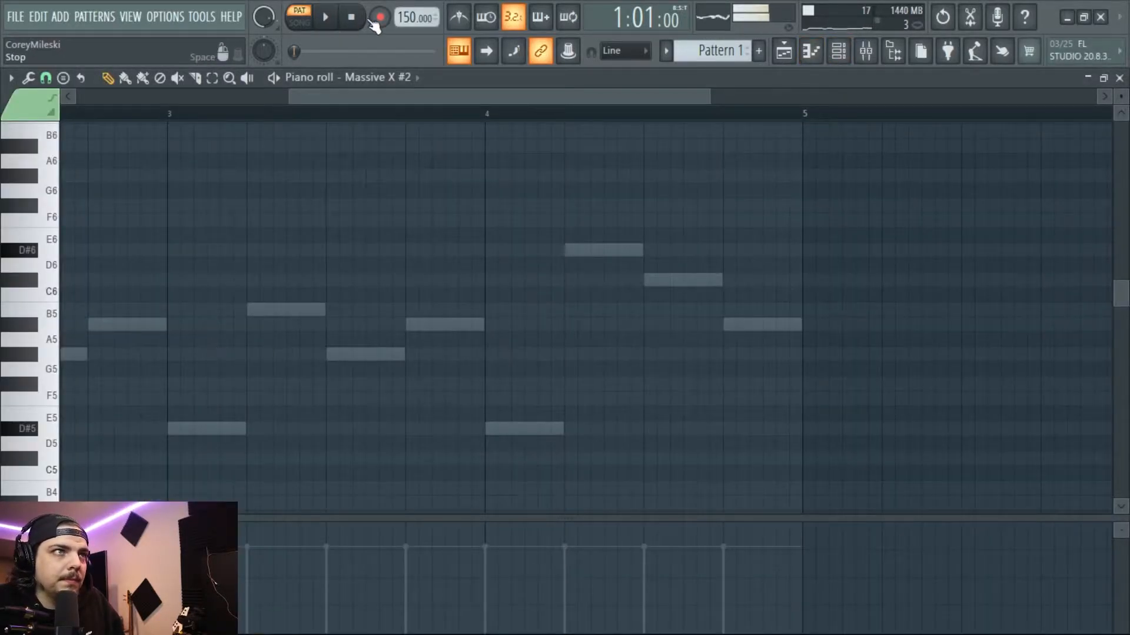
# Draw D#5, G#5, A#5, C#6 and D#6 notes for Massive X #2 across bars 1–4
pyautogui.click(323, 16)
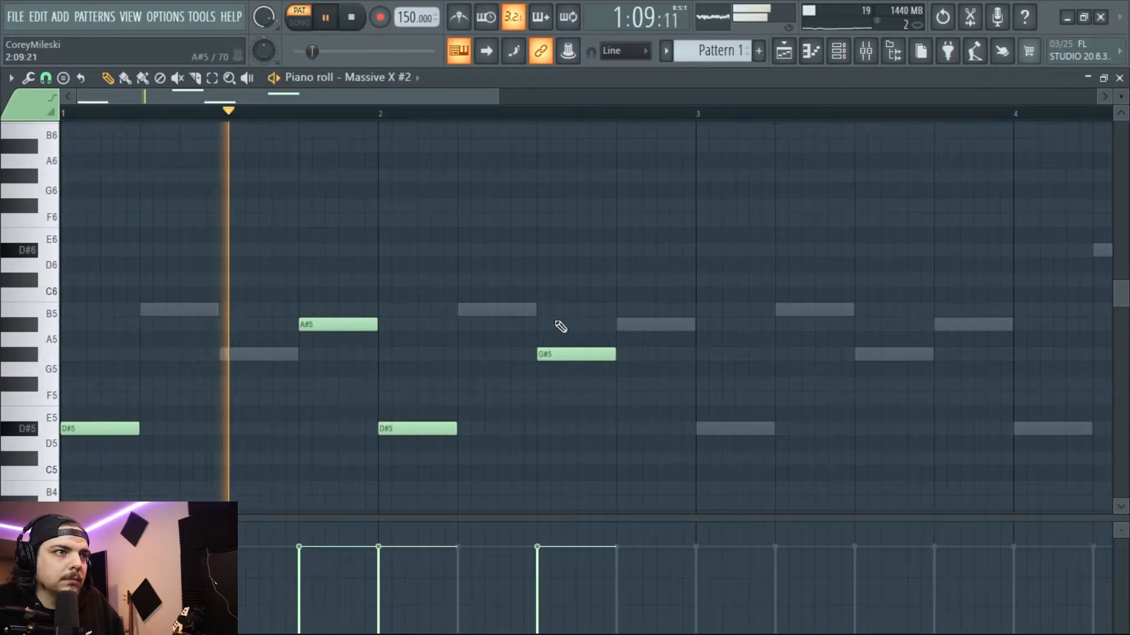
pyautogui.click(325, 16)
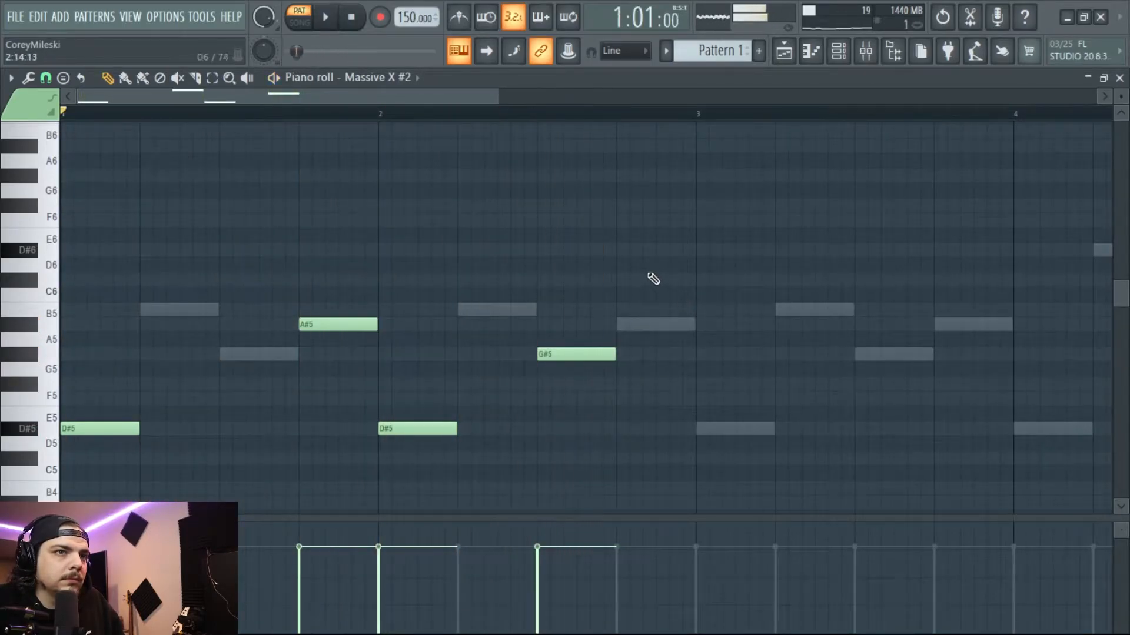
pyautogui.click(324, 17)
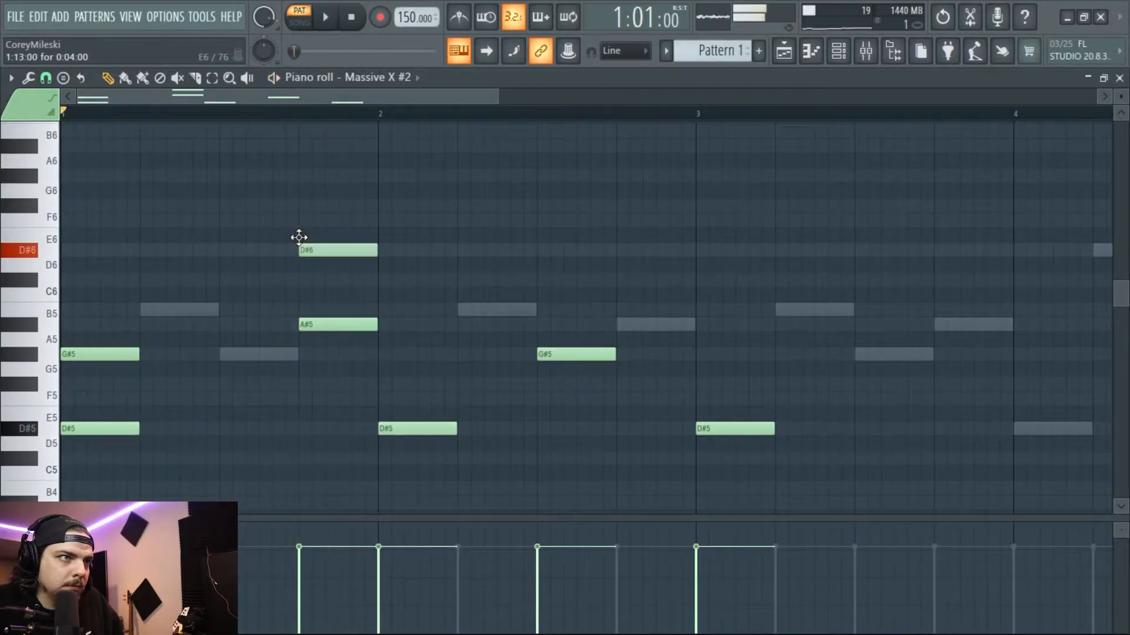
pyautogui.click(418, 369)
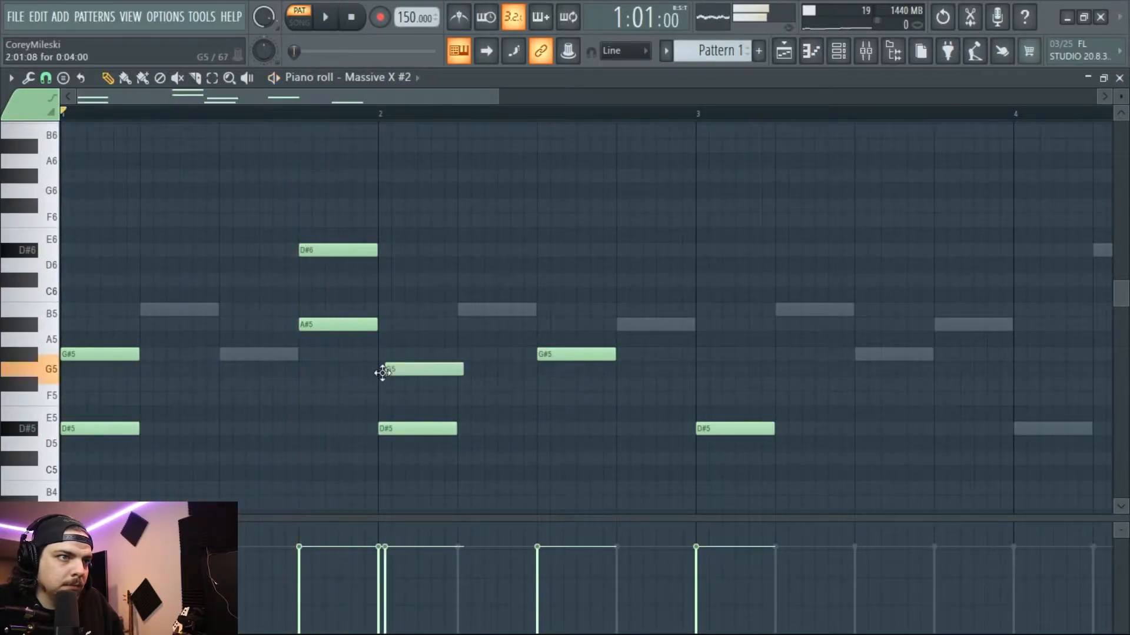
pyautogui.click(324, 17)
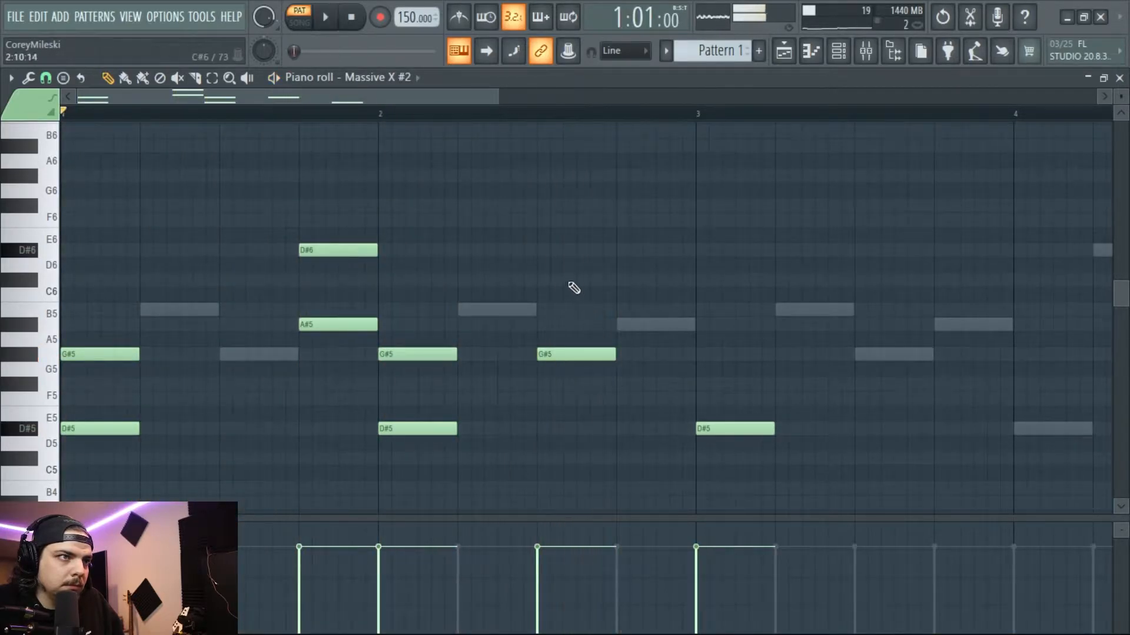
pyautogui.click(324, 17)
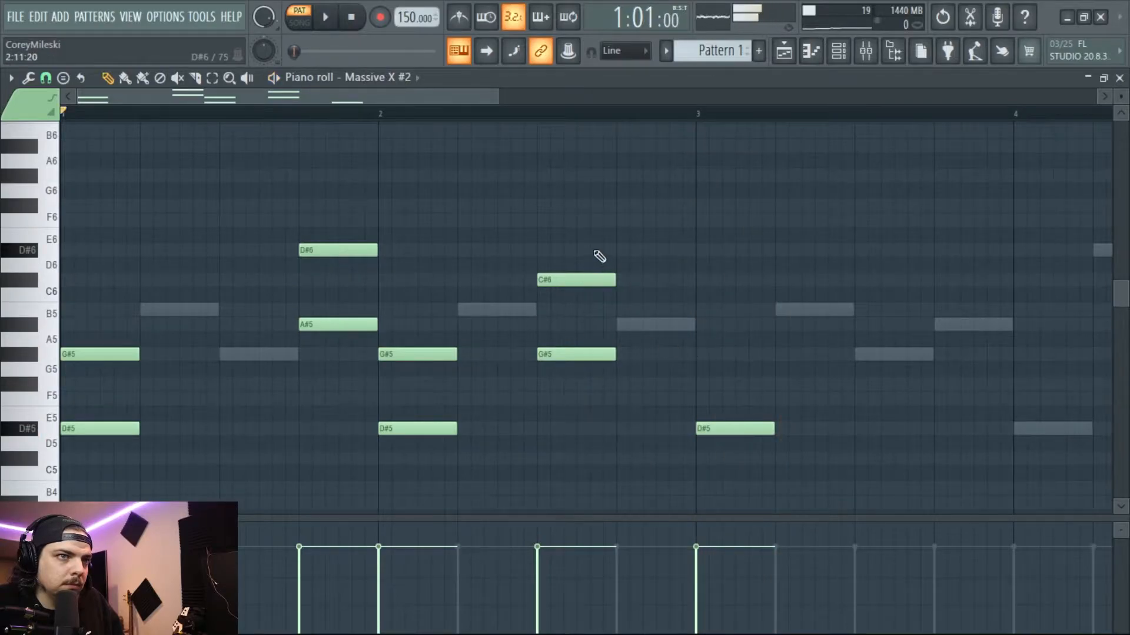
pyautogui.click(325, 16)
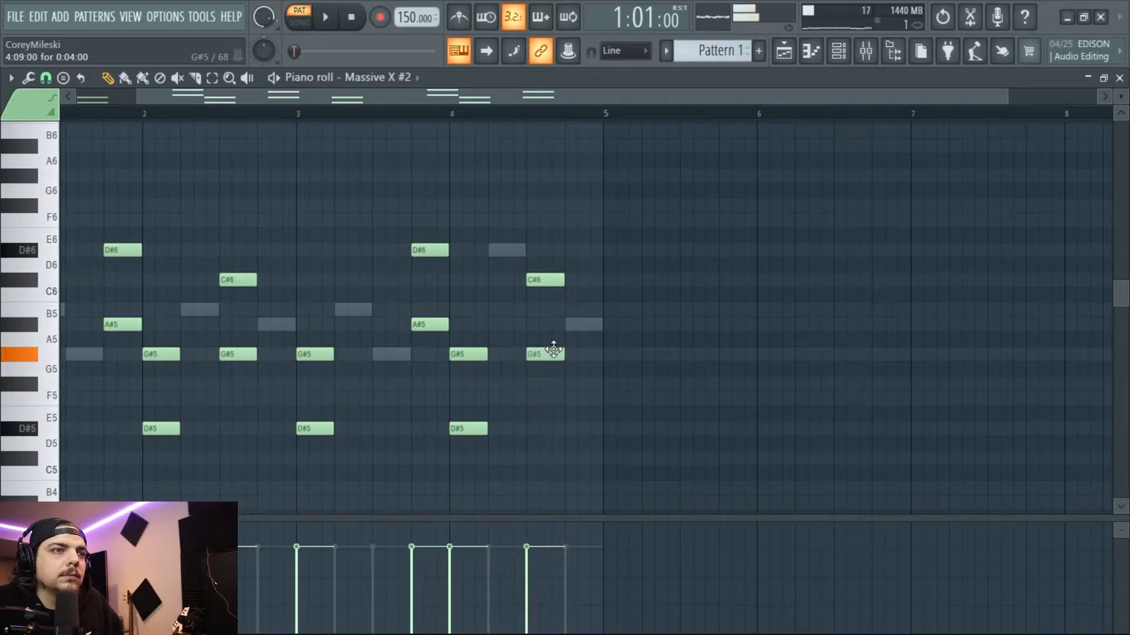
pyautogui.click(324, 16)
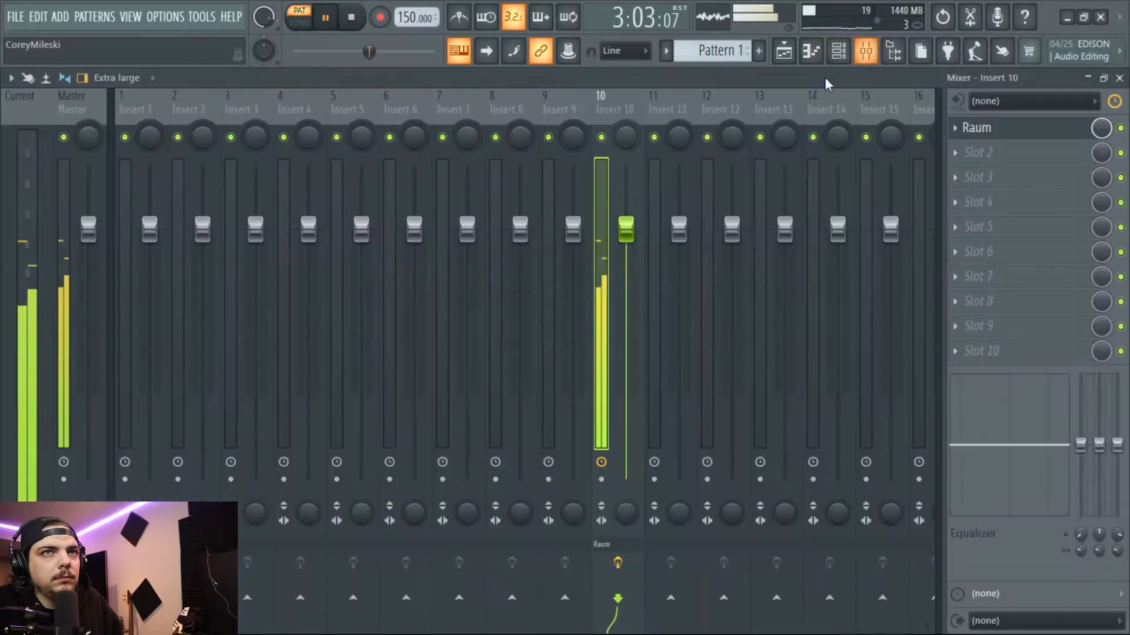
pyautogui.click(837, 51)
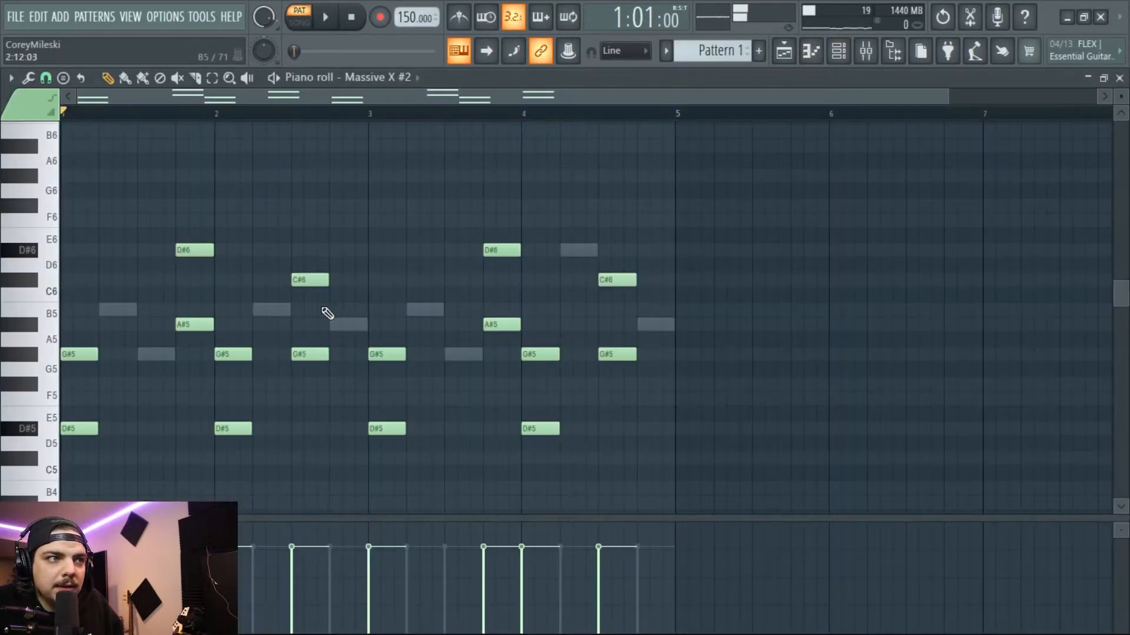
# Lengthen the G#5 and D#5 notes, add long A#4 and A4 notes, and stretch bar 4's notes
pyautogui.click(324, 16)
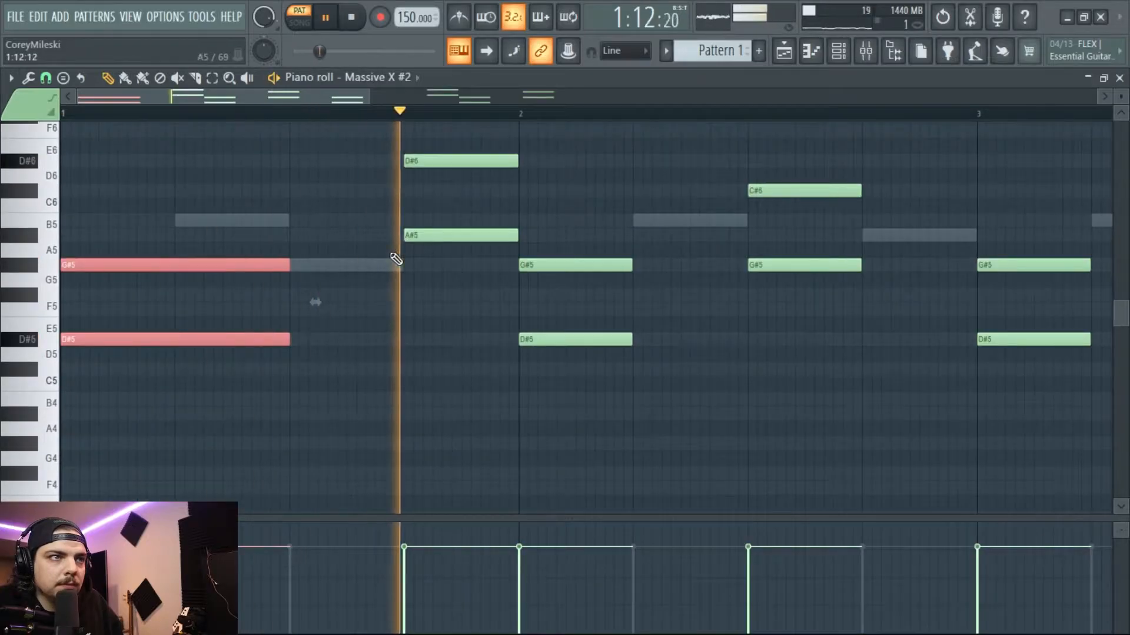
pyautogui.moveTo(288, 264); pyautogui.dragTo(405, 264)
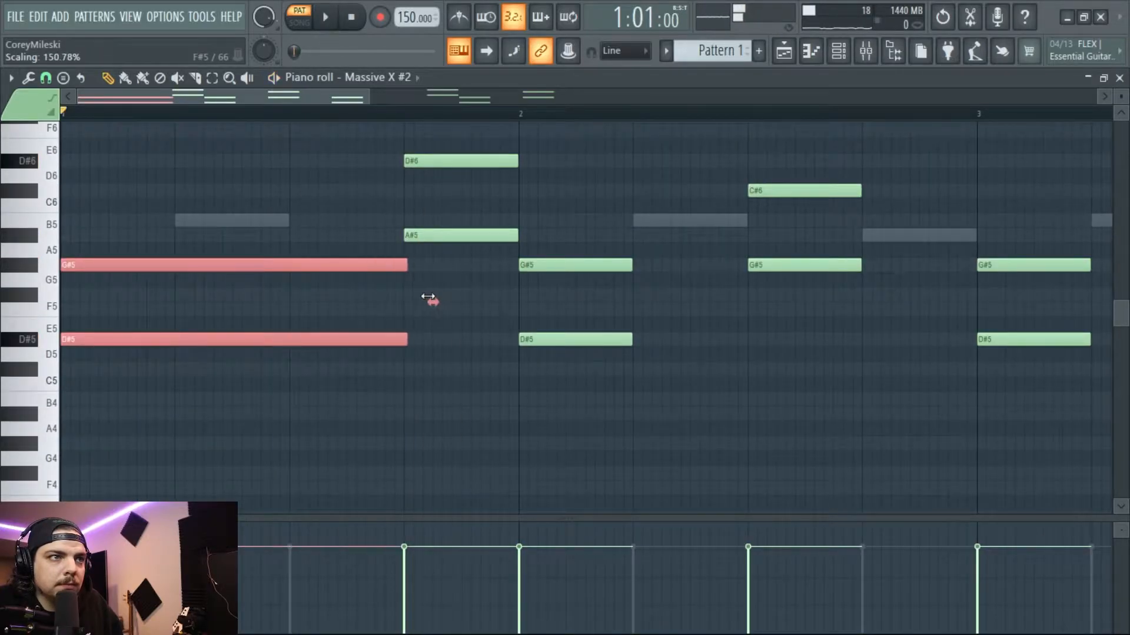
pyautogui.click(324, 17)
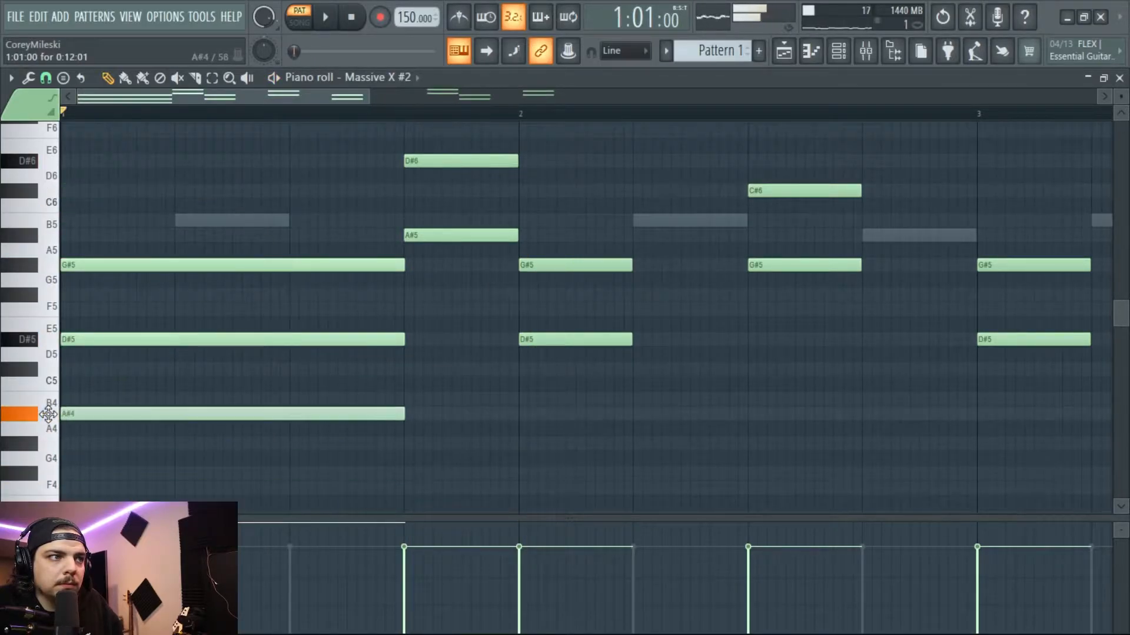
pyautogui.click(325, 16)
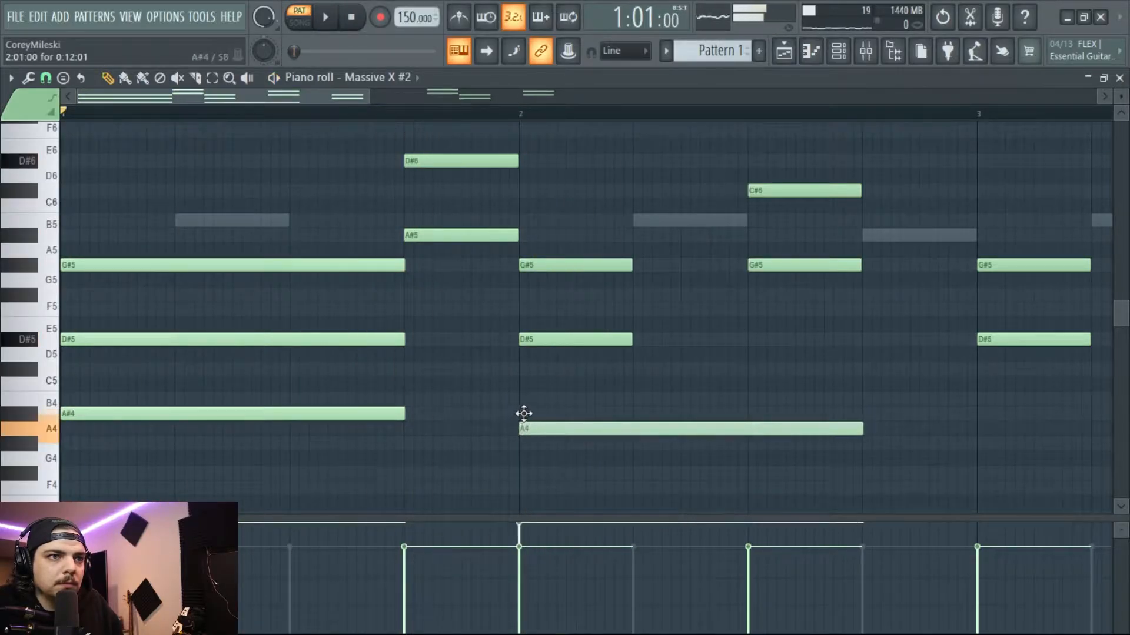
pyautogui.click(324, 17)
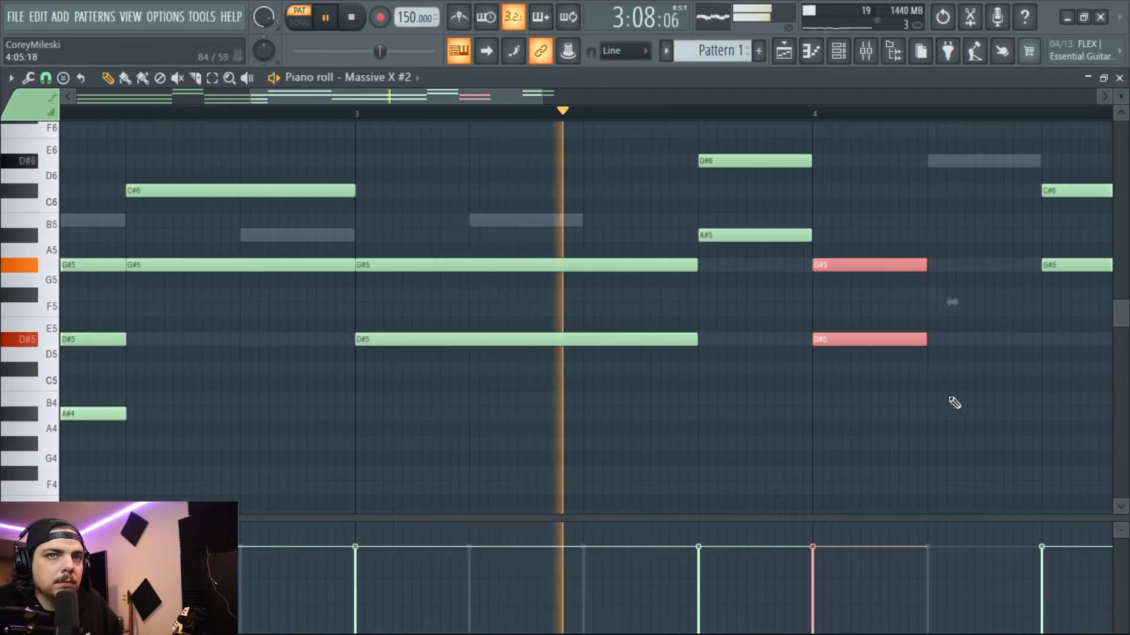
pyautogui.moveTo(926, 265); pyautogui.dragTo(1041, 265)
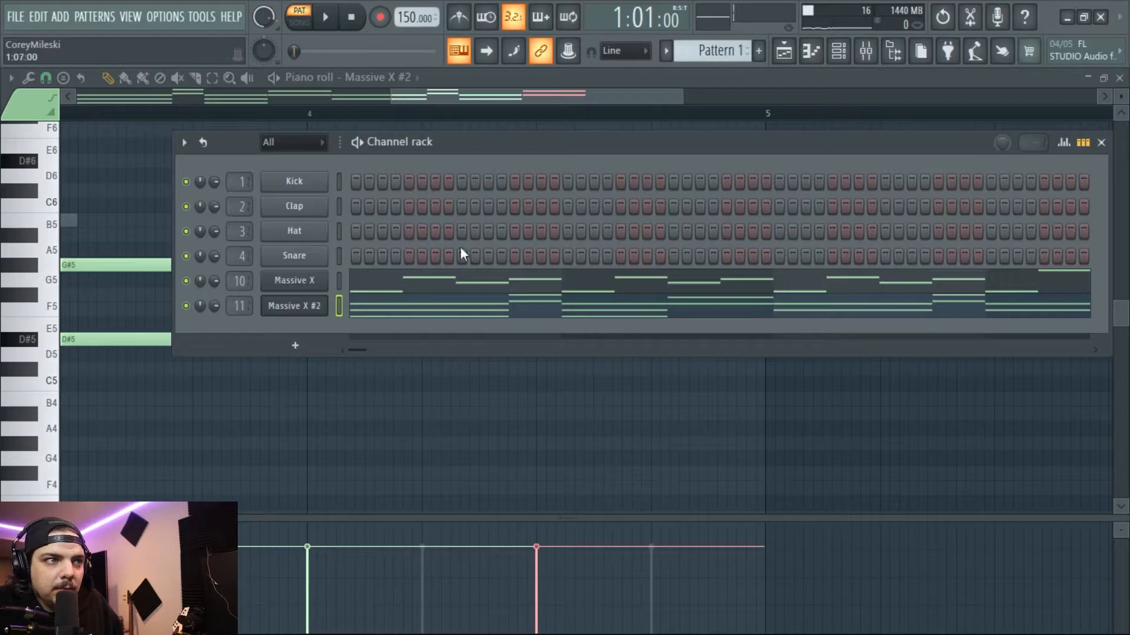
pyautogui.moveTo(720, 49)
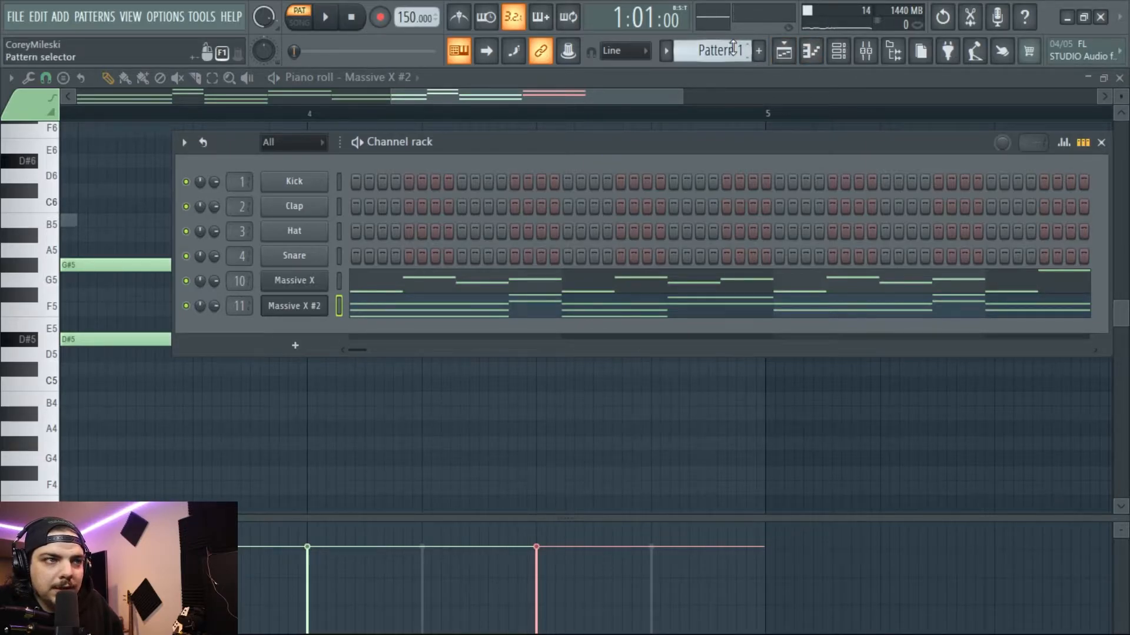
# Select Pattern 2, paint it on playlist Track 2 over four bars, and edit its notes
pyautogui.click(1101, 141)
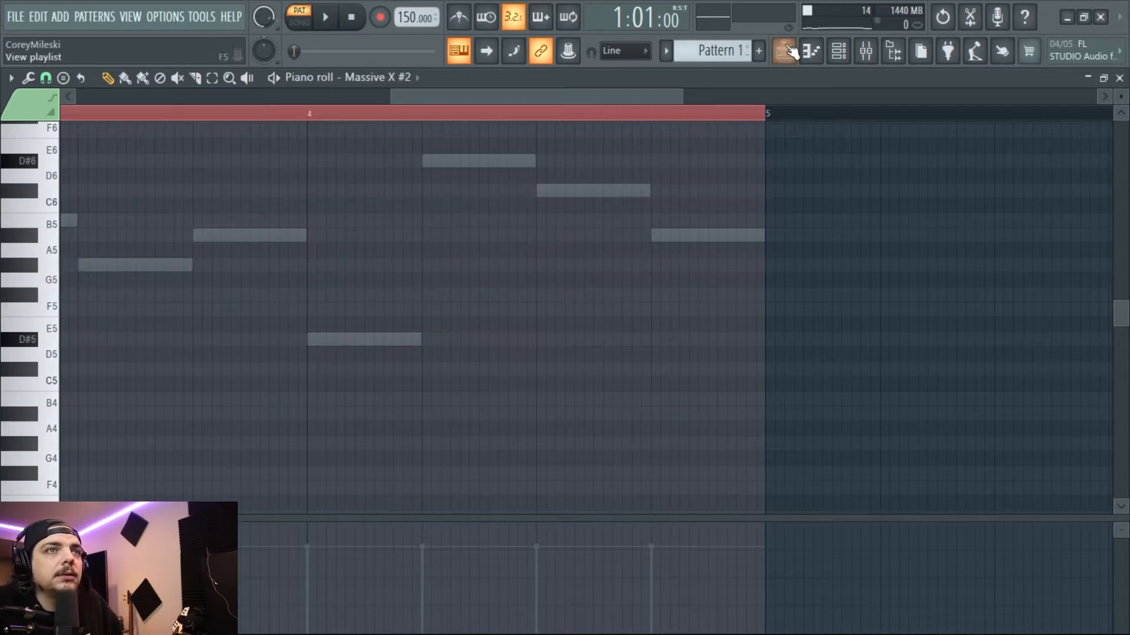
pyautogui.click(716, 51)
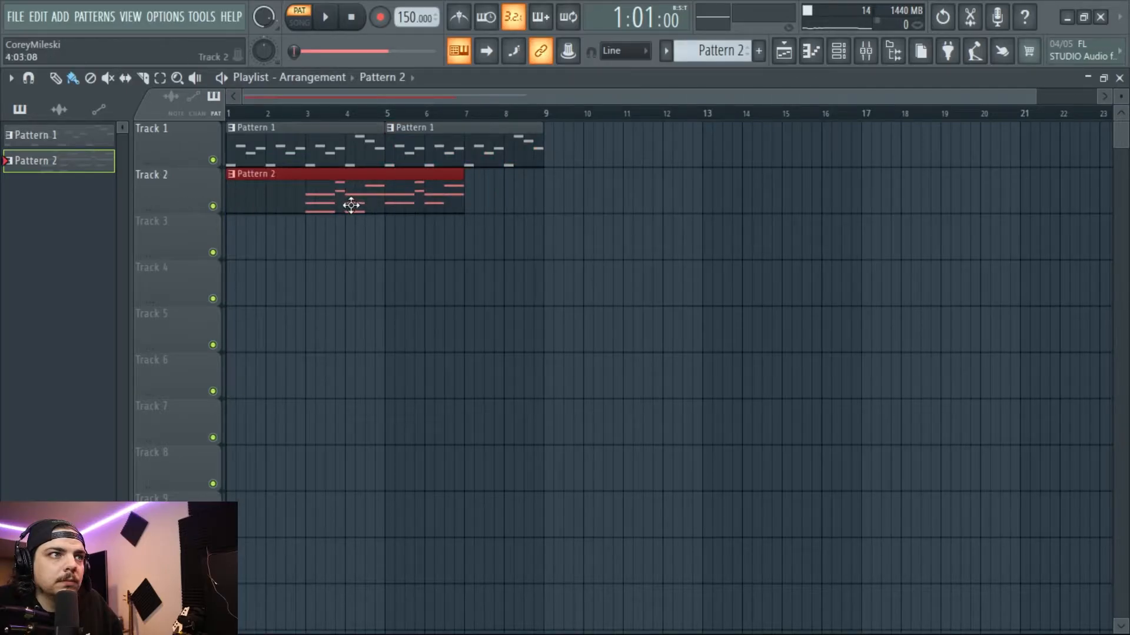
pyautogui.doubleClick(353, 190)
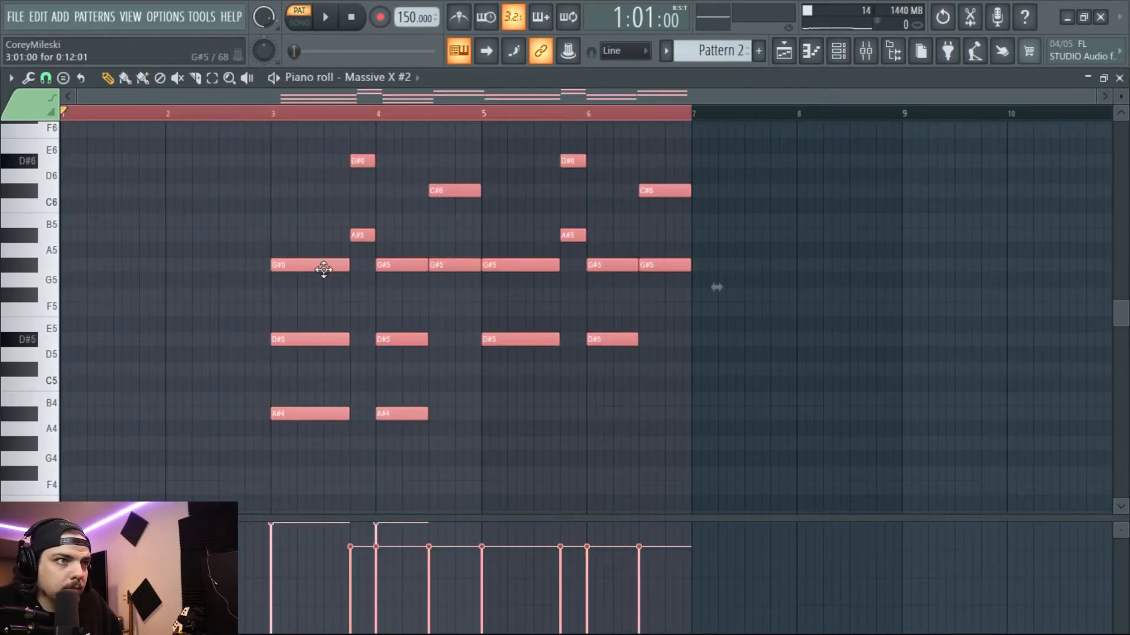
pyautogui.click(324, 16)
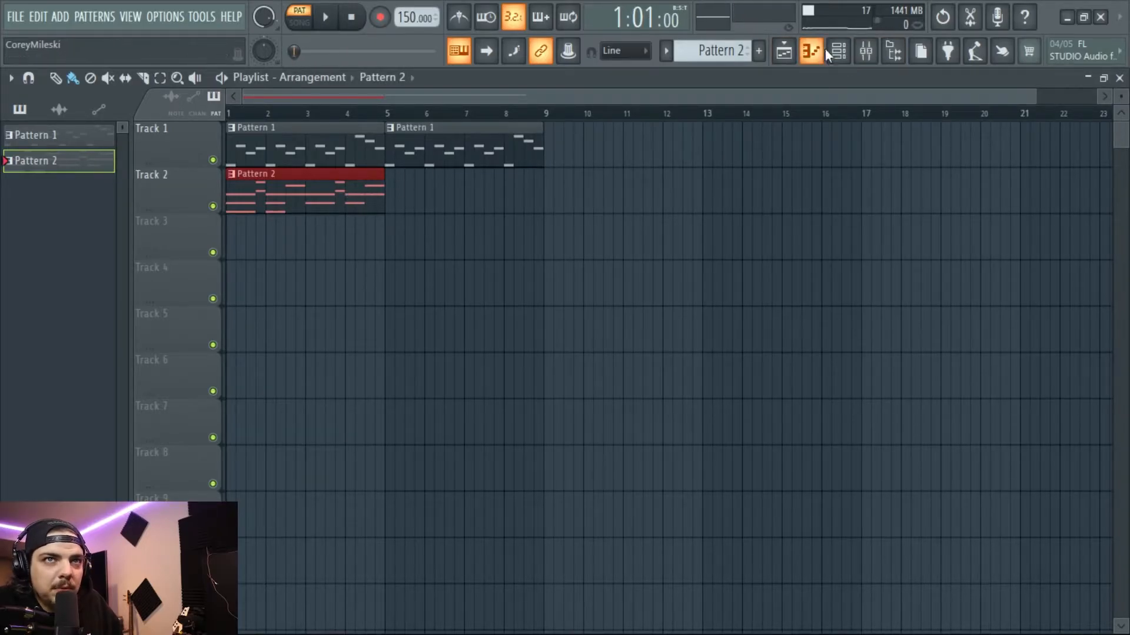
# Load Drip on mixer insert 11, repeat Pattern 2 at bar 5, and lower insert 10's fader
pyautogui.click(810, 51)
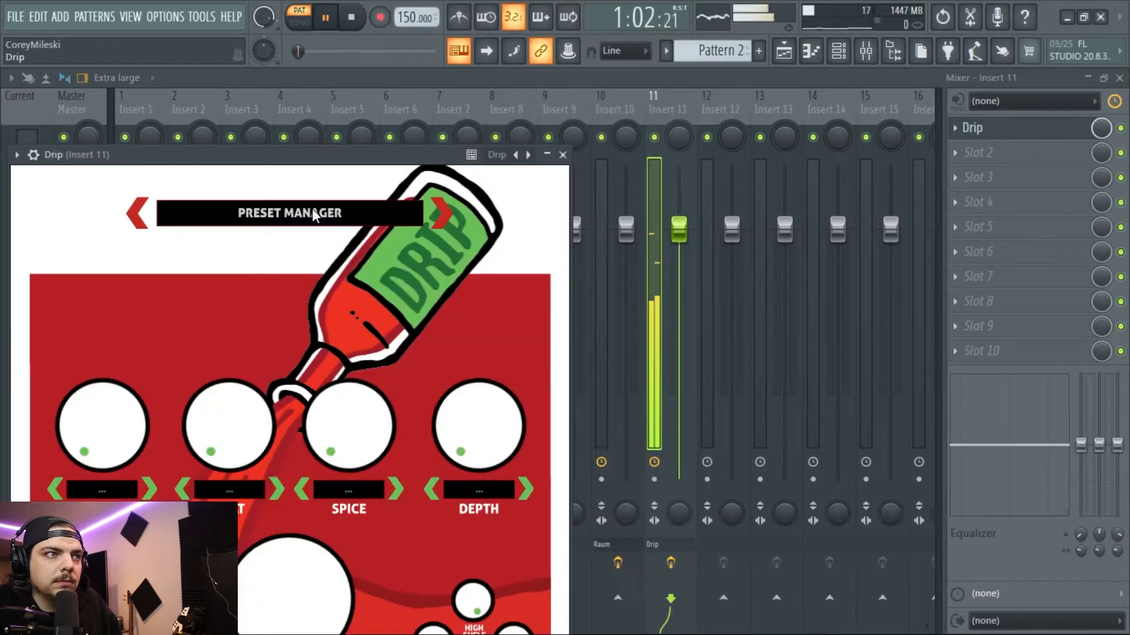
pyautogui.click(289, 213)
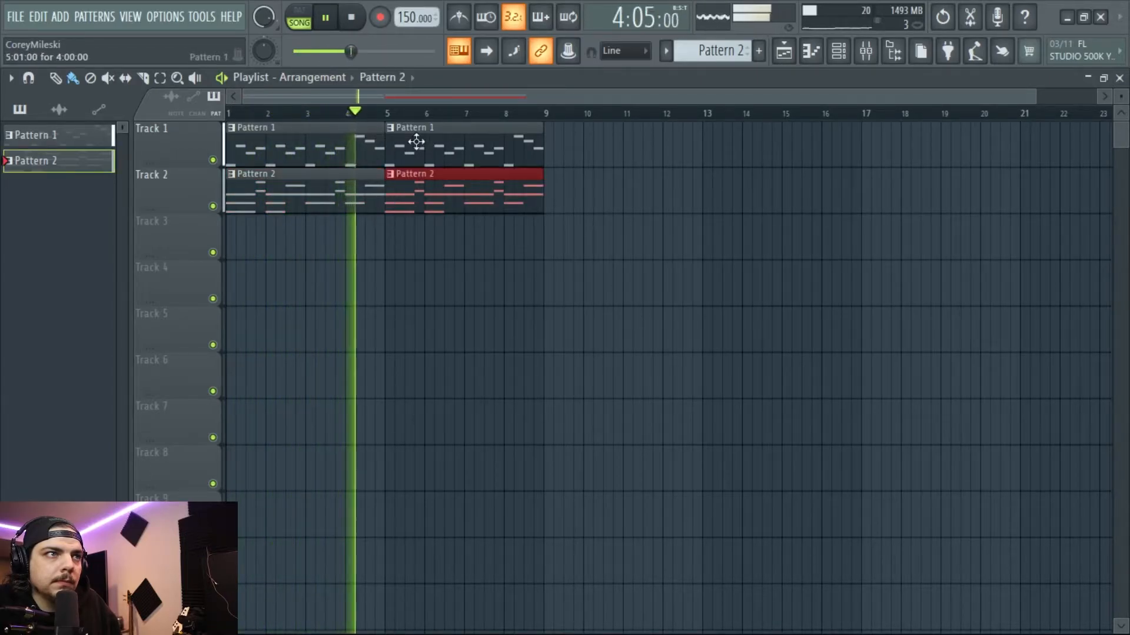
pyautogui.click(838, 50)
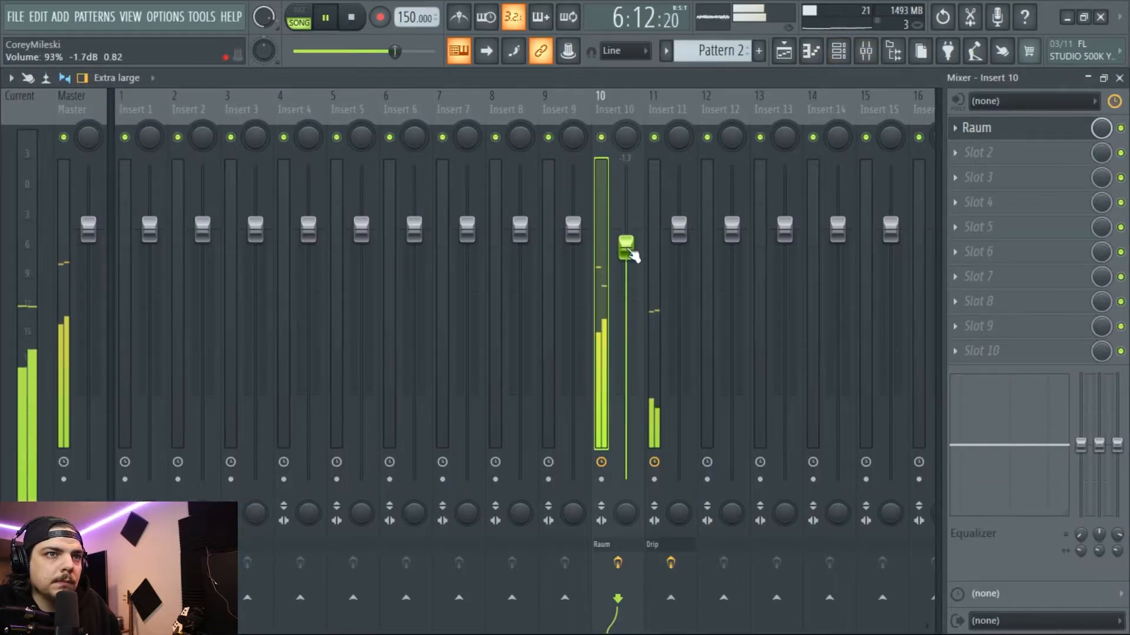
pyautogui.moveTo(624, 242); pyautogui.dragTo(626, 248)
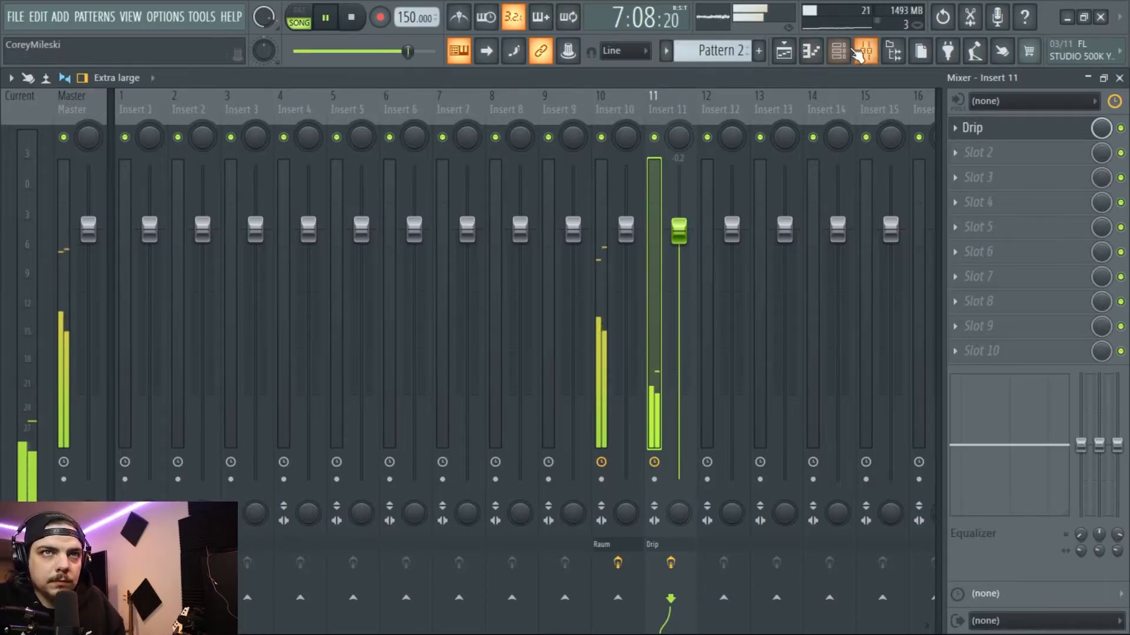
pyautogui.click(838, 50)
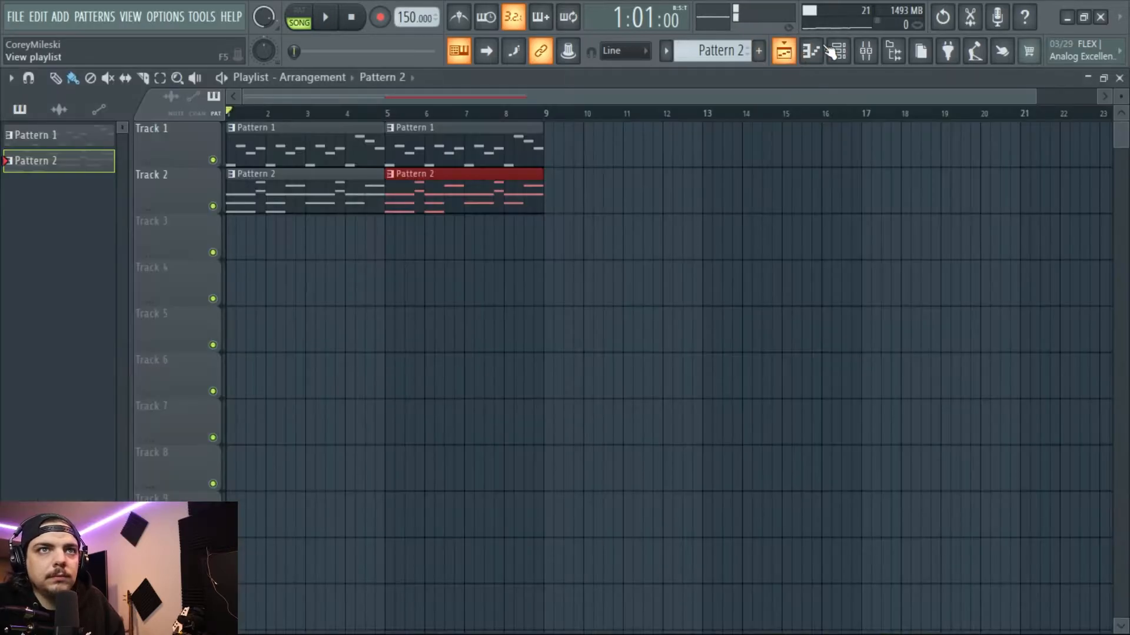
# Load Pierre Kick and Die Lit snare into the channel rack and paint Pattern 3 on Track 3
pyautogui.click(838, 51)
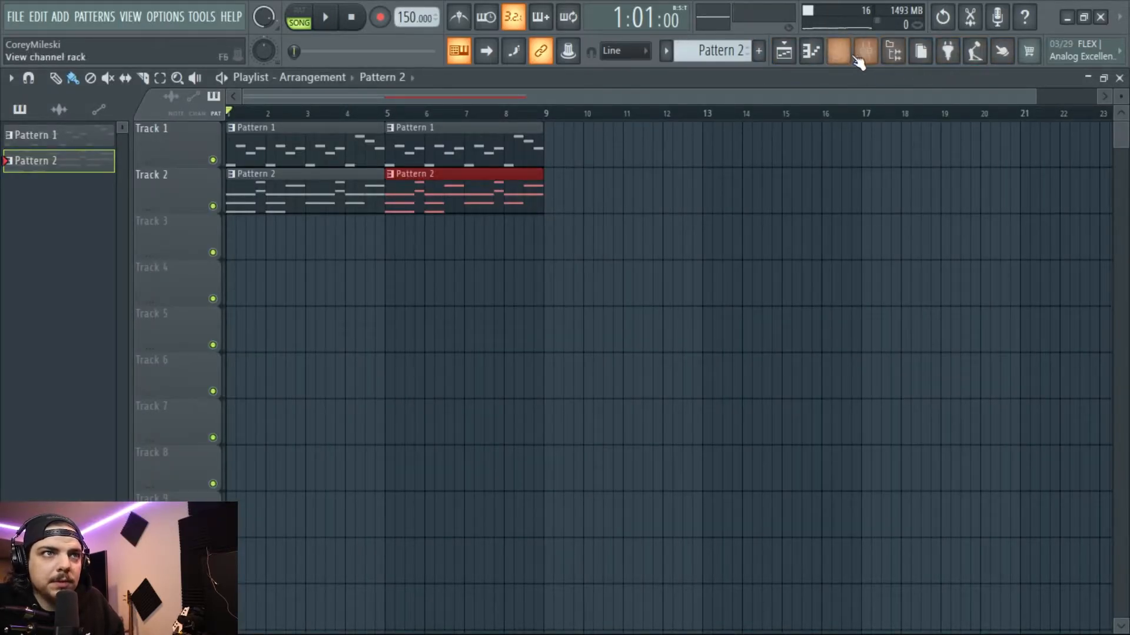
pyautogui.click(838, 51)
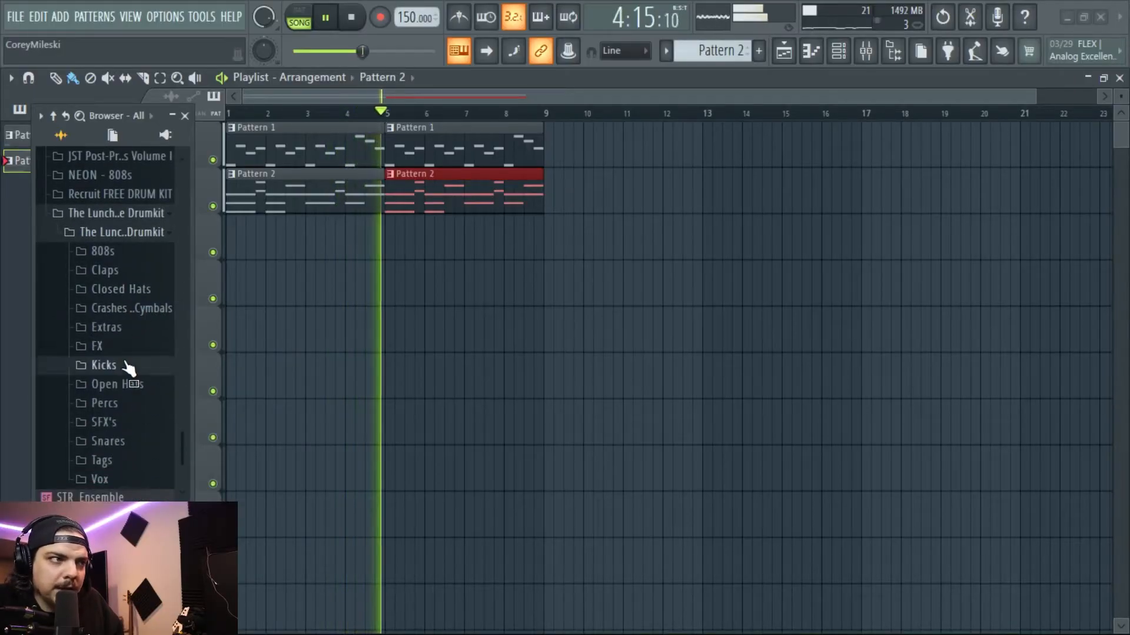
pyautogui.click(130, 362)
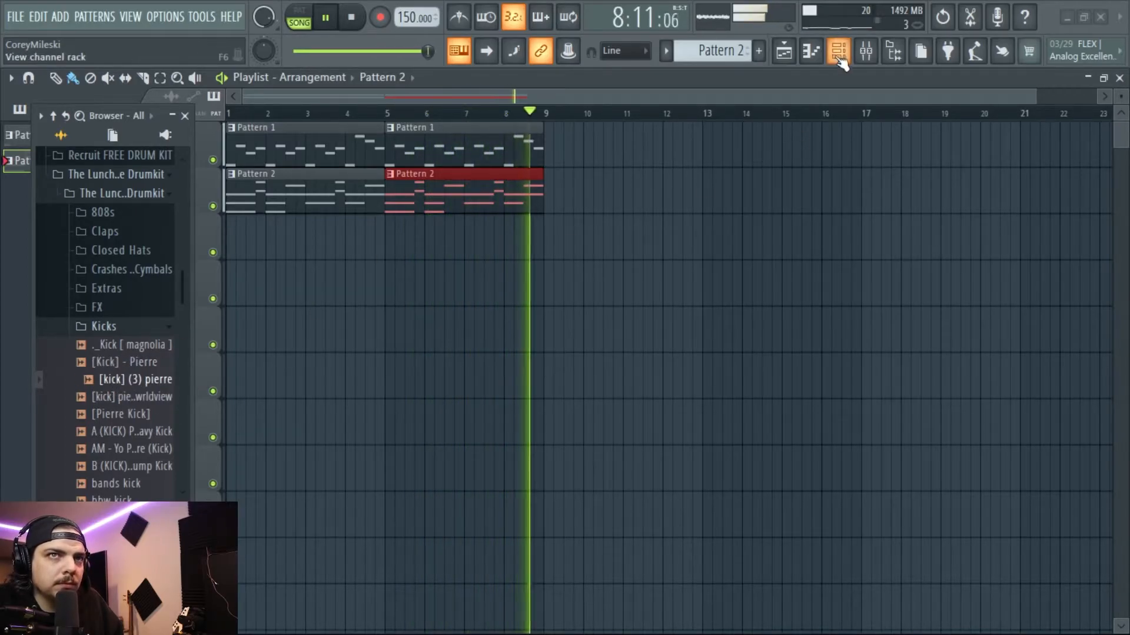
pyautogui.click(838, 51)
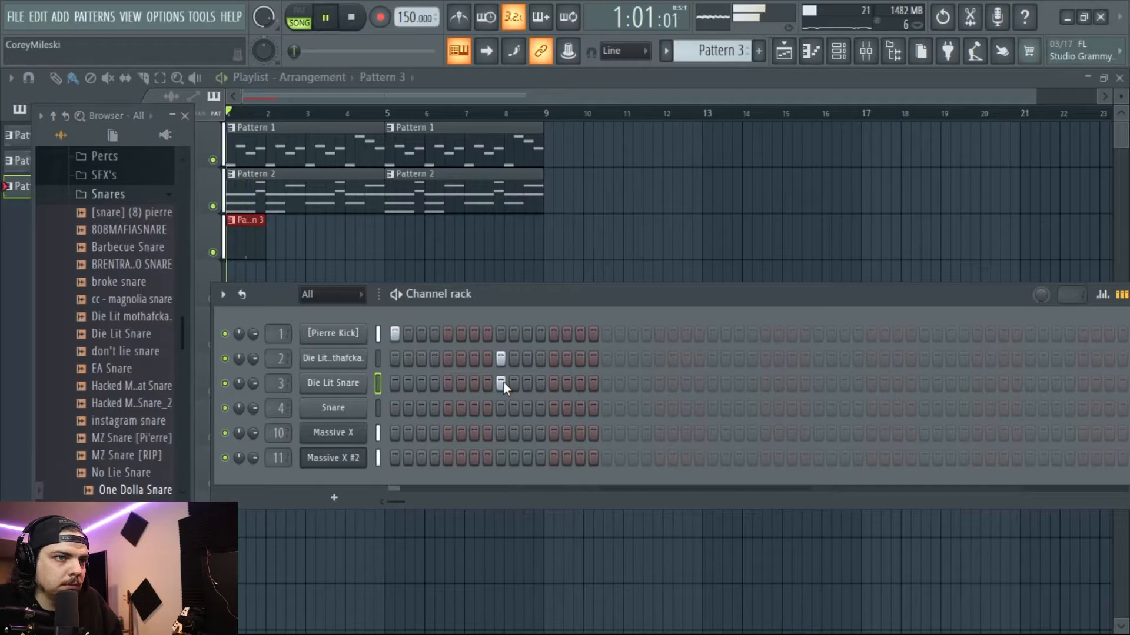
# Remove a snare step and paint Pattern 3 clips across bars 1–8 on Track 3
pyautogui.rightClick(332, 382)
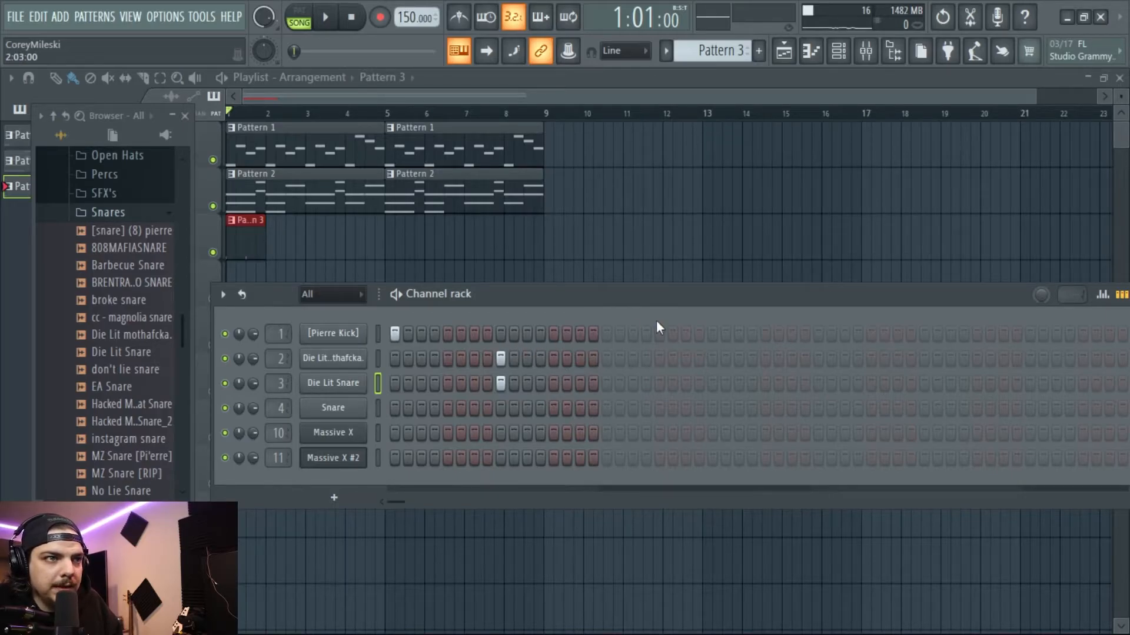
pyautogui.click(324, 16)
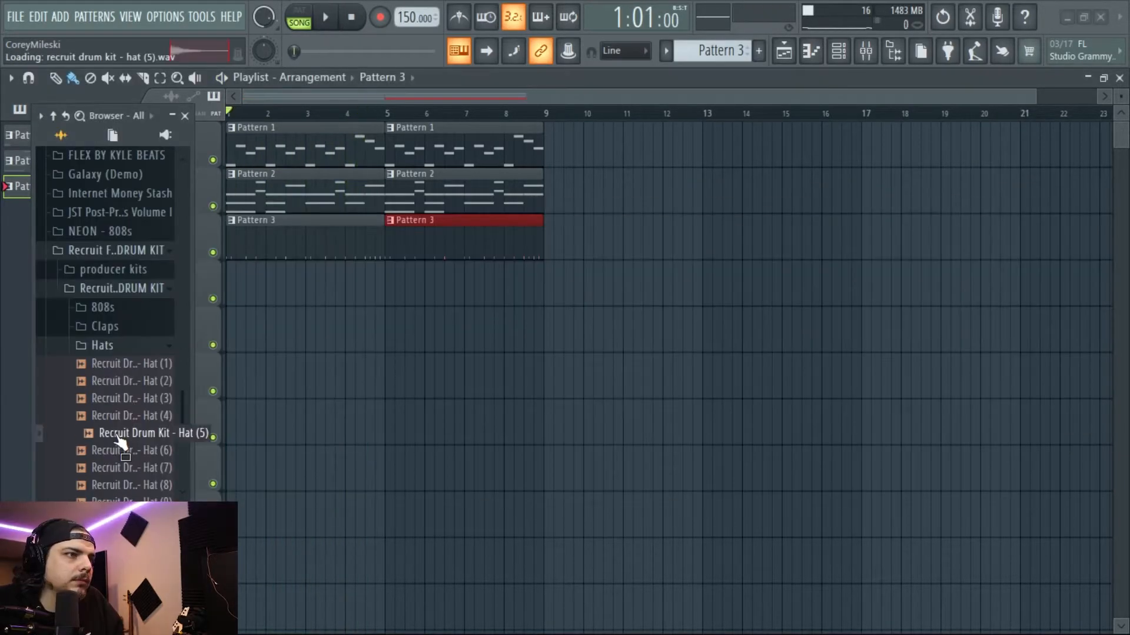
# Put Recruit Hat (5) on channel 4 and program busy hi-hat steps alongside kick and snare
pyautogui.click(324, 16)
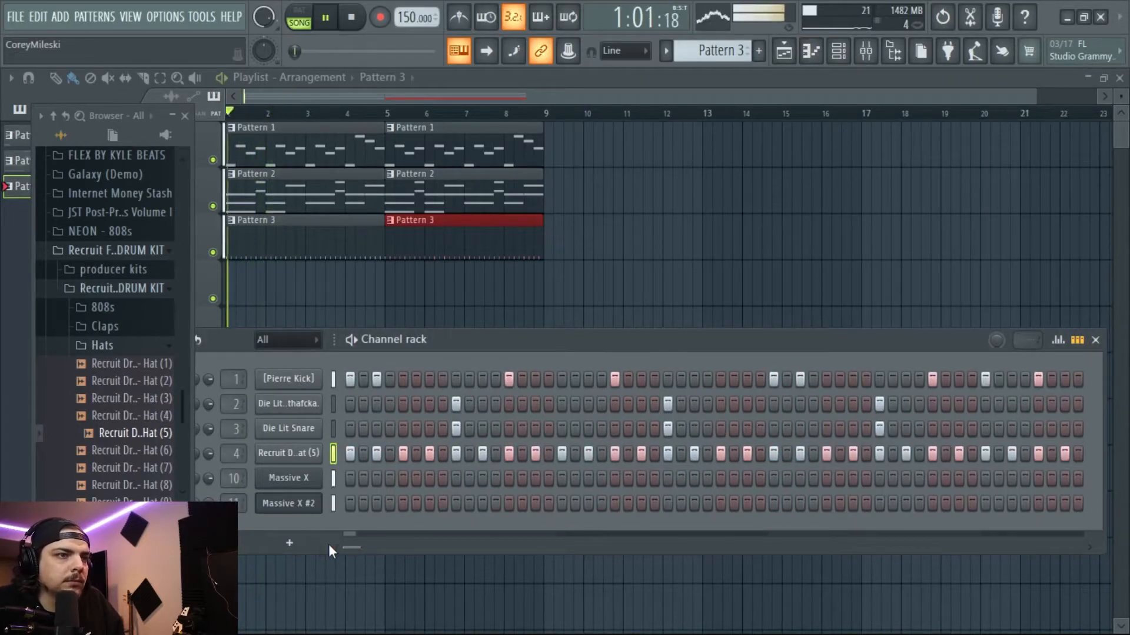
pyautogui.click(325, 17)
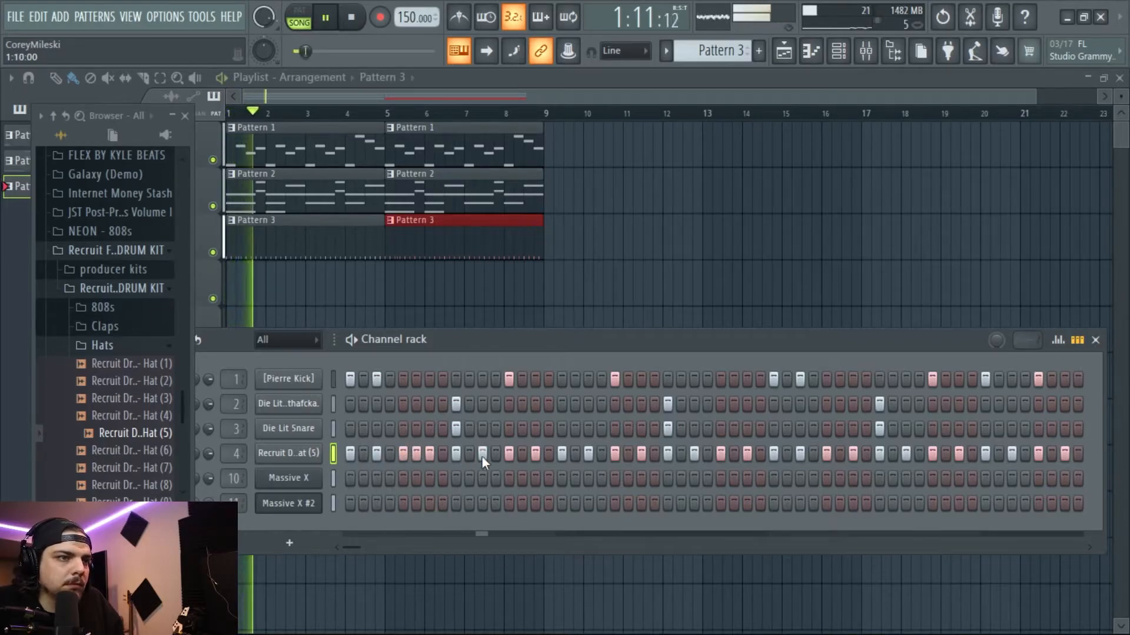
pyautogui.click(837, 51)
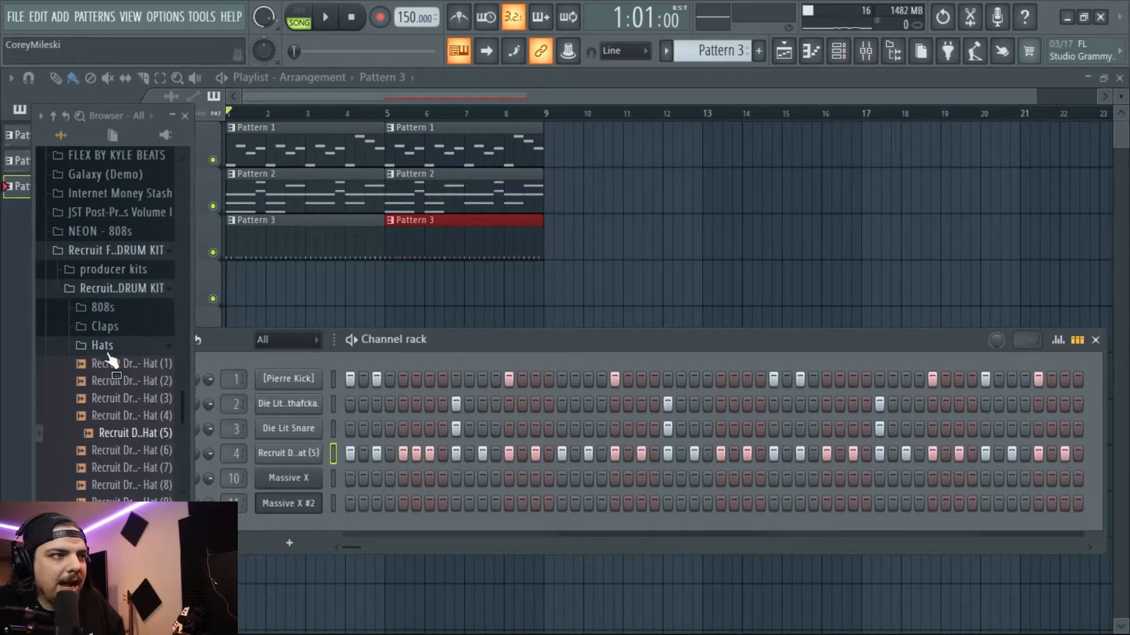
pyautogui.click(100, 307)
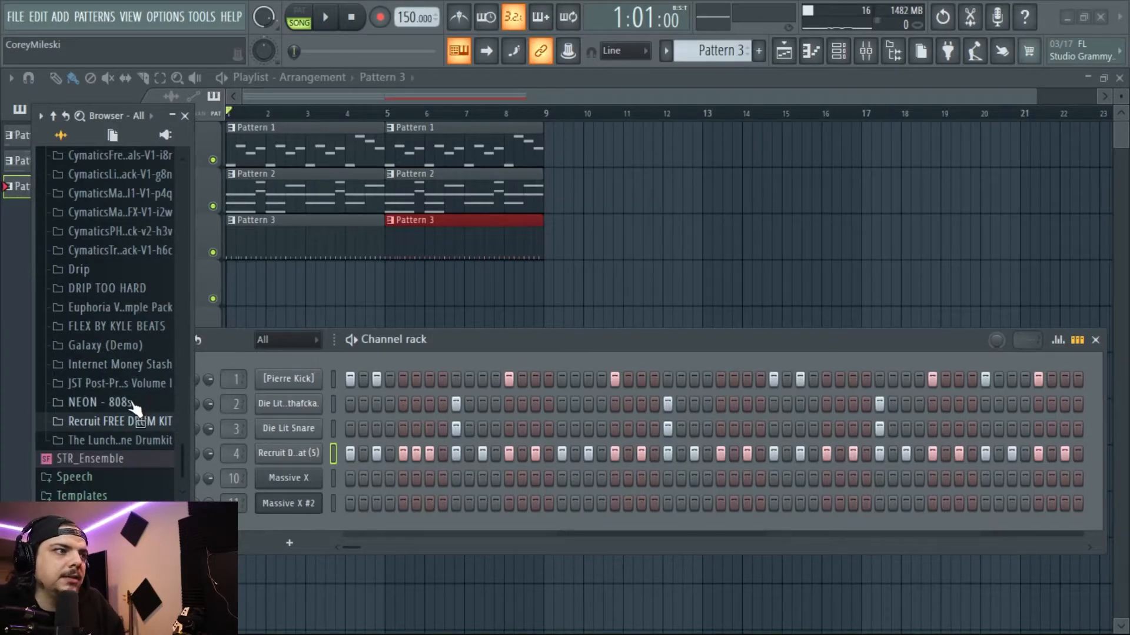
# Expand the NEON - 808s sample folder, then minimize FL Studio to the Windows desktop
pyautogui.click(97, 402)
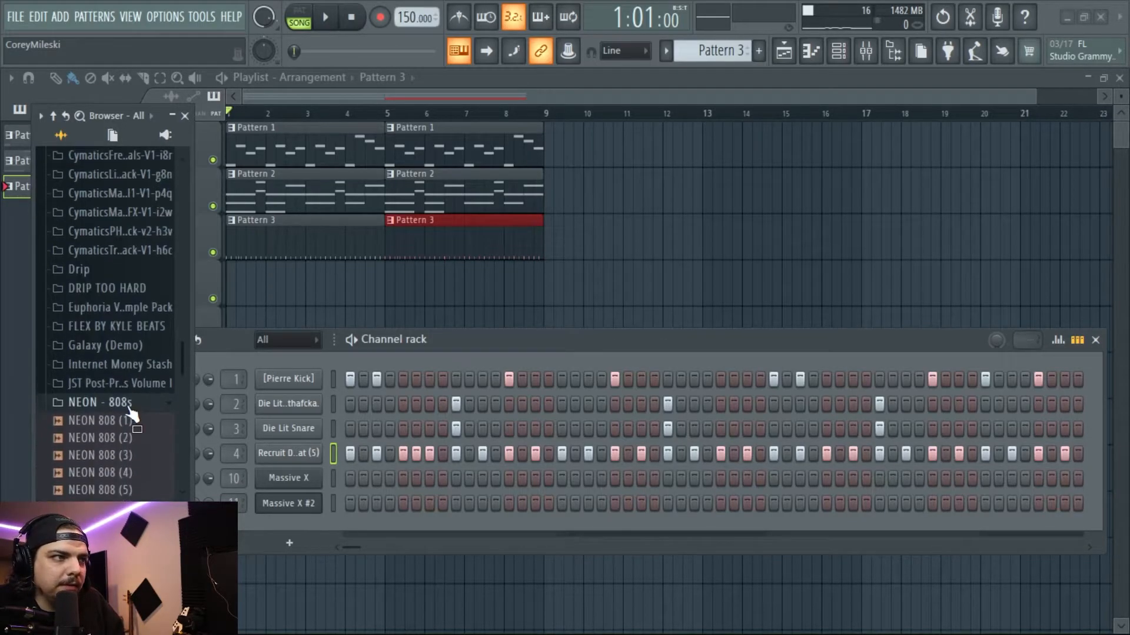
pyautogui.click(106, 420)
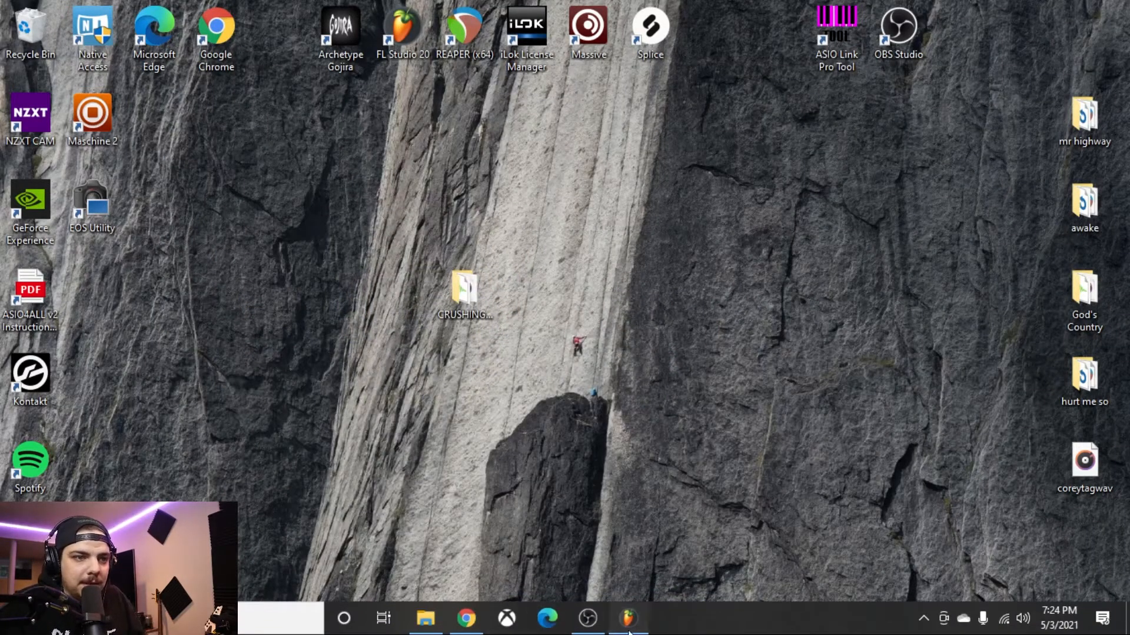
# Restore FL Studio, show Pattern 3 in Massive X #3's piano roll, and list target channels
pyautogui.click(628, 619)
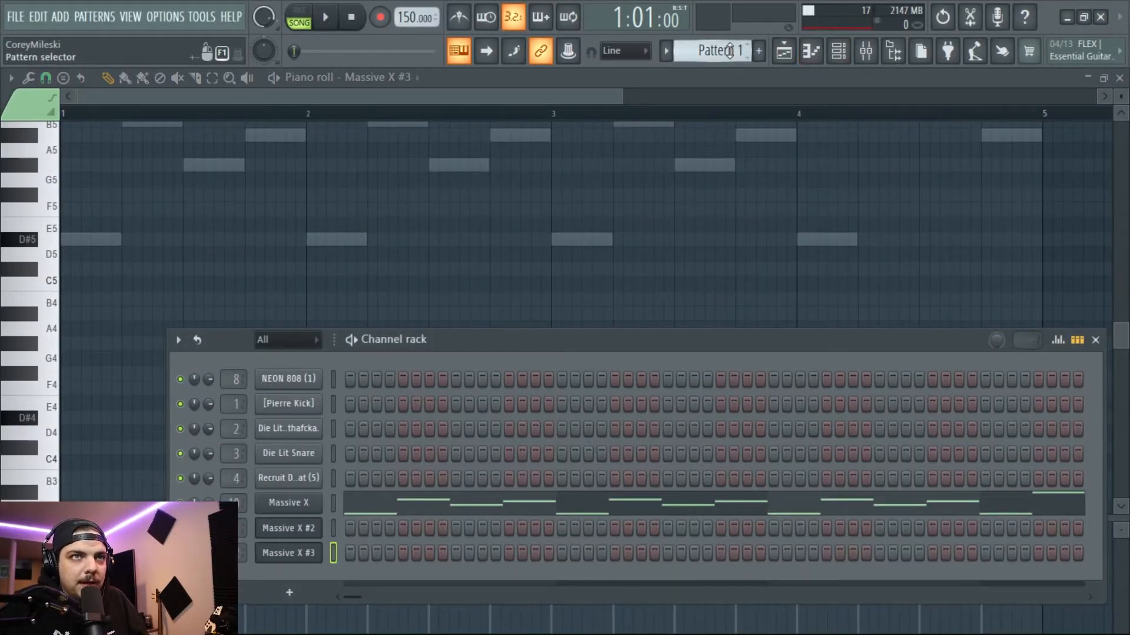
pyautogui.click(757, 51)
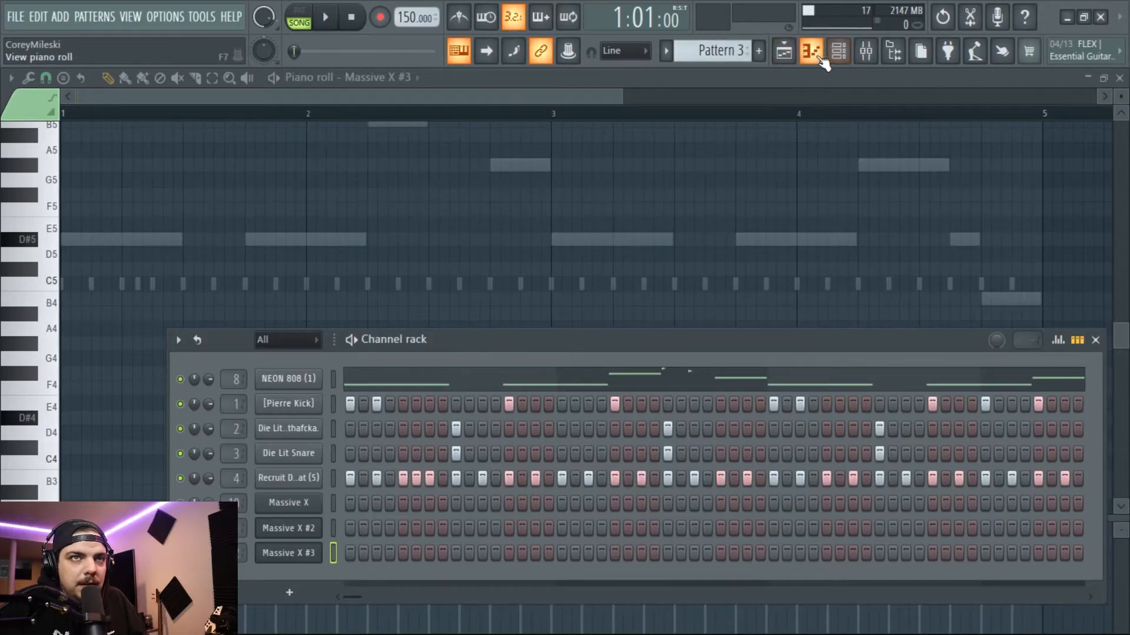
pyautogui.click(811, 51)
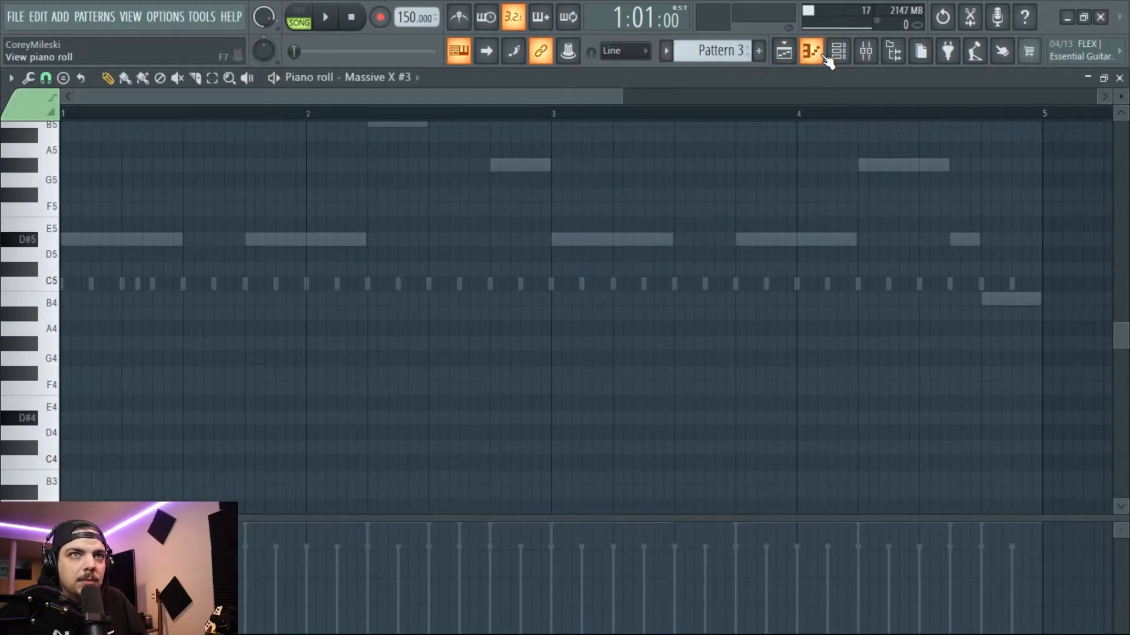
pyautogui.click(809, 51)
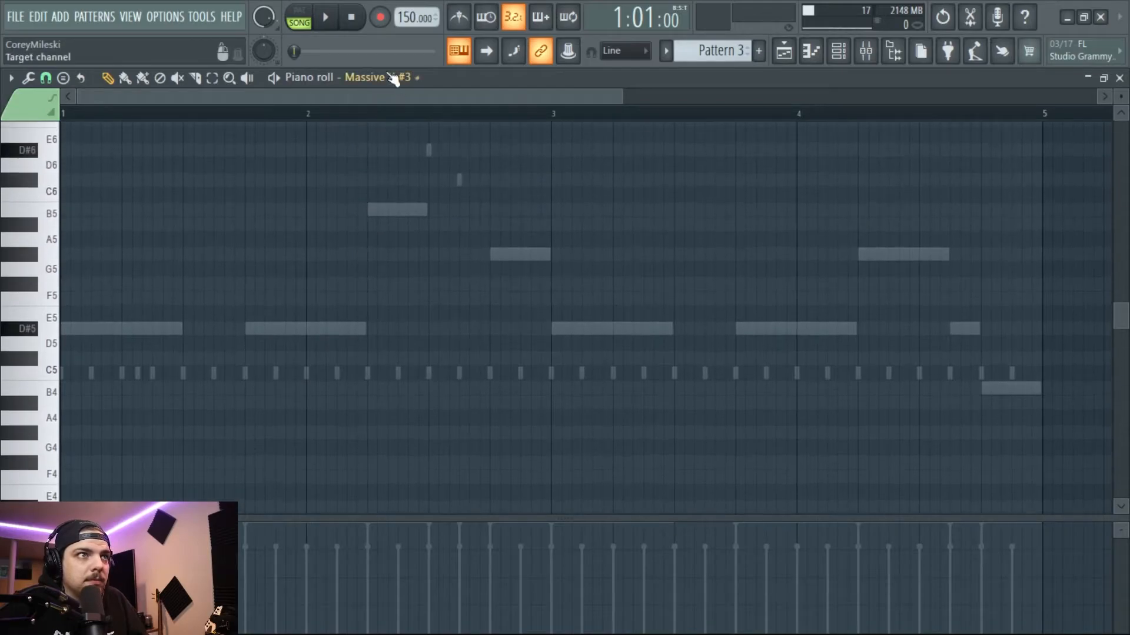
pyautogui.click(375, 77)
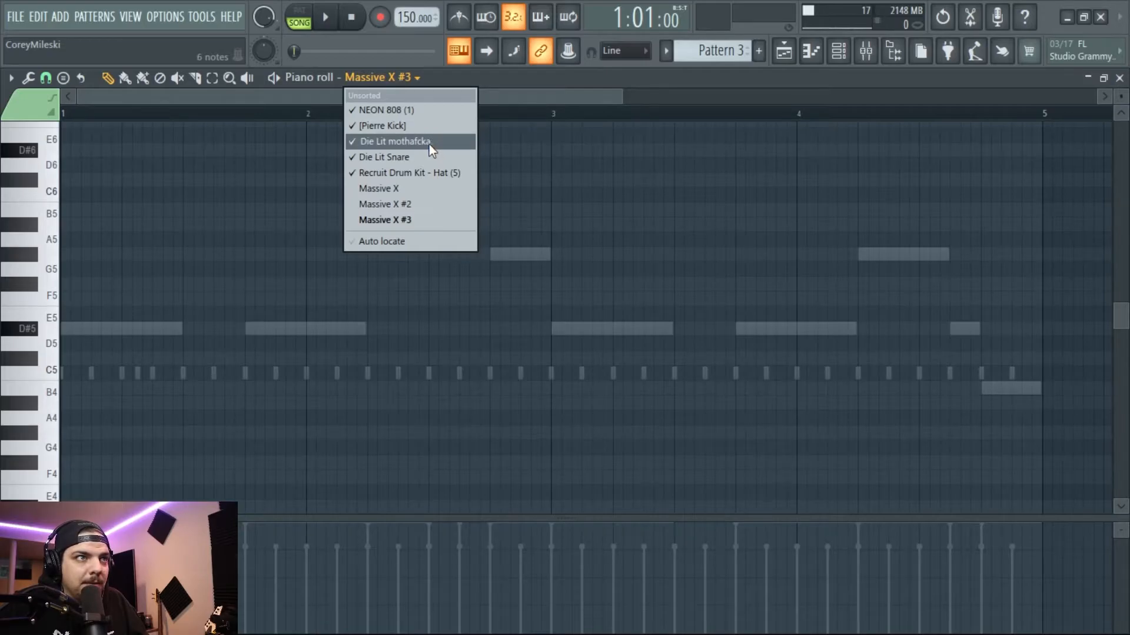
pyautogui.moveTo(451, 160)
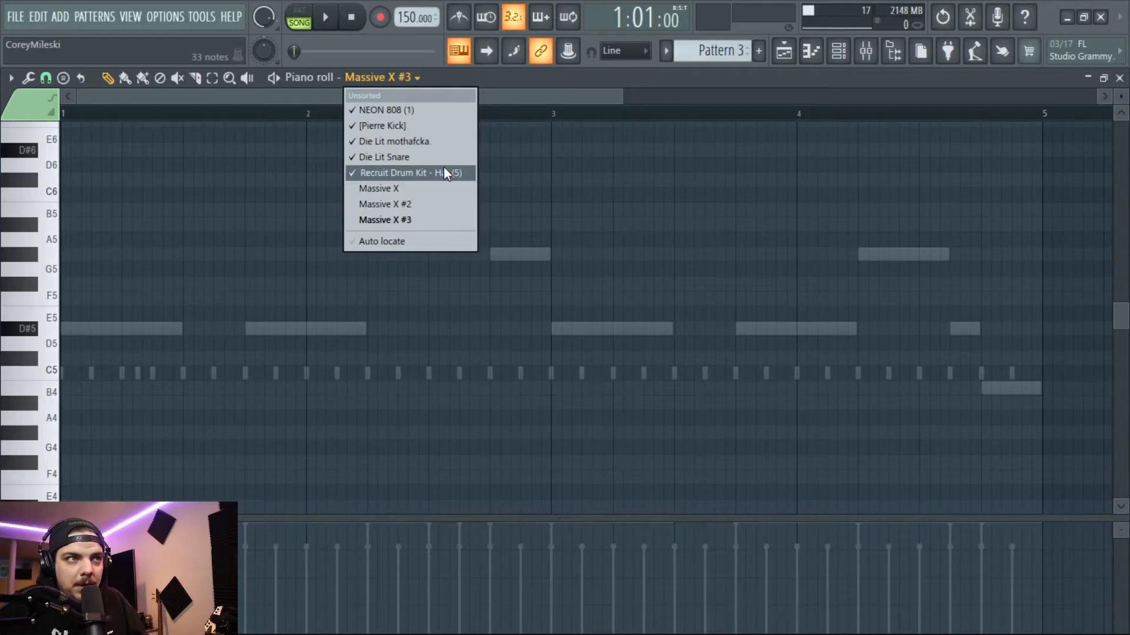
# Target Recruit Drum Kit - Hat (5) and draw a low hi-hat roll below the main hats
pyautogui.click(400, 173)
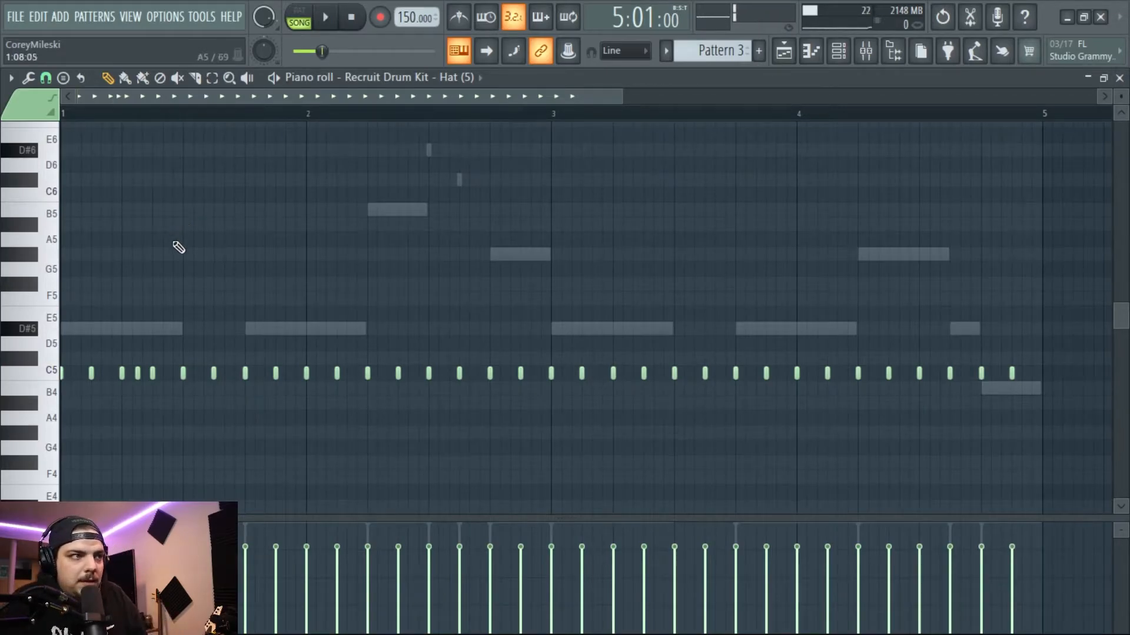
pyautogui.moveTo(186, 402)
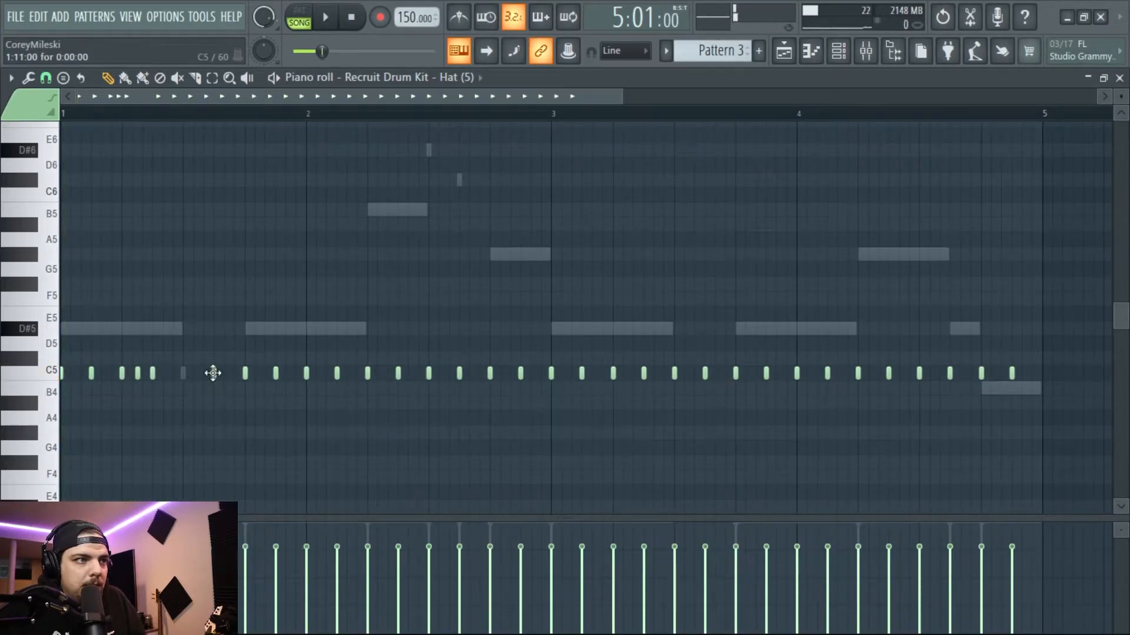
pyautogui.click(182, 432)
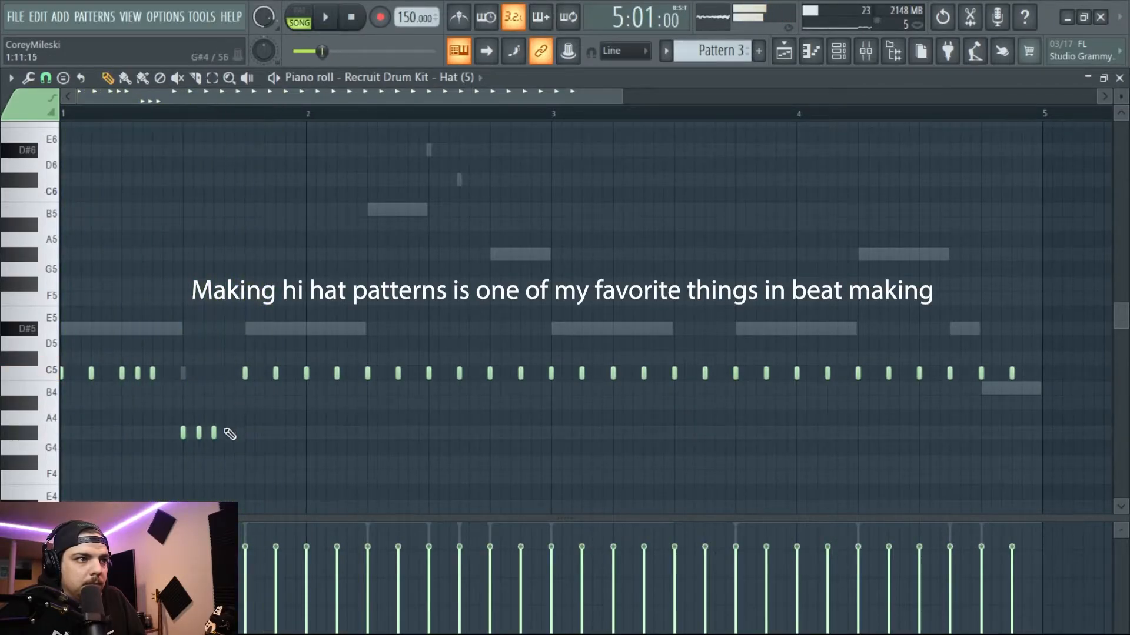
pyautogui.click(324, 16)
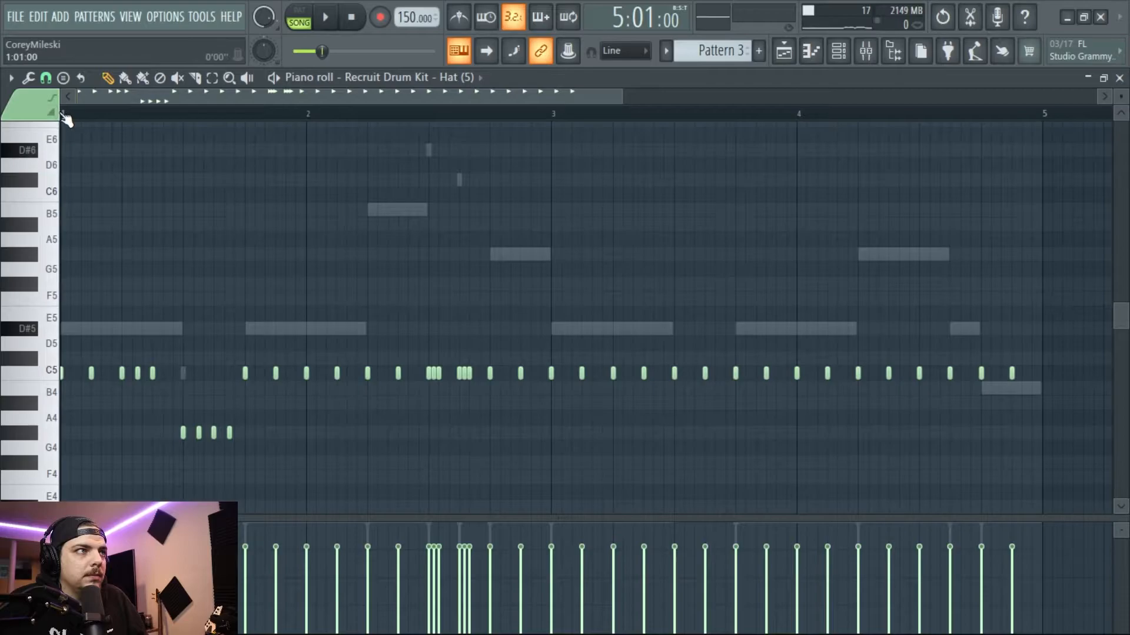
pyautogui.click(325, 16)
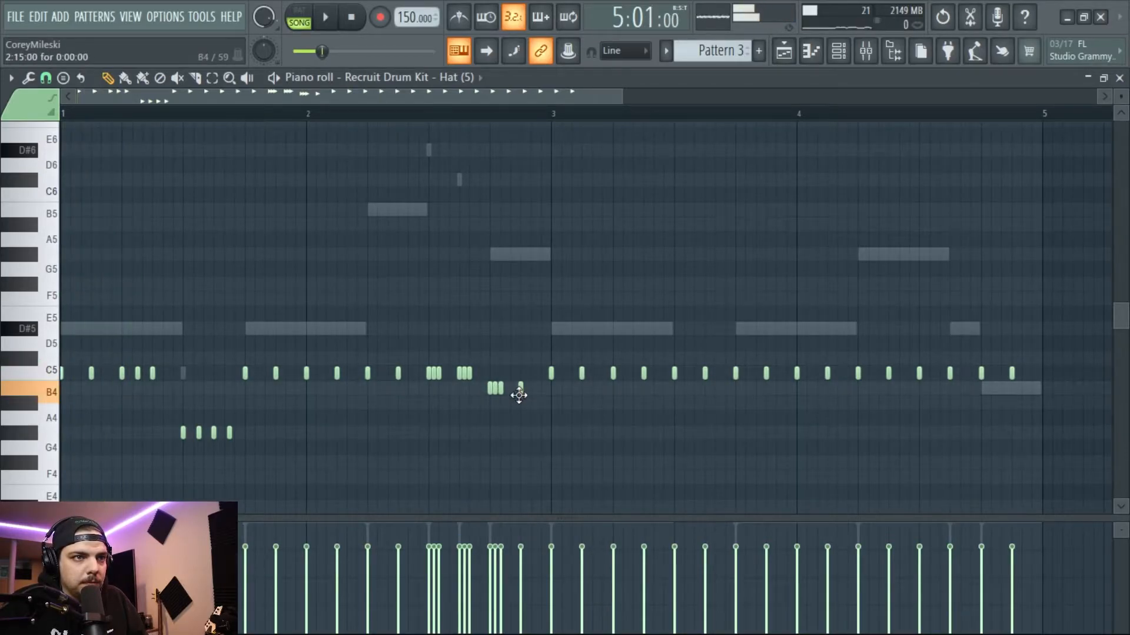
# Add quick groups of B4 hat notes and play back the hi-hat pattern
pyautogui.click(519, 389)
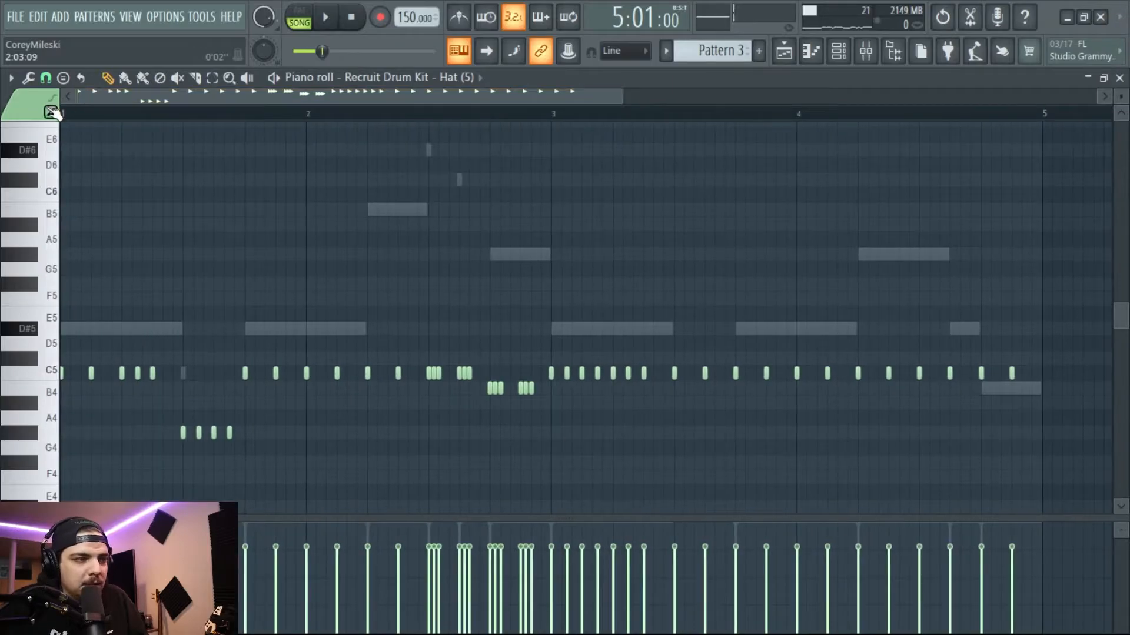
pyautogui.click(324, 16)
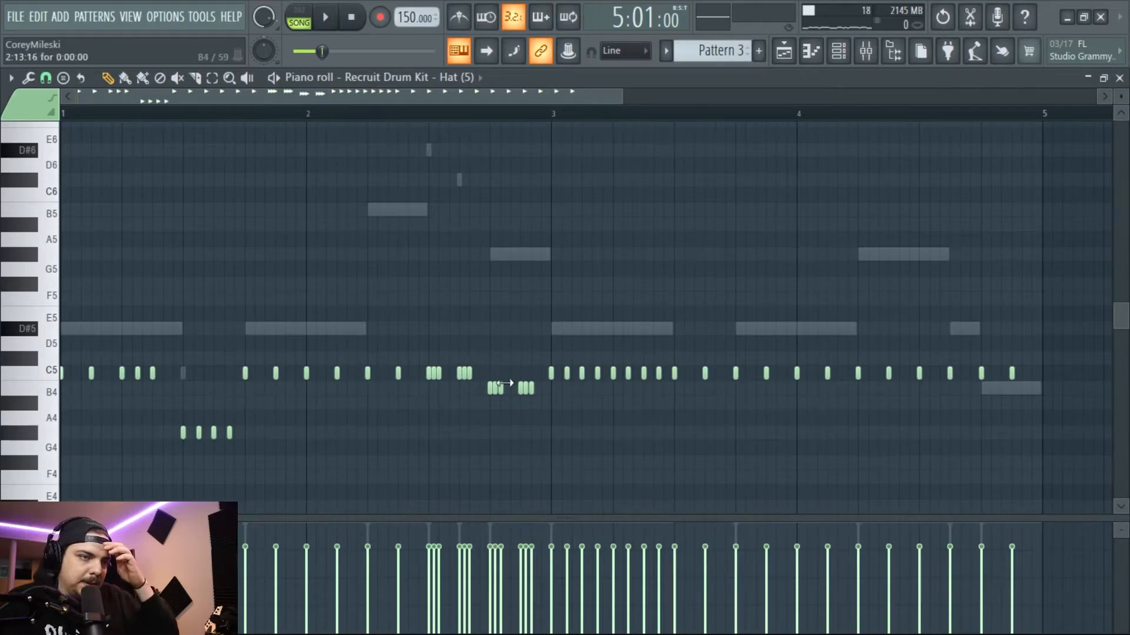
pyautogui.moveTo(473, 319)
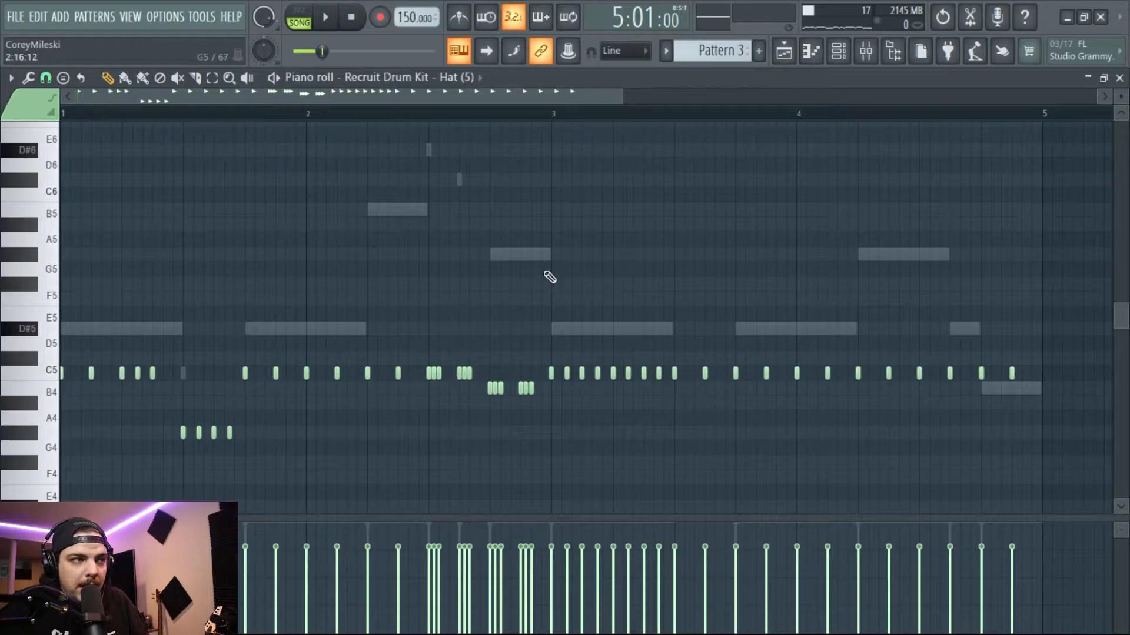
pyautogui.moveTo(400, 267)
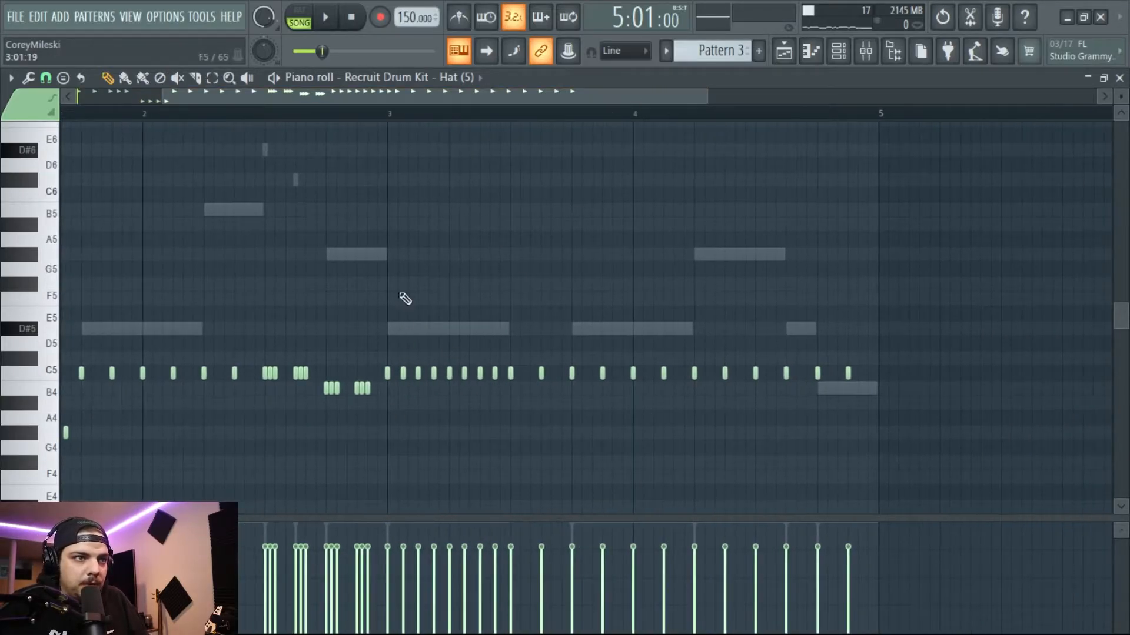
pyautogui.click(325, 17)
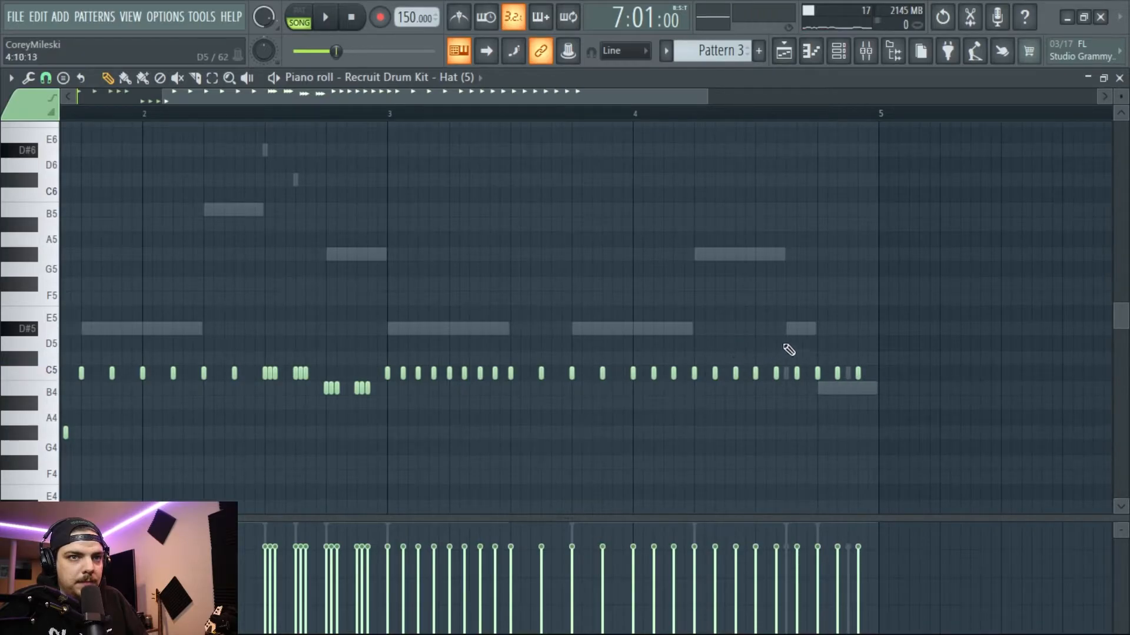
pyautogui.click(324, 17)
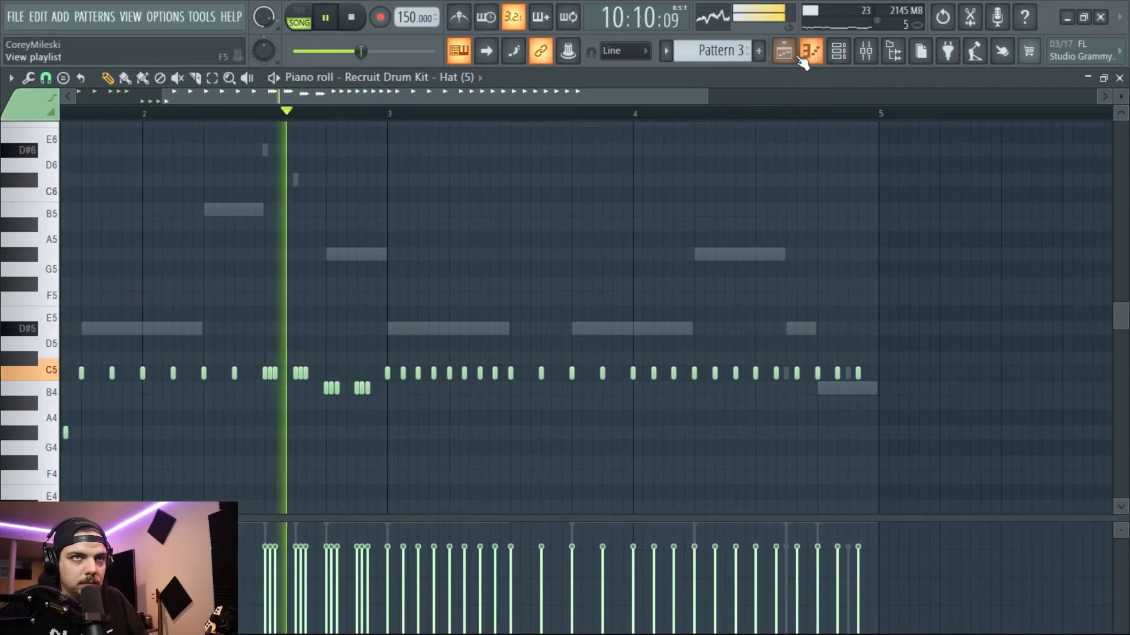
# Play through the playlist arrangement, stop playback, and bring up the channel rack
pyautogui.click(783, 50)
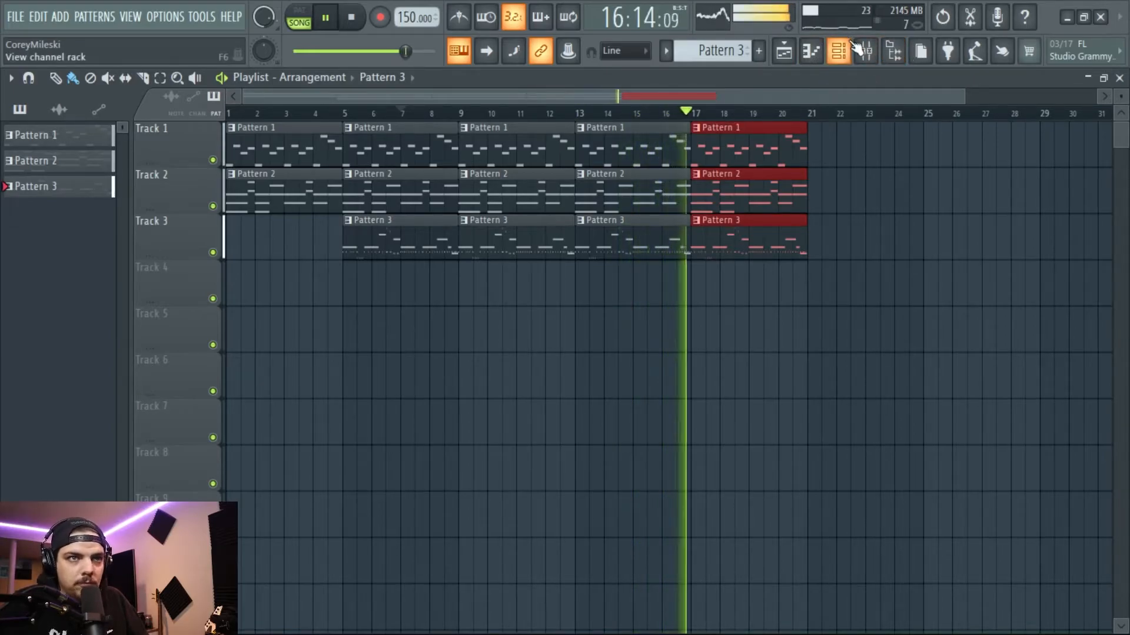
pyautogui.click(352, 16)
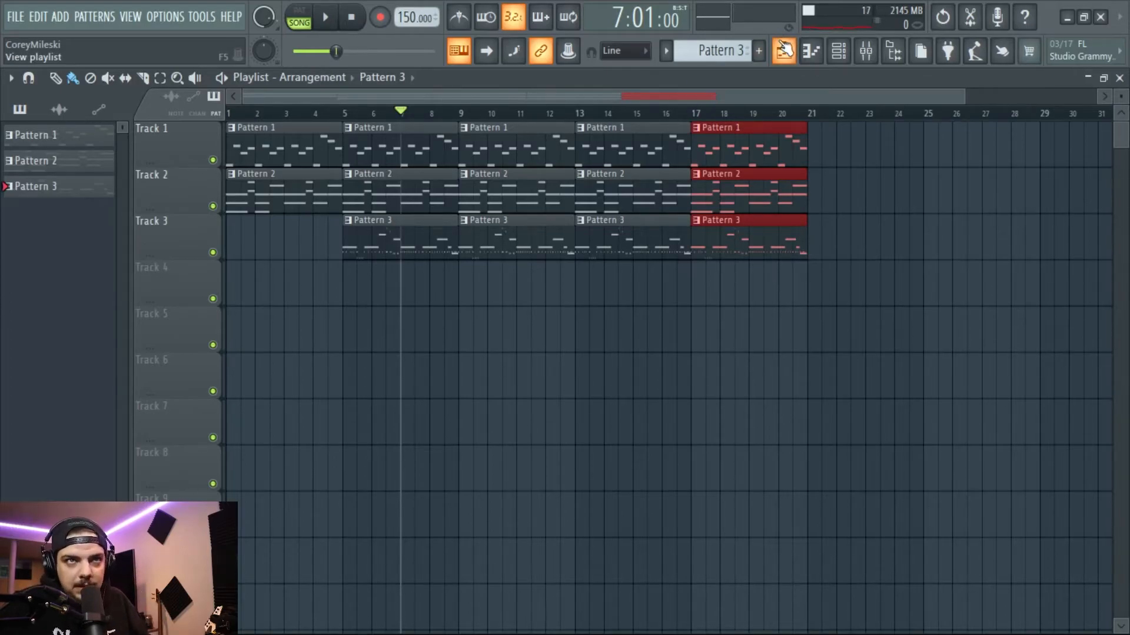
pyautogui.click(837, 51)
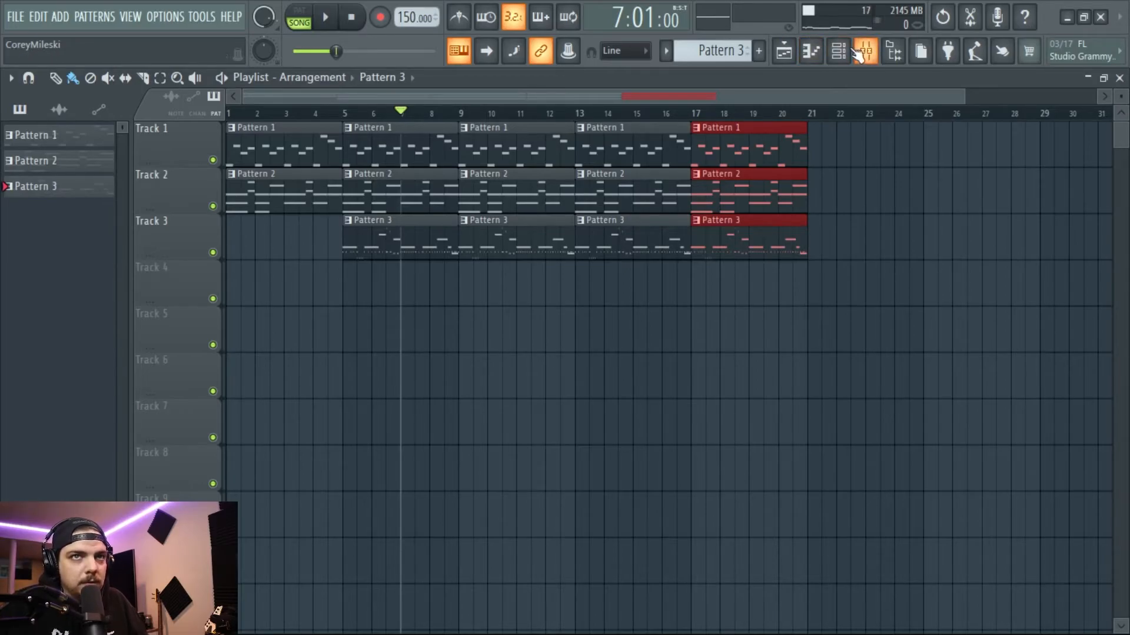
pyautogui.click(838, 51)
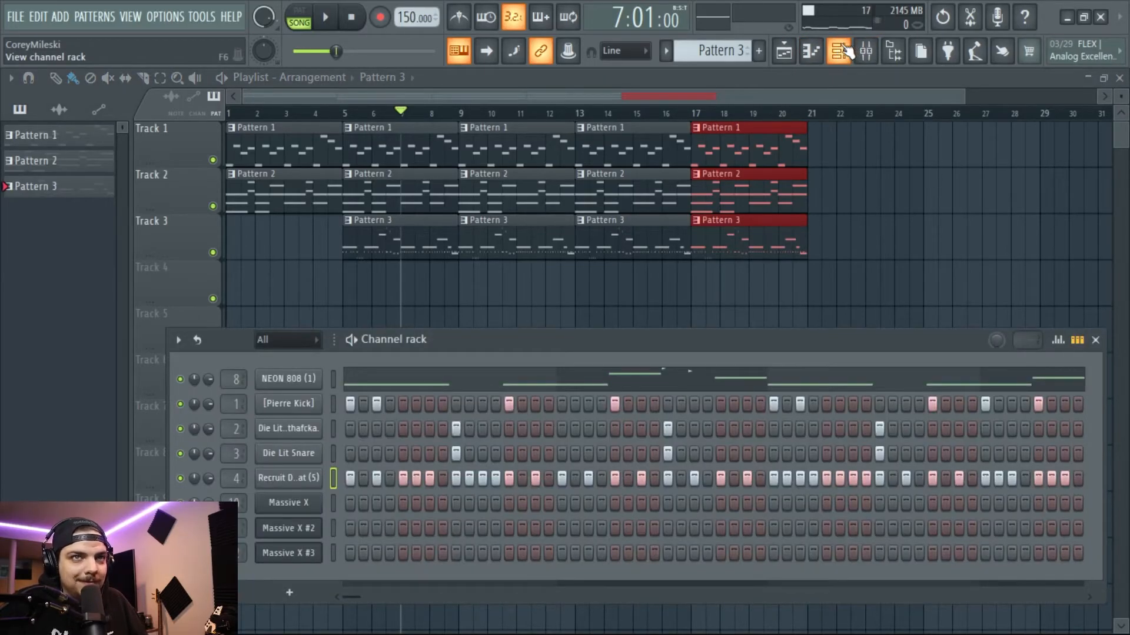
# Draw NEON 808 (1)'s bassline: D#5 notes, a shortened second D#5, then B5 and G#5
pyautogui.click(286, 378)
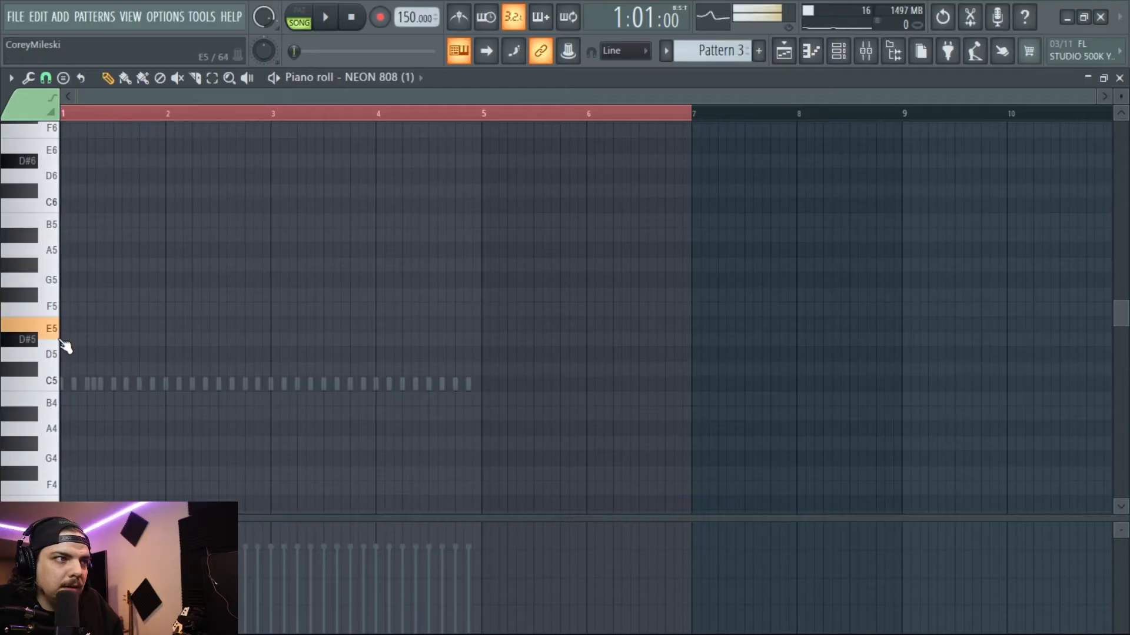
pyautogui.click(83, 338)
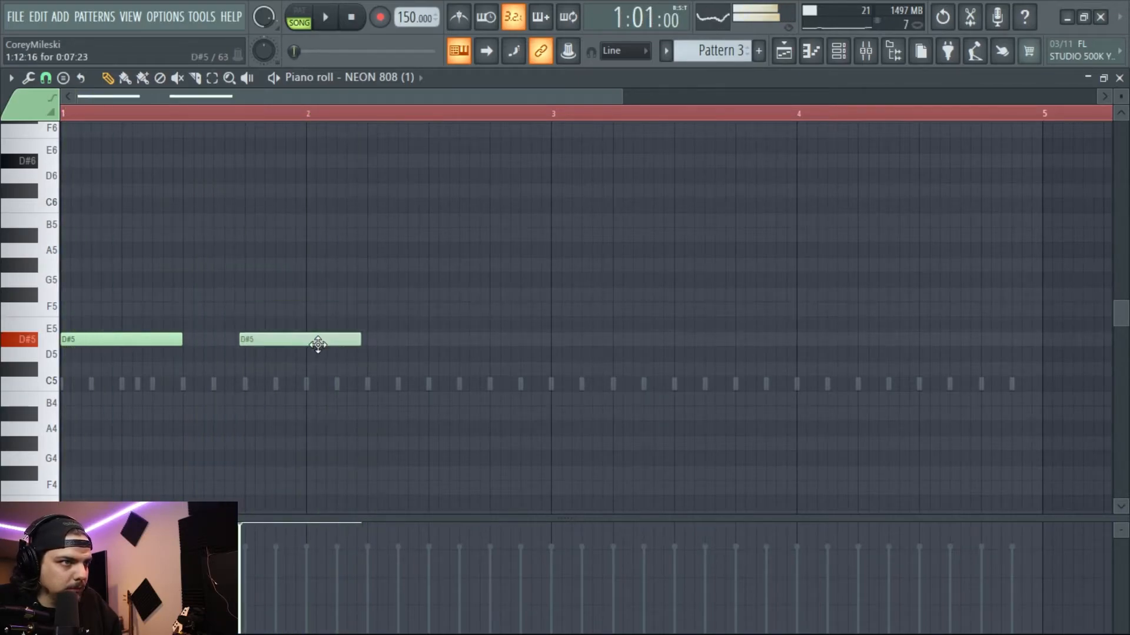
pyautogui.click(325, 17)
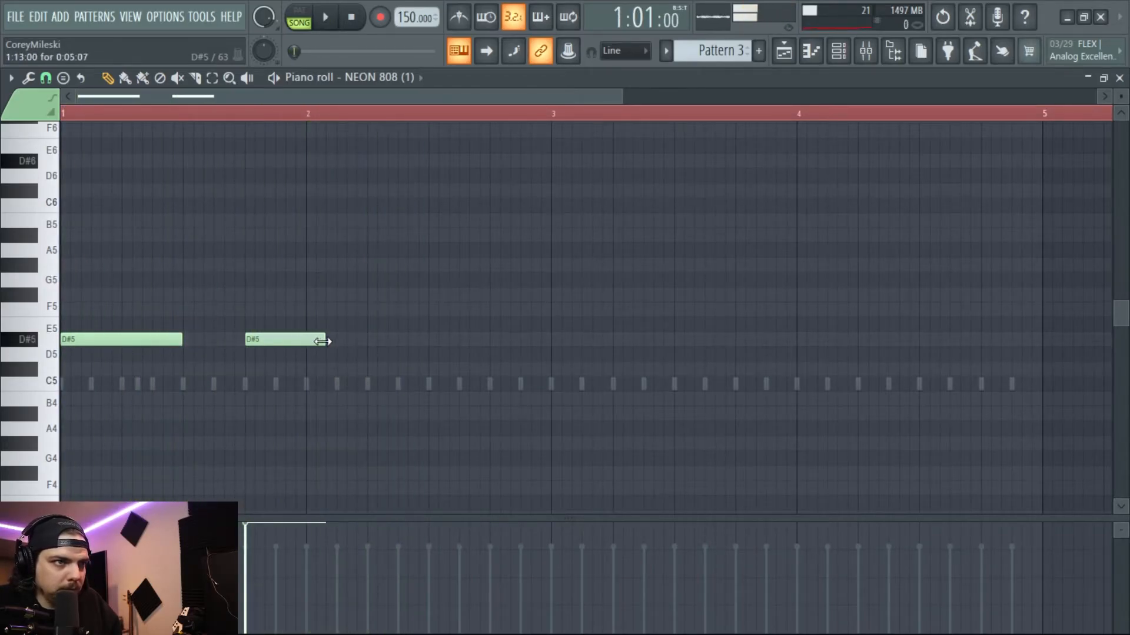
pyautogui.click(324, 17)
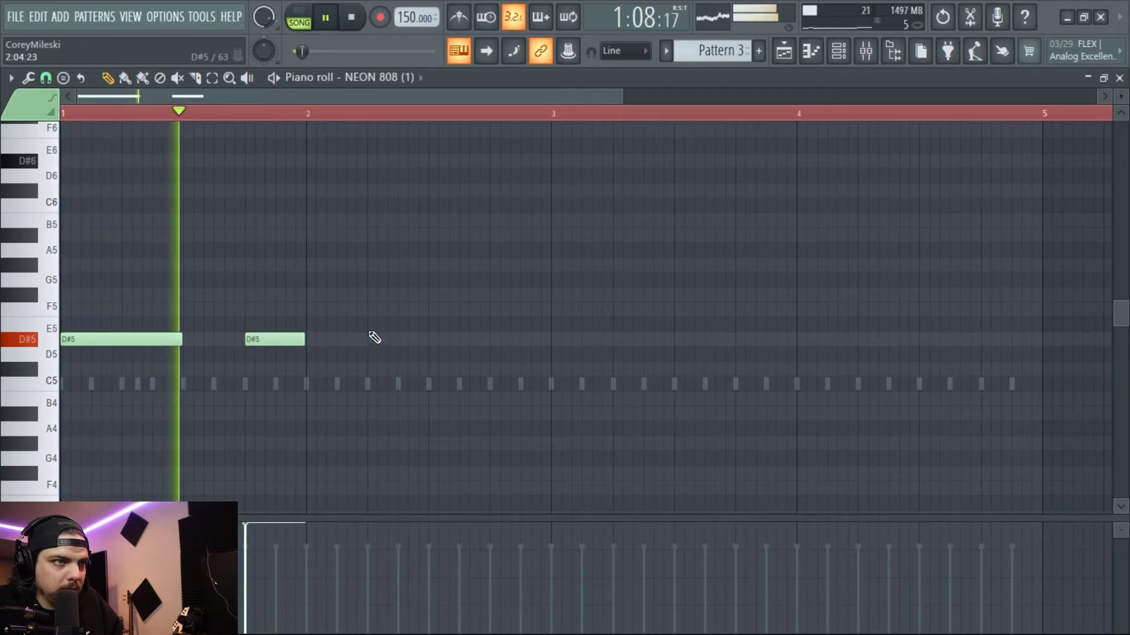
pyautogui.click(396, 295)
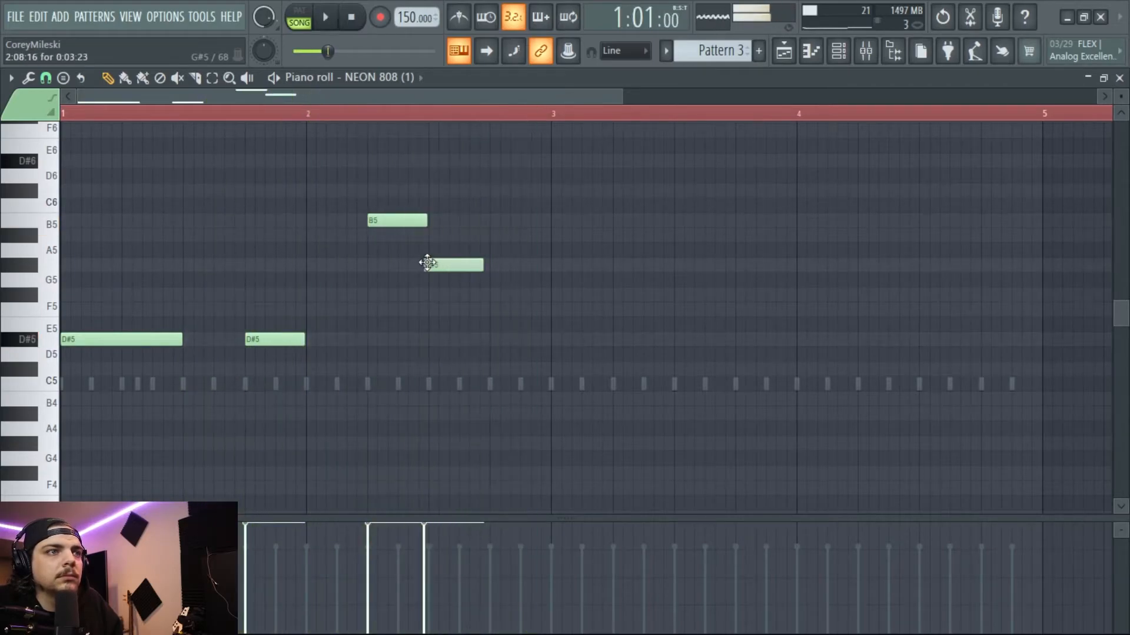
pyautogui.click(325, 16)
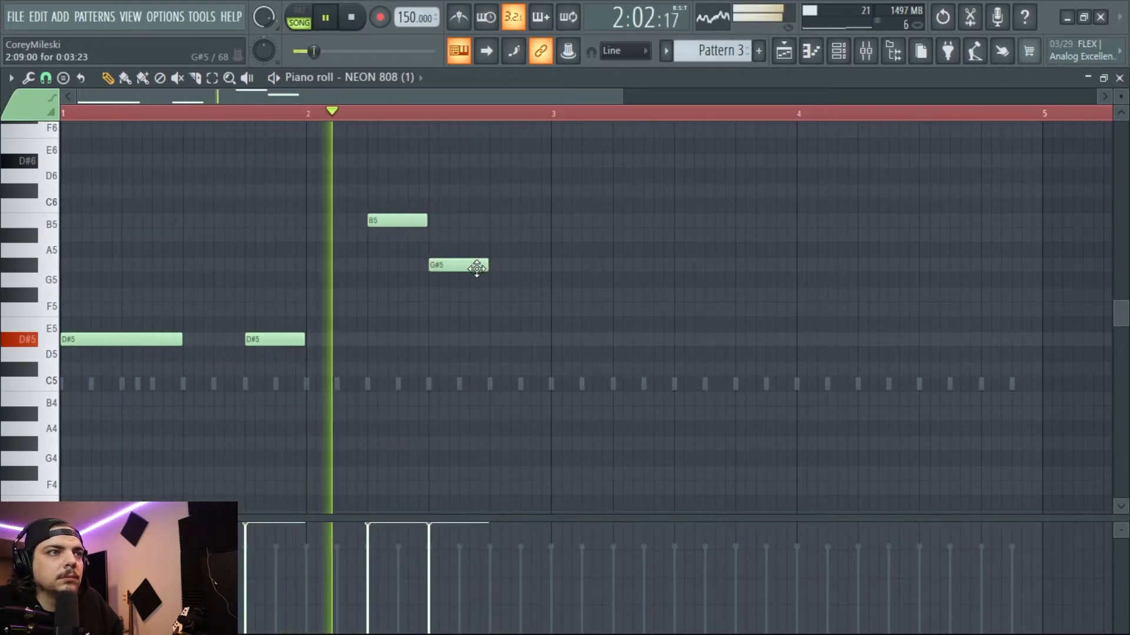
pyautogui.moveTo(458, 264); pyautogui.dragTo(515, 264)
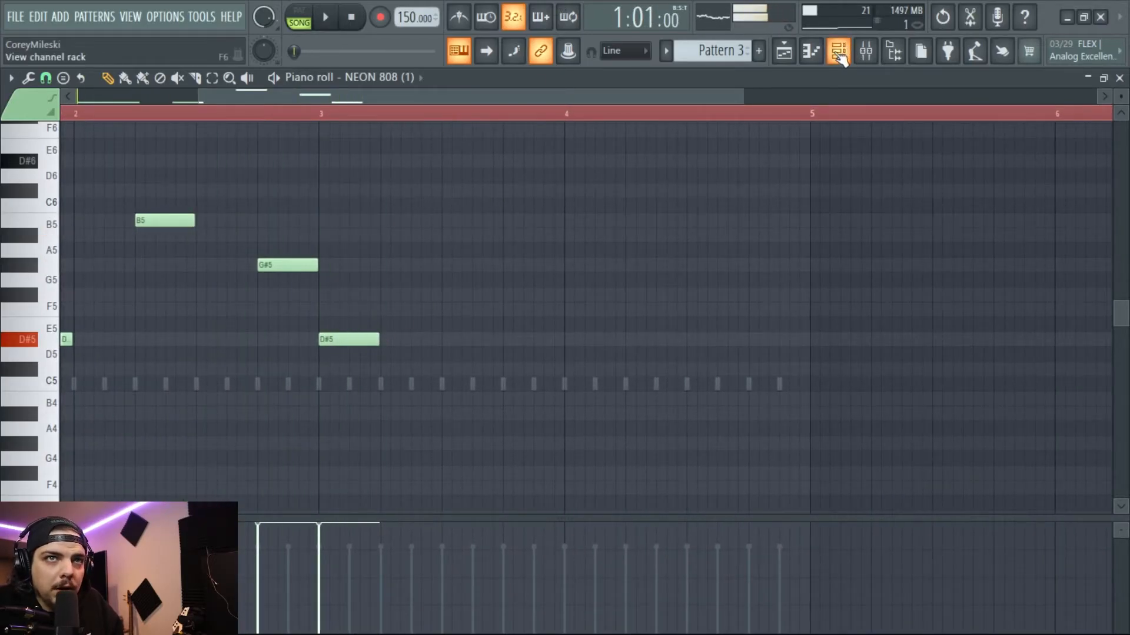
# Lower the sustain and adjust the release on NEON 808 (1)'s volume envelope
pyautogui.click(838, 51)
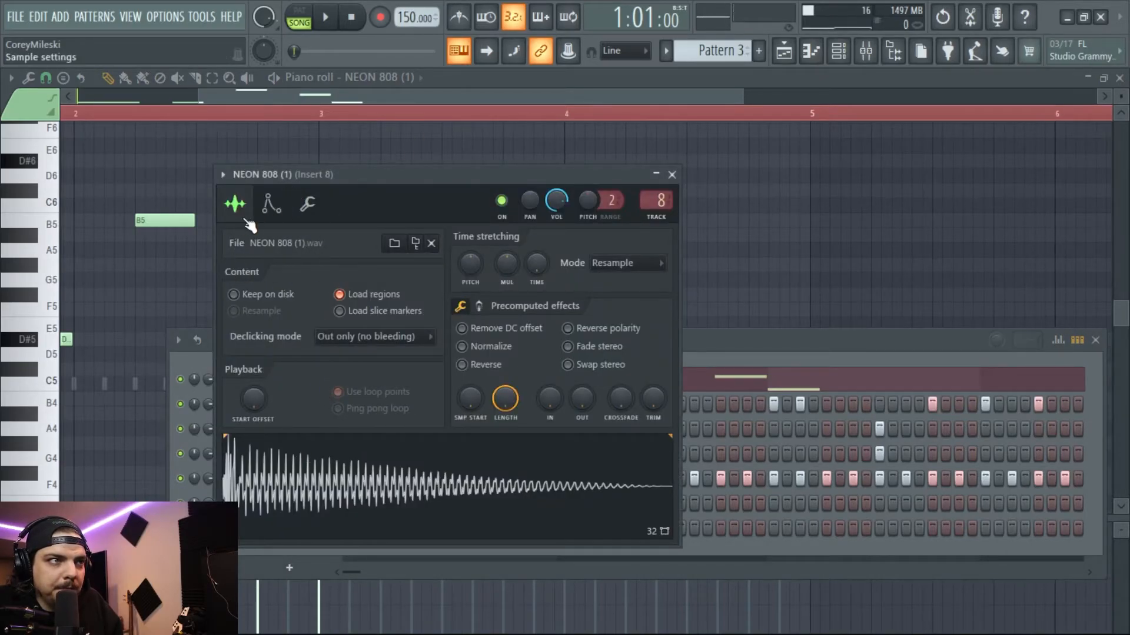
pyautogui.click(270, 204)
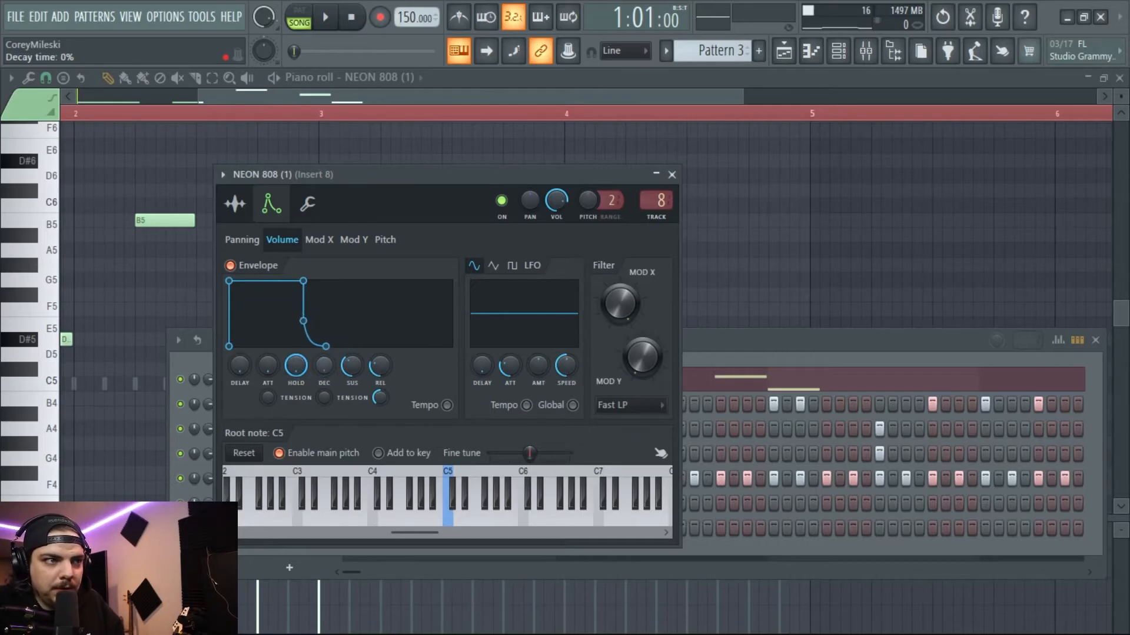
pyautogui.moveTo(352, 366); pyautogui.dragTo(351, 360)
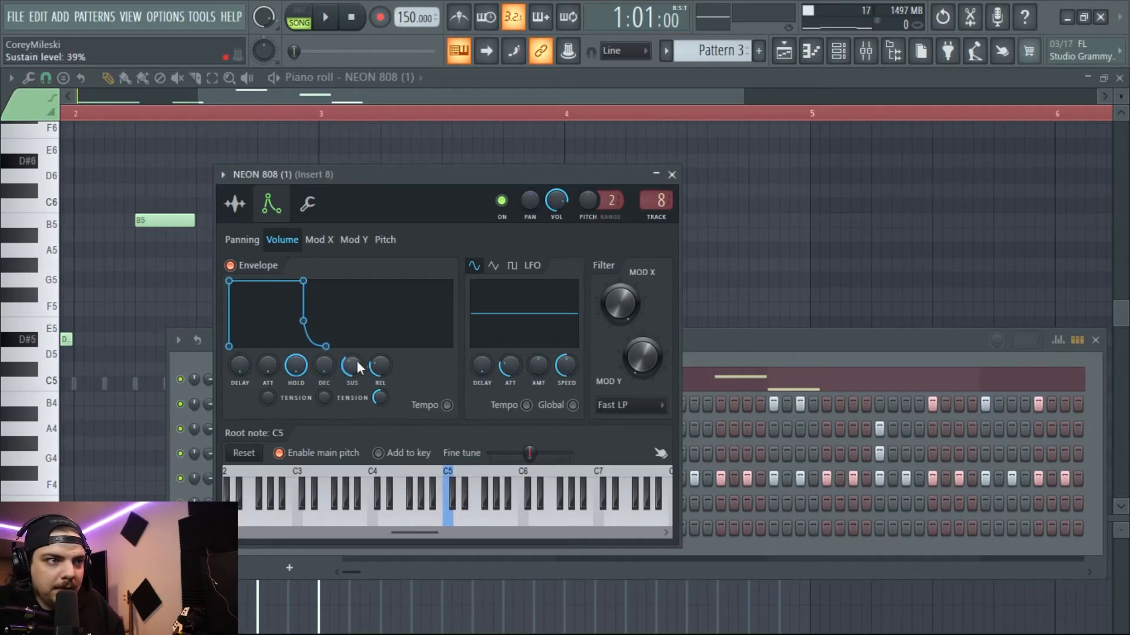
pyautogui.moveTo(352, 366); pyautogui.dragTo(353, 389)
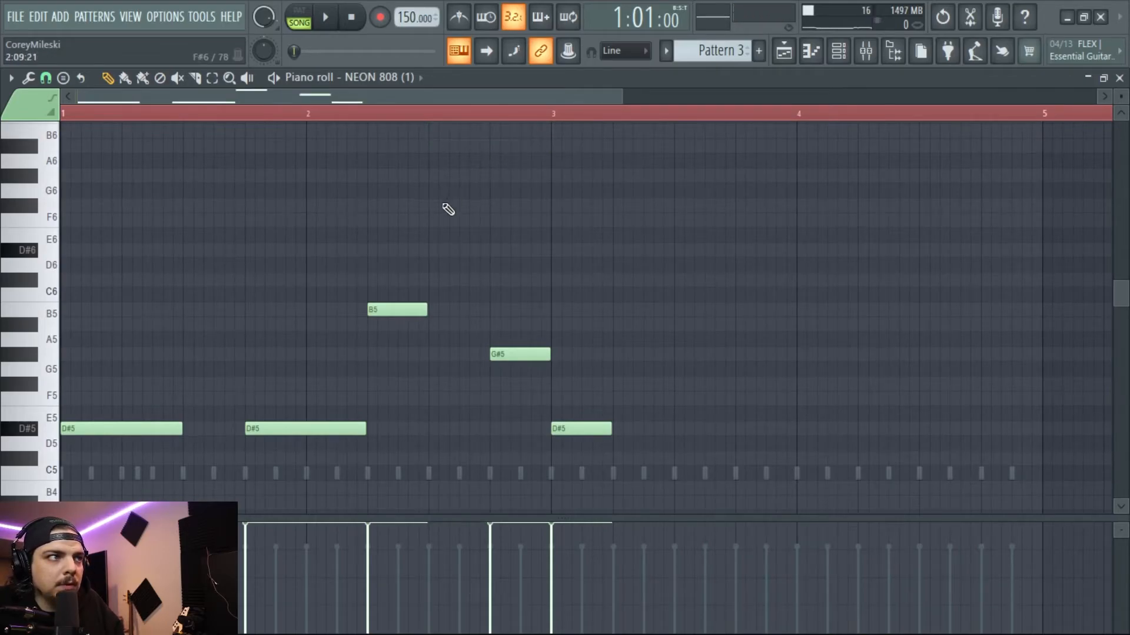
# Add short slide notes and a G#5, shorten the last D#5, and close with C5
pyautogui.click(488, 250)
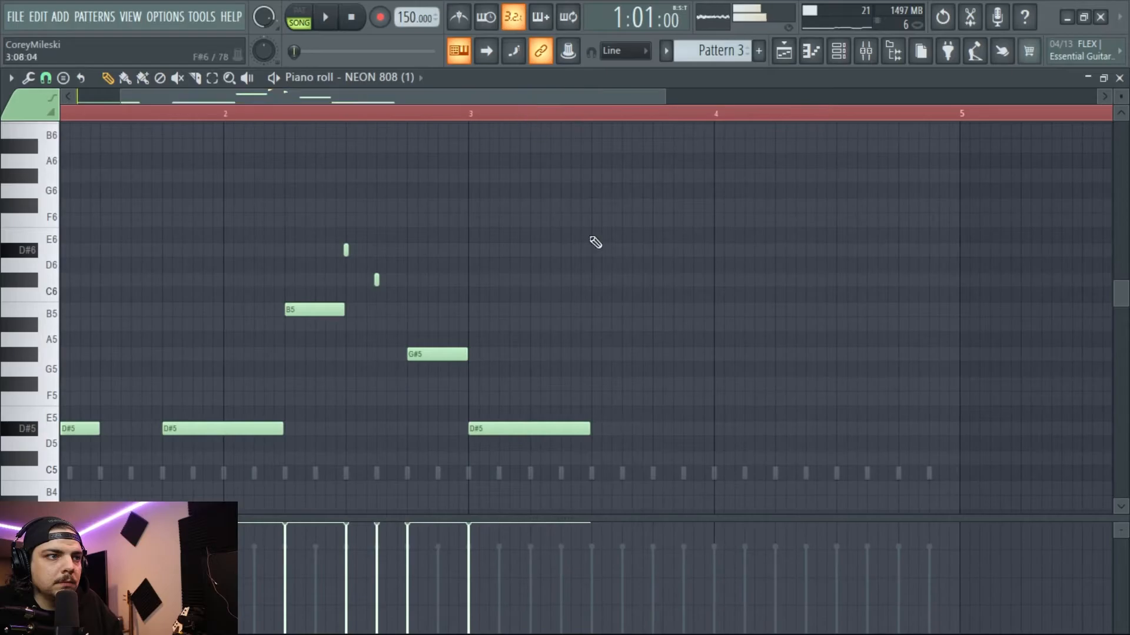
pyautogui.click(324, 16)
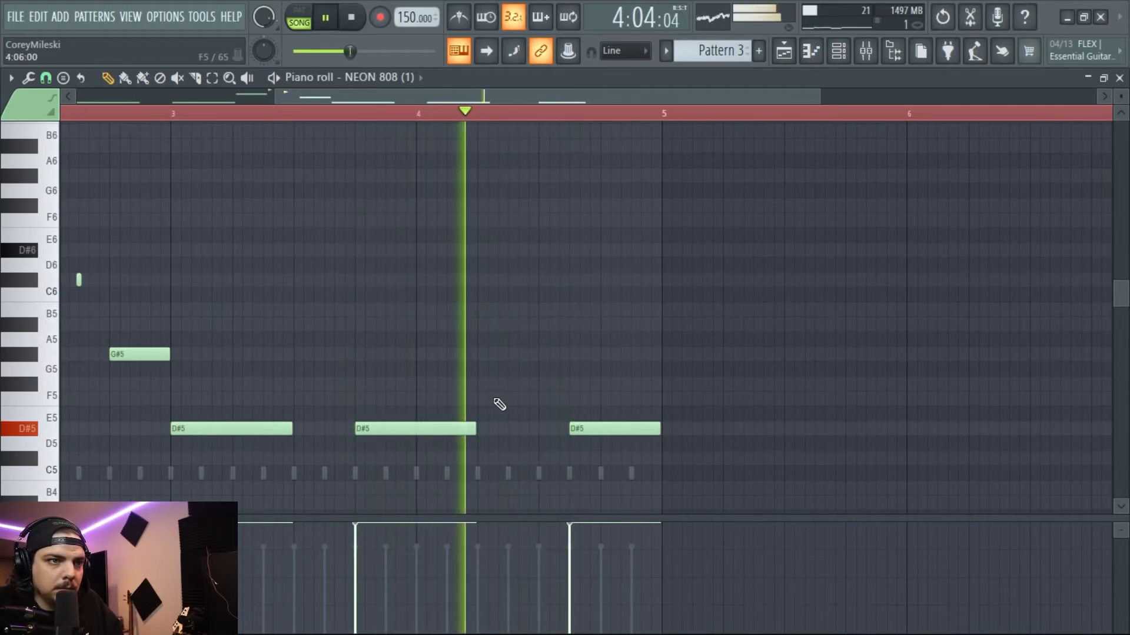
pyautogui.click(521, 353)
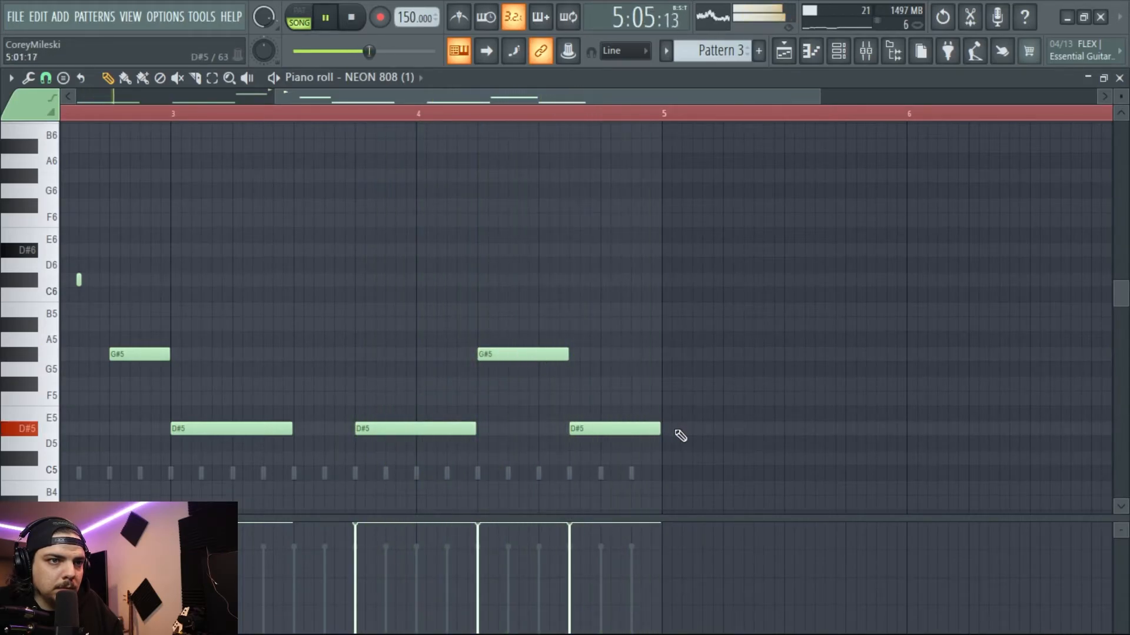
pyautogui.moveTo(654, 429); pyautogui.dragTo(598, 429)
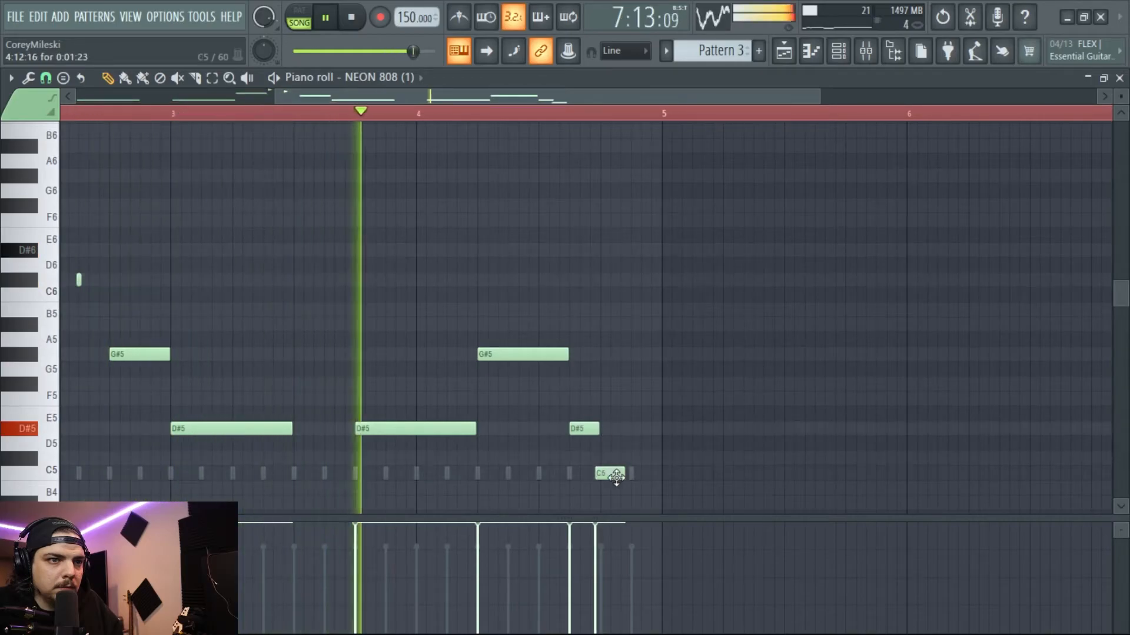
pyautogui.moveTo(612, 474); pyautogui.dragTo(612, 488)
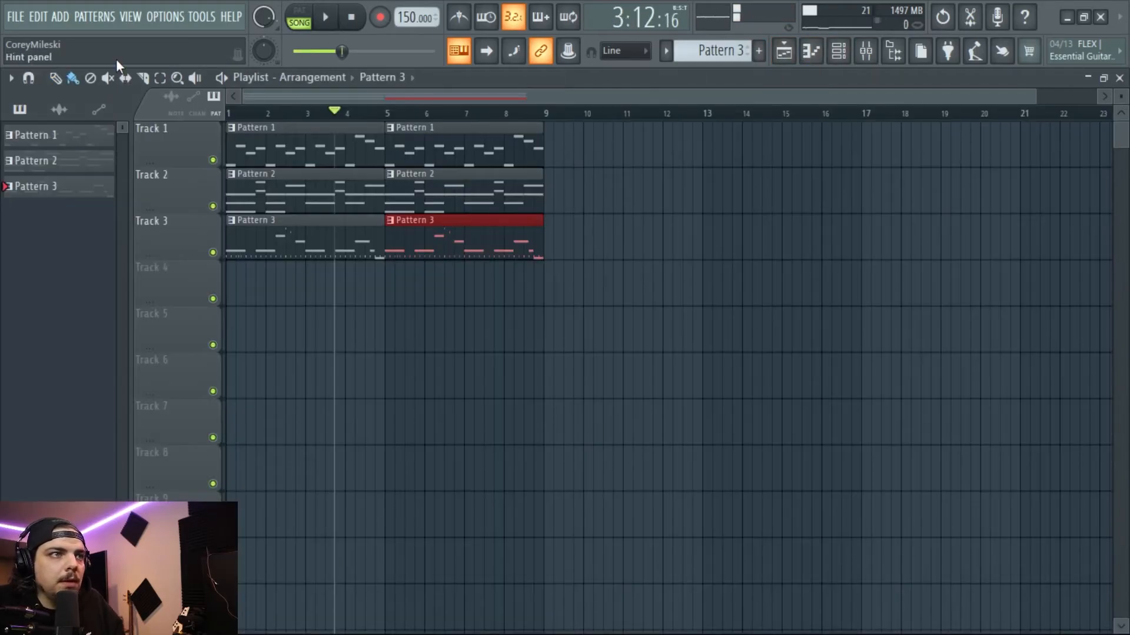
# Repeat Patterns 1–3 out to bar 21 and open the Browser for a Cymatics FX sample
pyautogui.click(324, 17)
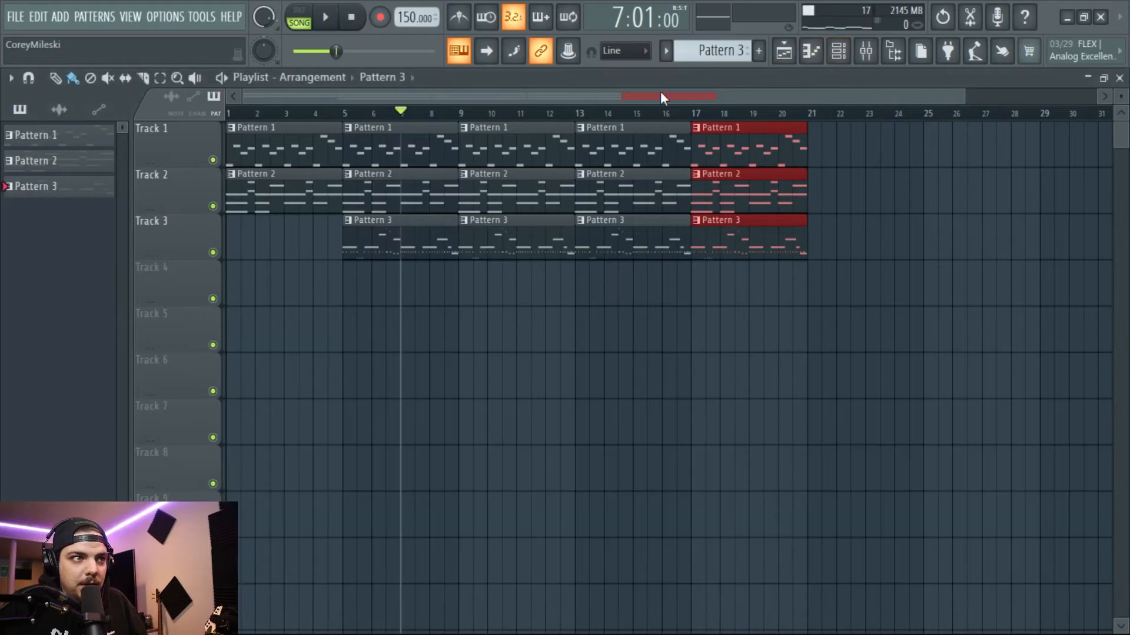
pyautogui.click(920, 51)
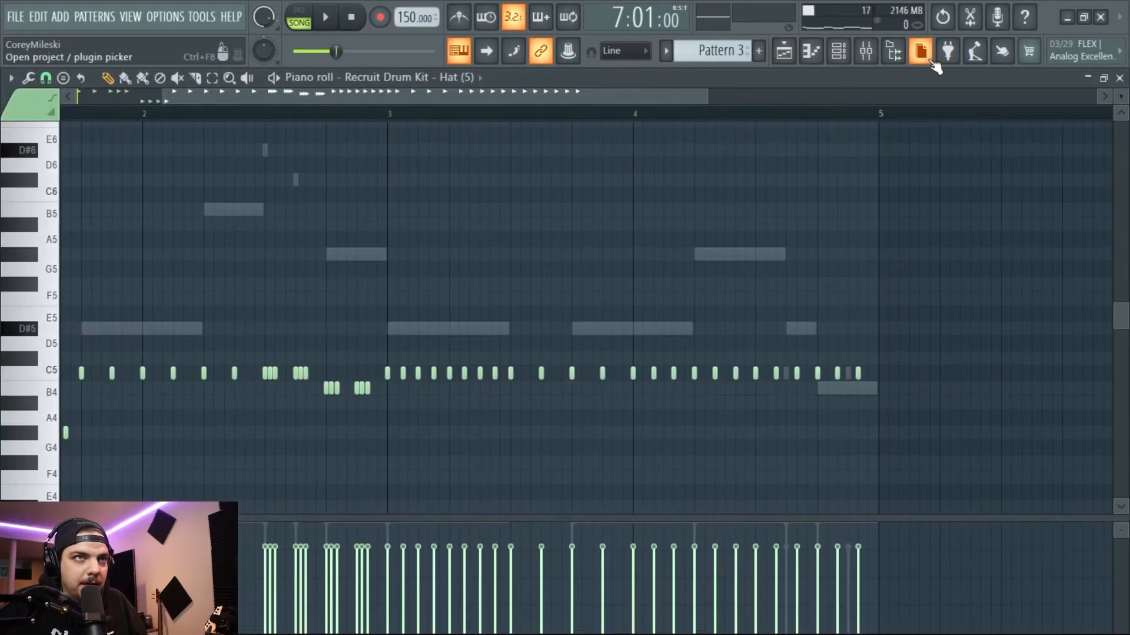
pyautogui.click(837, 52)
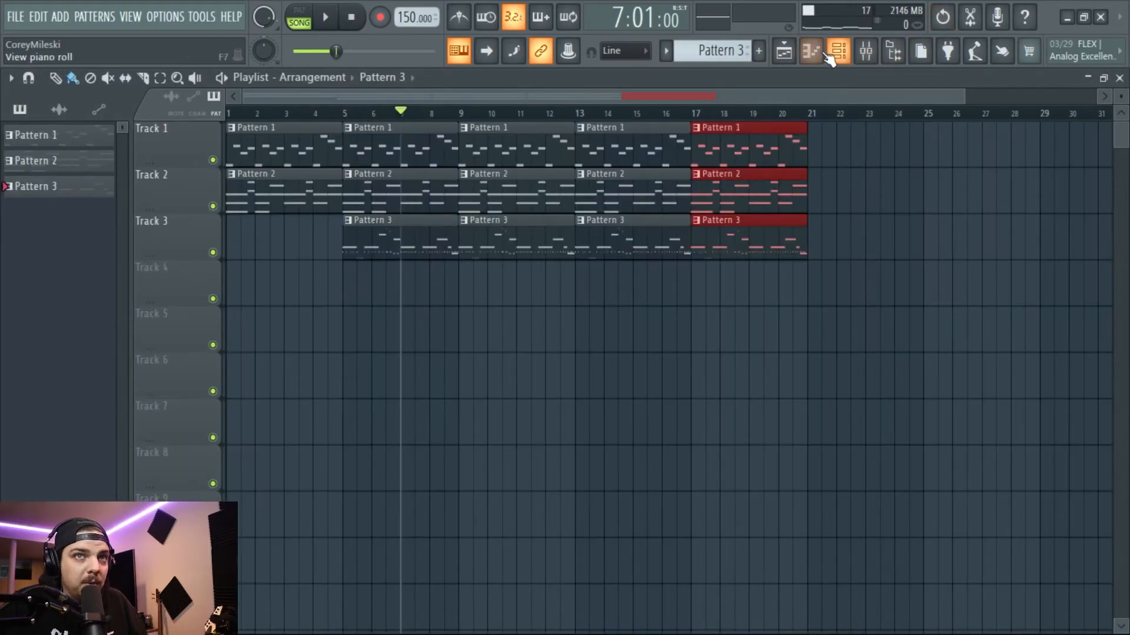
pyautogui.click(809, 51)
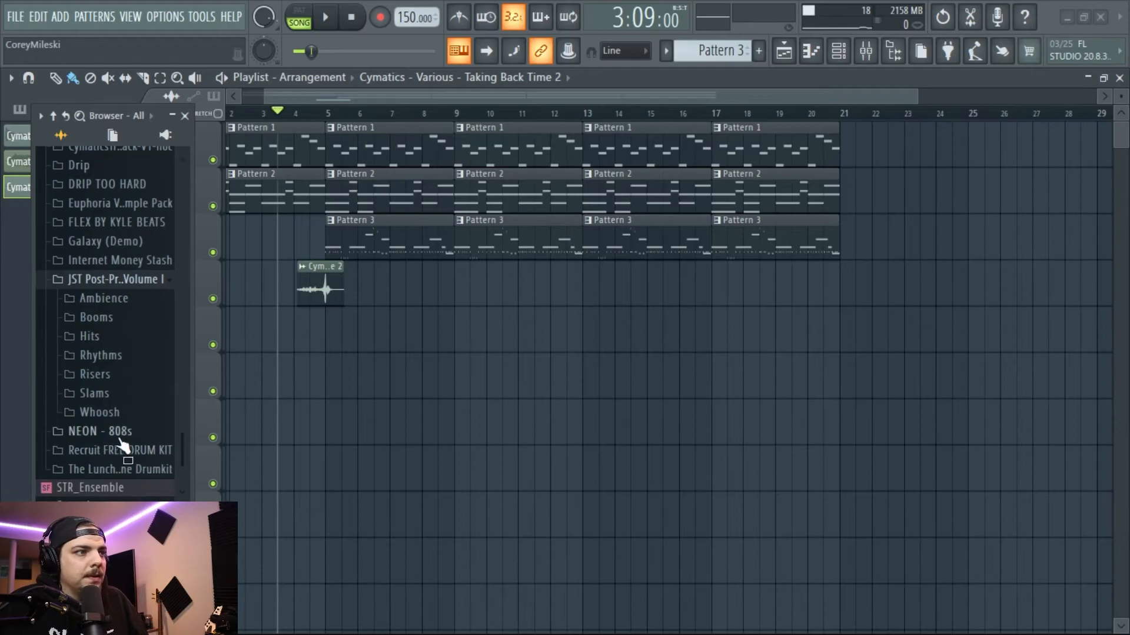
# Preview JST slams and drop Slams_Bulletproof on Track 5 at bar 5
pyautogui.rightClick(100, 400)
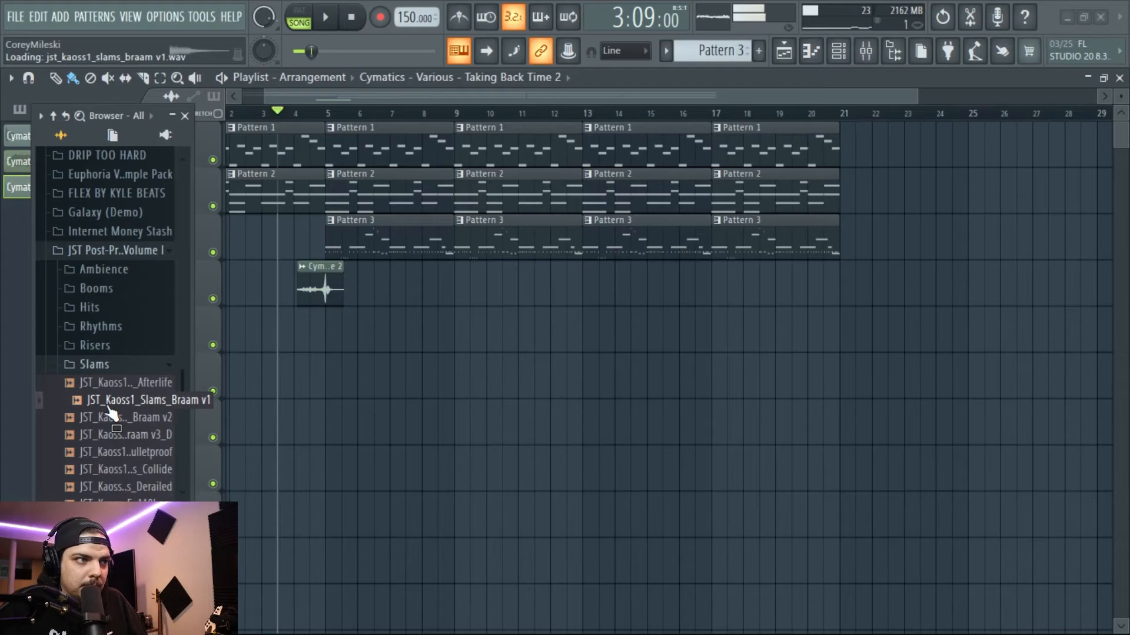
pyautogui.click(144, 382)
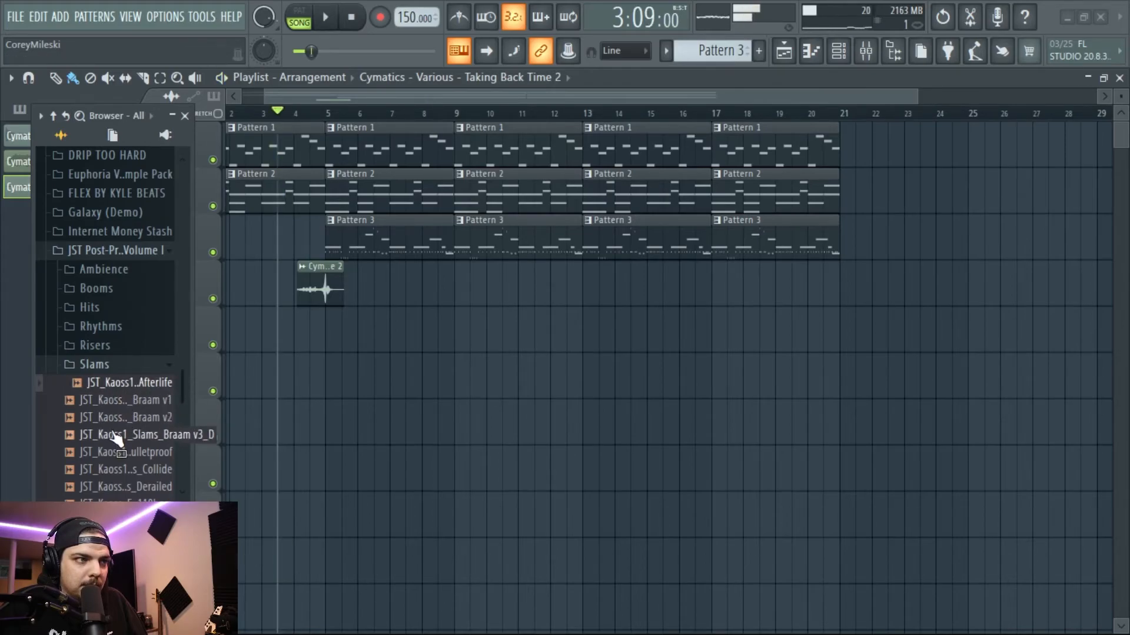
pyautogui.click(129, 452)
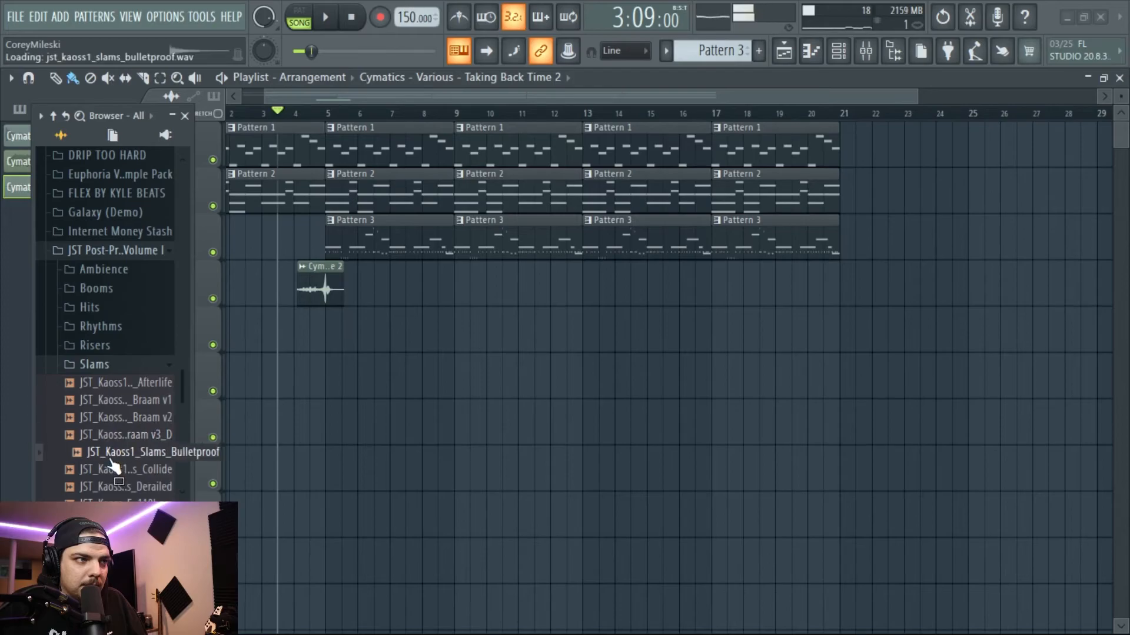
pyautogui.moveTo(152, 452); pyautogui.dragTo(318, 353)
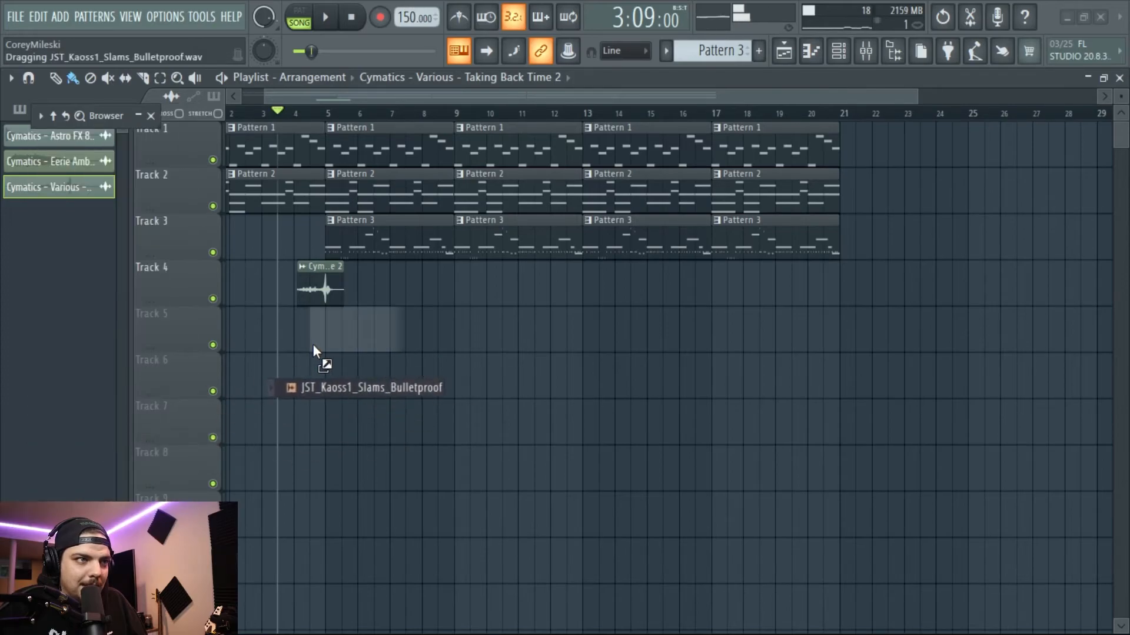
pyautogui.moveTo(317, 353); pyautogui.dragTo(364, 327)
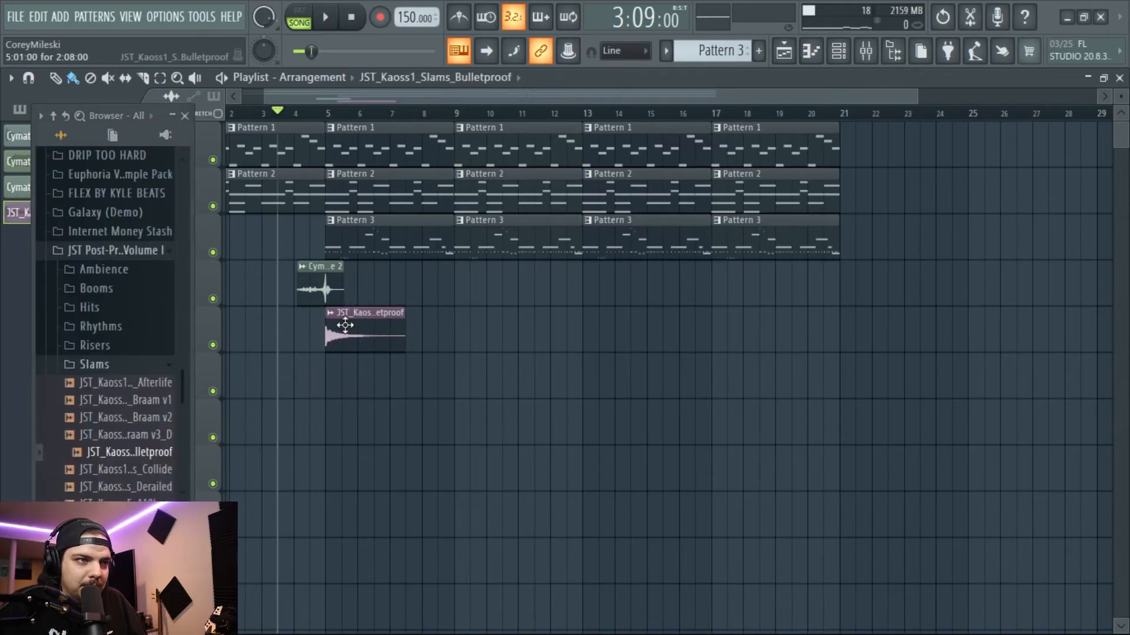
# Shorten the Bulletproof slam's length in its sample settings
pyautogui.doubleClick(366, 328)
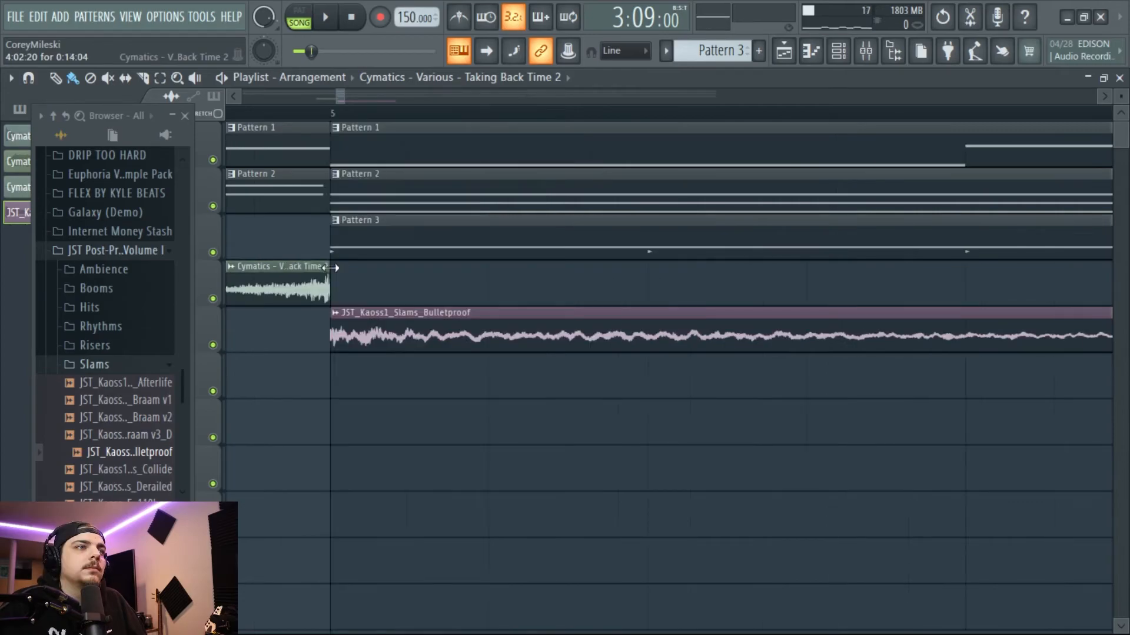
pyautogui.click(324, 15)
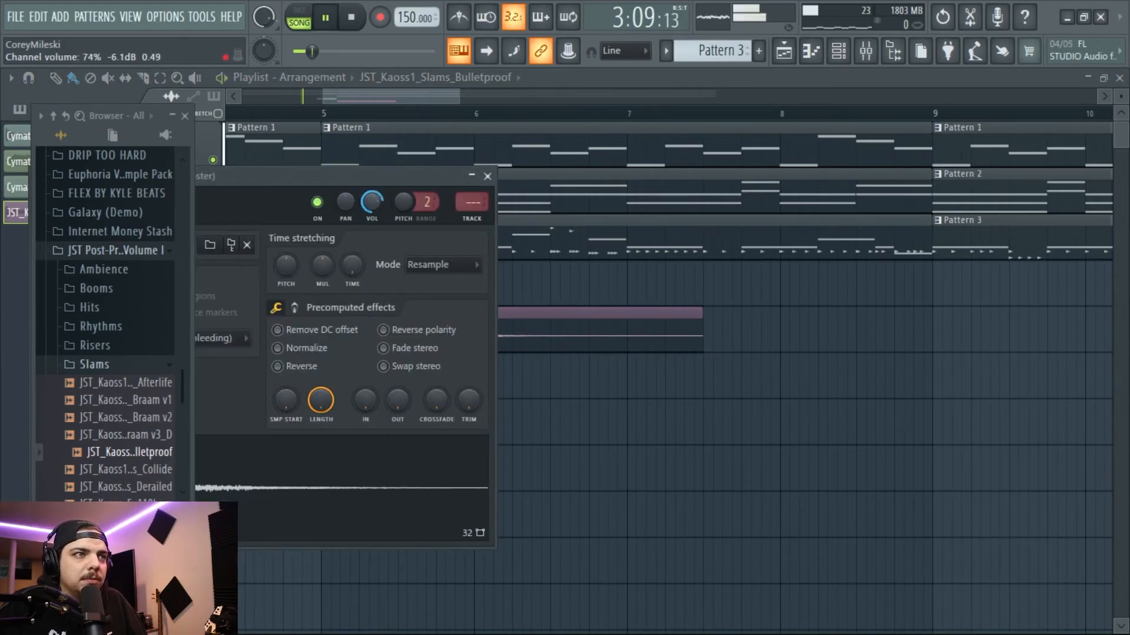
pyautogui.click(487, 175)
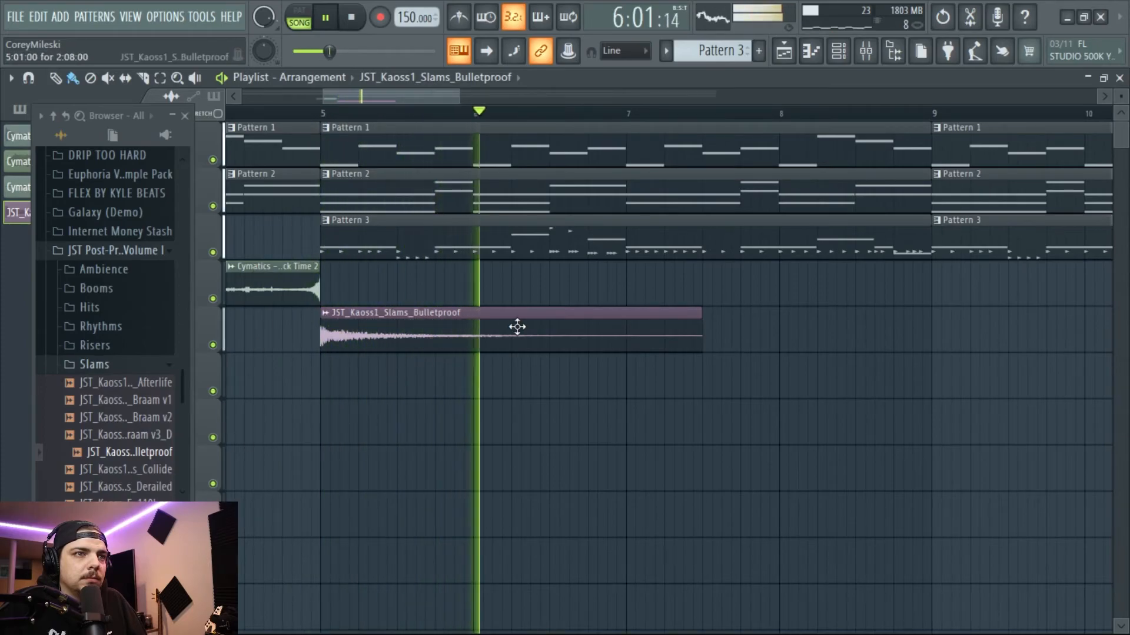
pyautogui.scroll(-3)
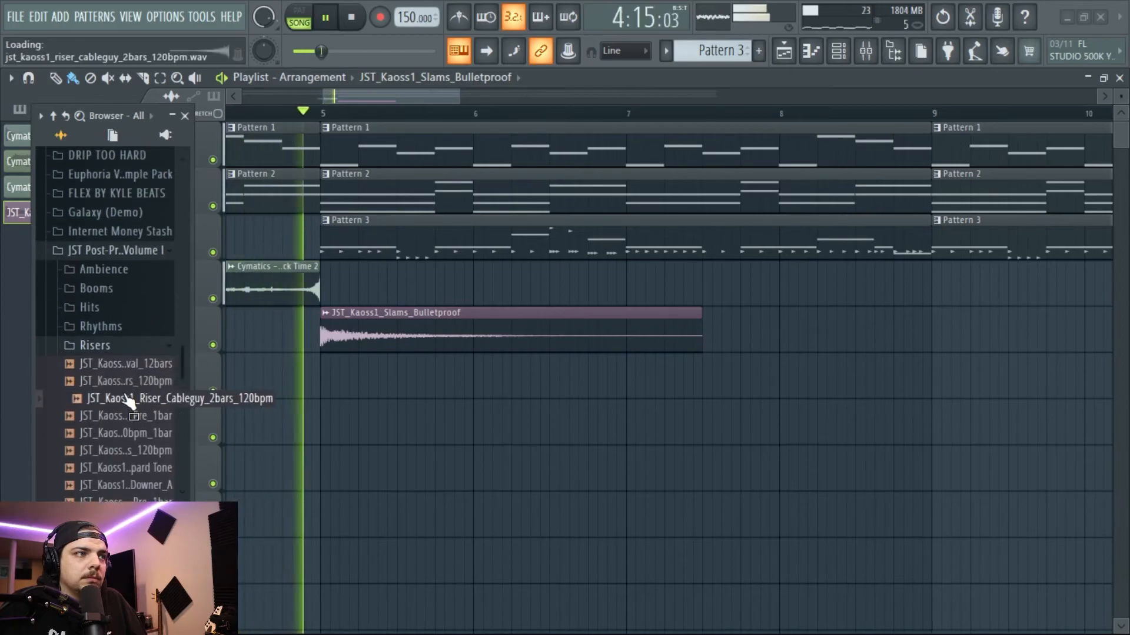
# Place Riser_Derailed_Pre_120bpm_1bar on Track 6, ending at bar 5
pyautogui.click(185, 432)
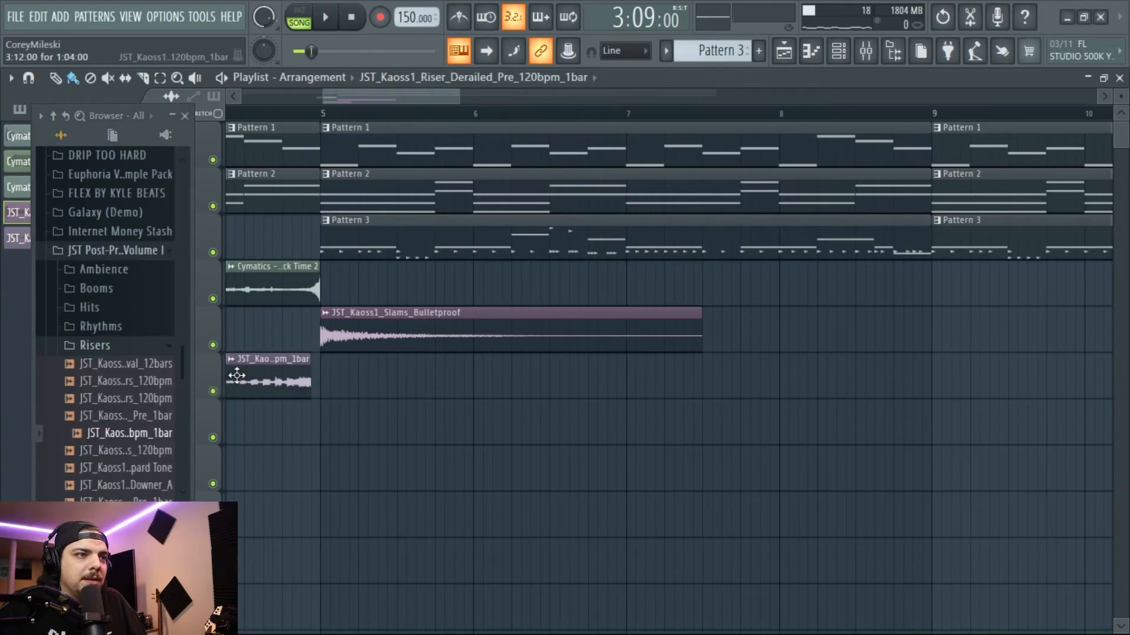
pyautogui.click(325, 16)
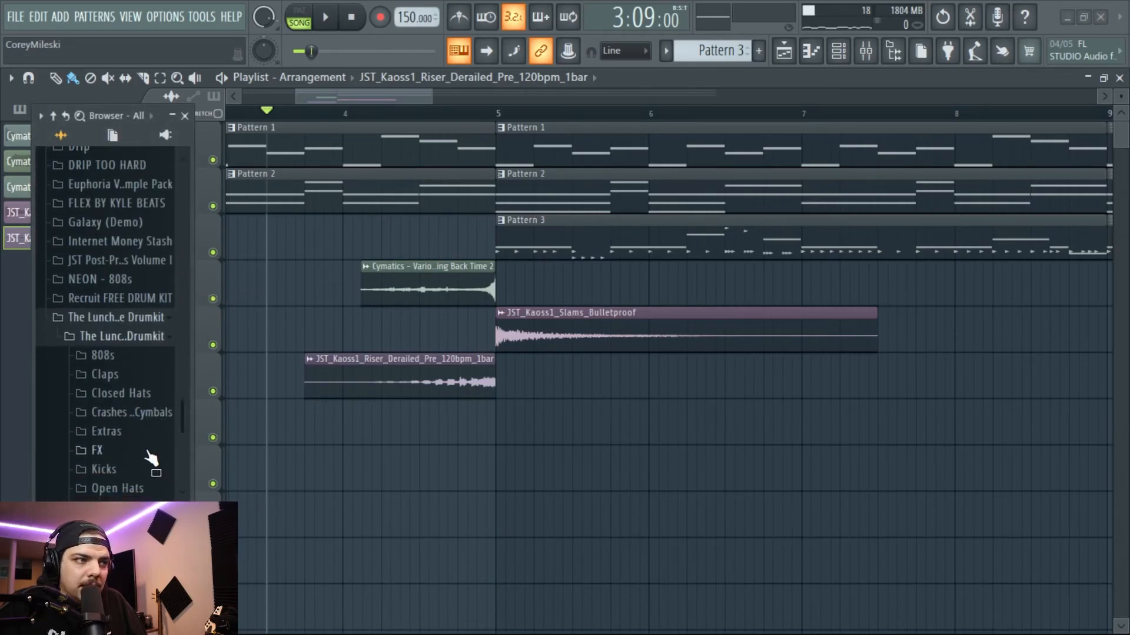
pyautogui.moveTo(141, 395)
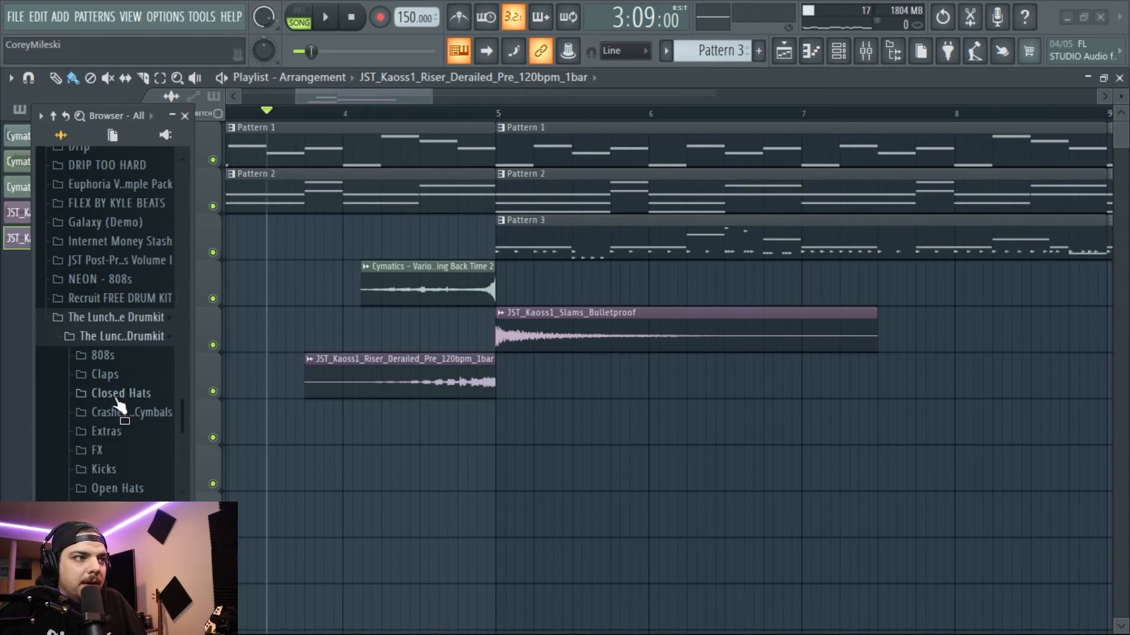
# Drag Best Crash from The Lunchbox Drumkit's Crashes & Cymbals onto Track 7 at bar 5
pyautogui.click(136, 412)
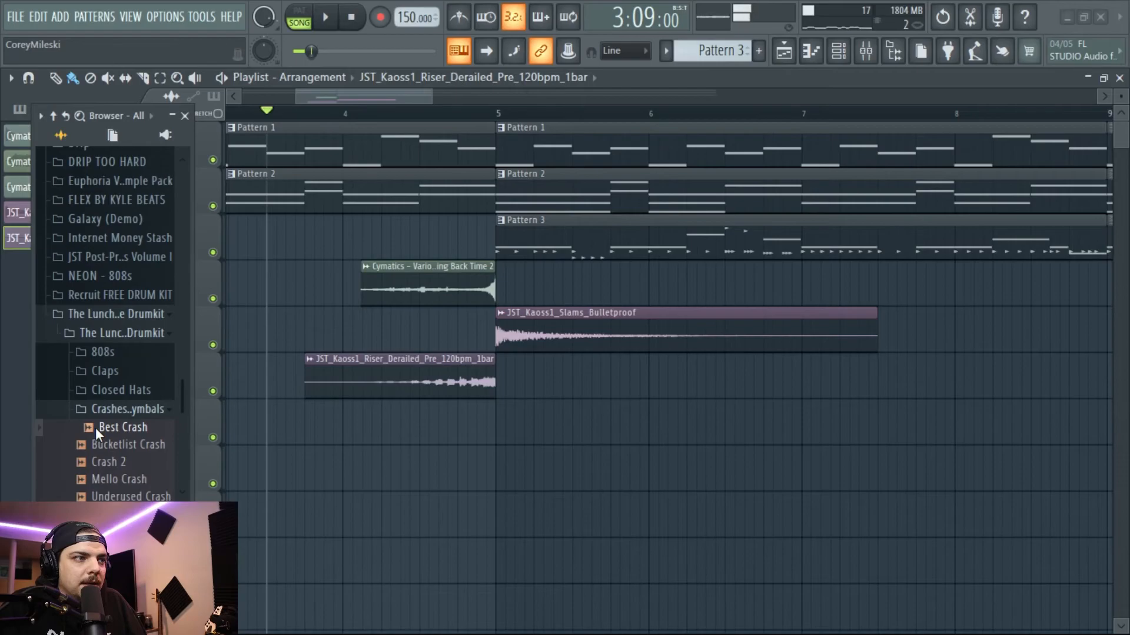
pyautogui.moveTo(122, 426); pyautogui.dragTo(504, 433)
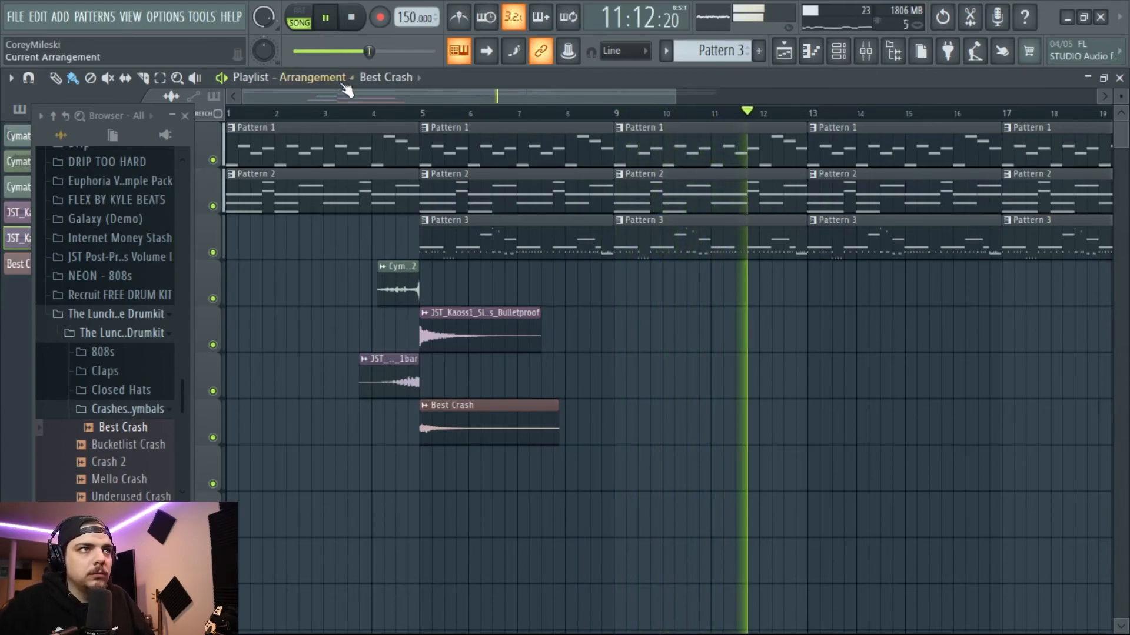
# Add a Pattern 1 clip at bar 21 on Track 1 and minimize FL Studio
pyautogui.hscroll(3)
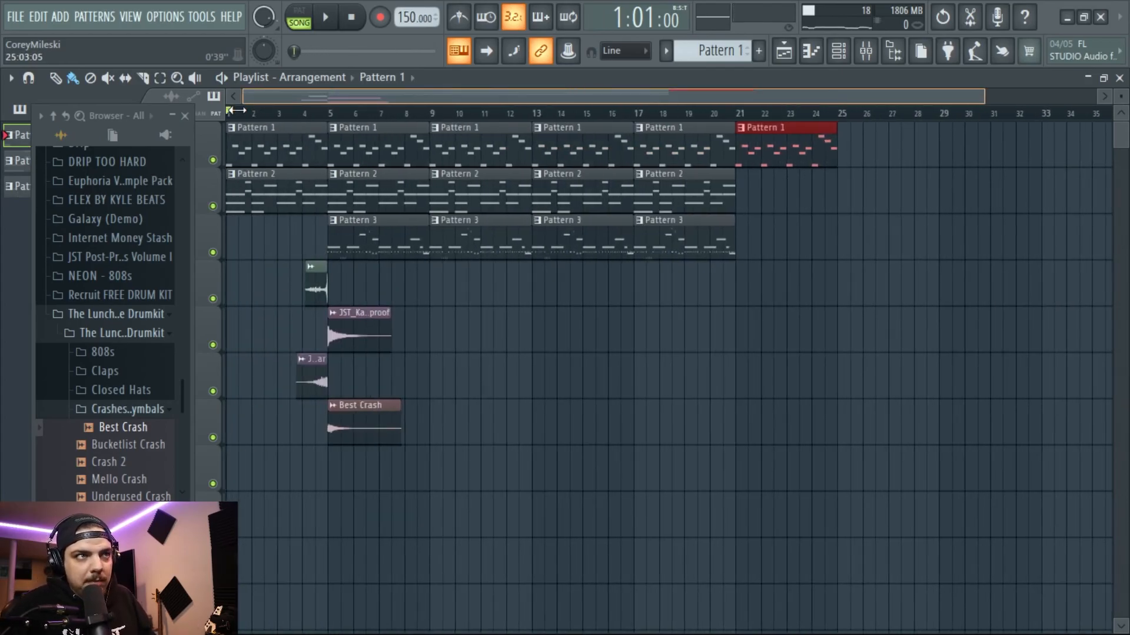
pyautogui.click(196, 78)
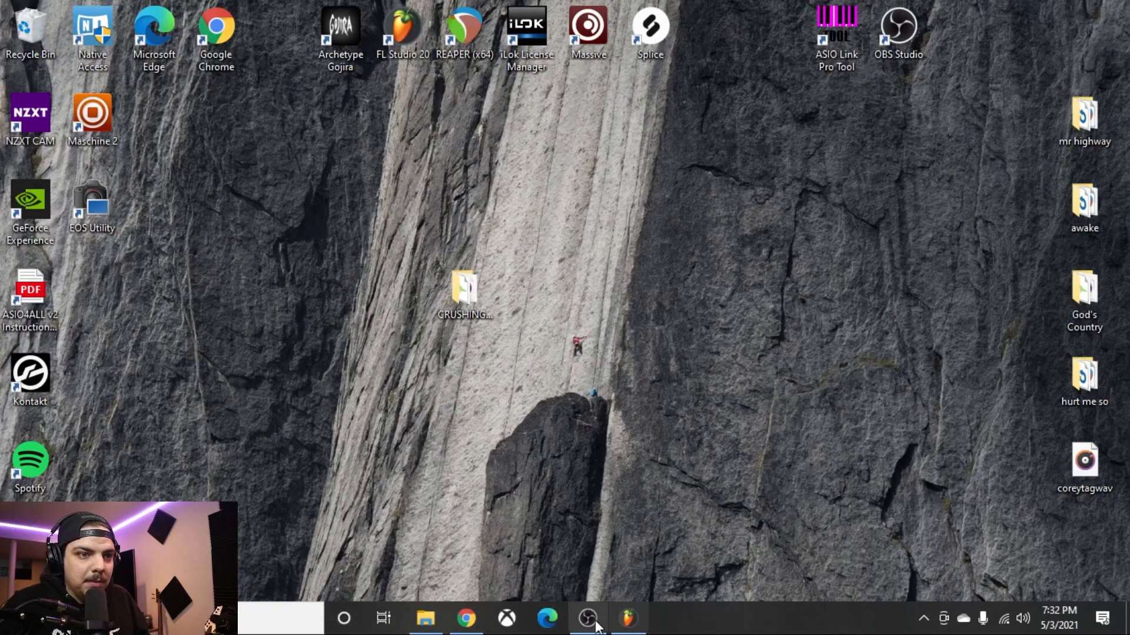
pyautogui.click(587, 619)
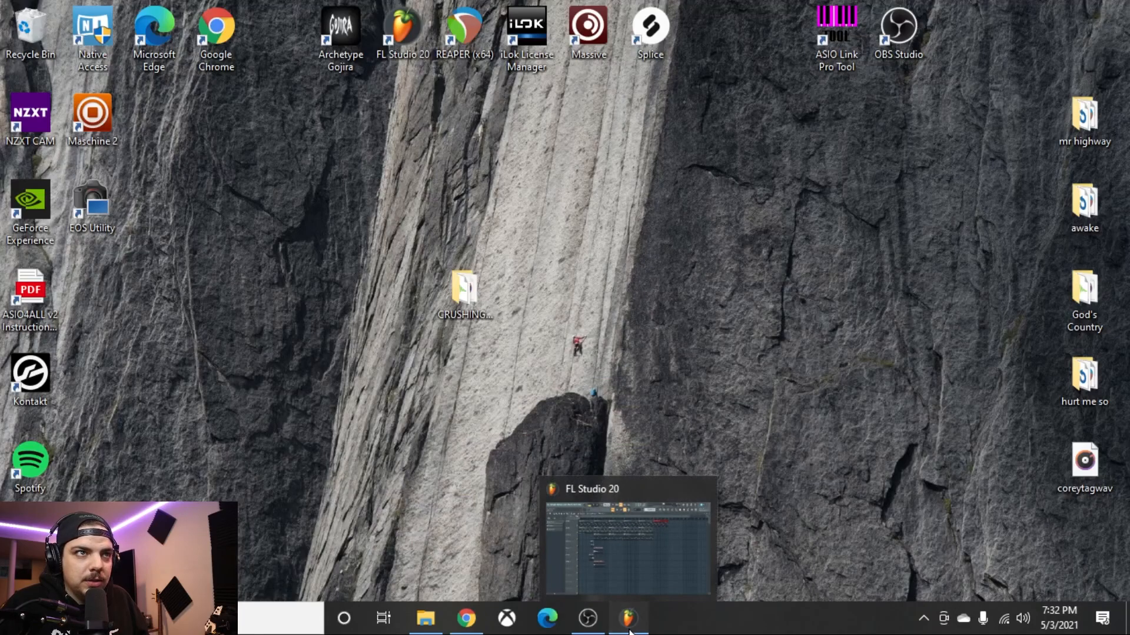
pyautogui.click(625, 618)
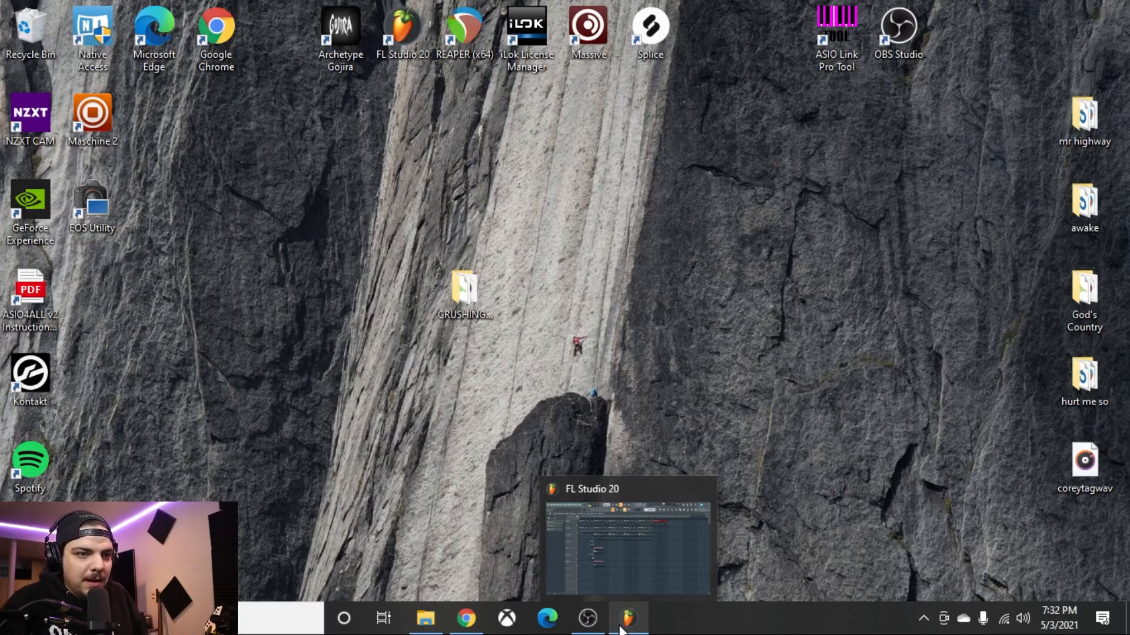
pyautogui.moveTo(685, 530)
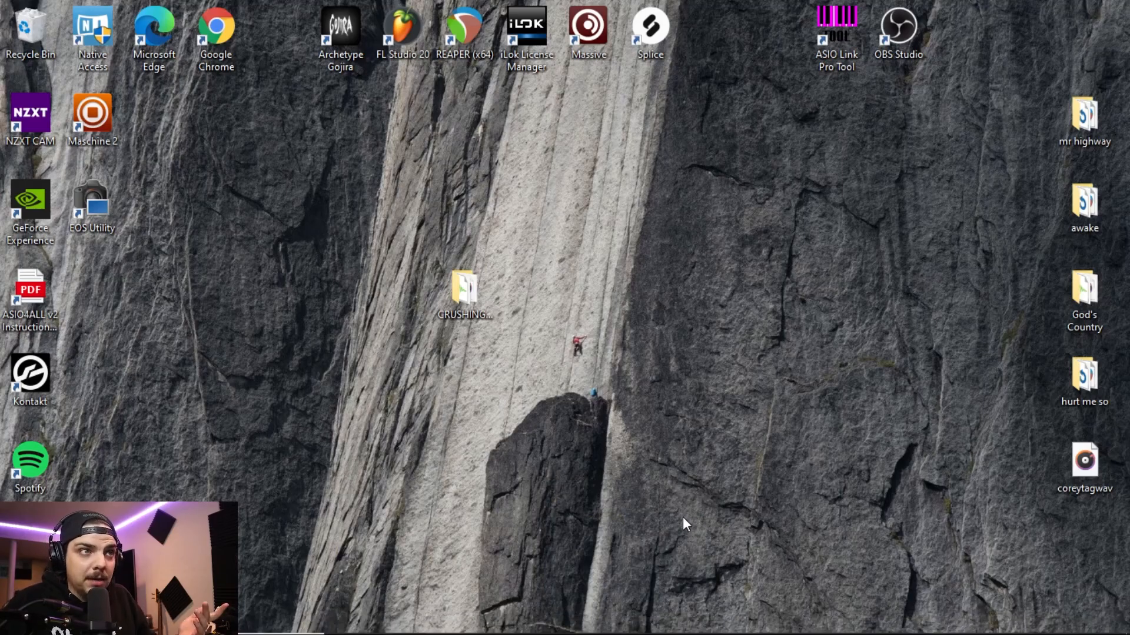
pyautogui.moveTo(737, 448)
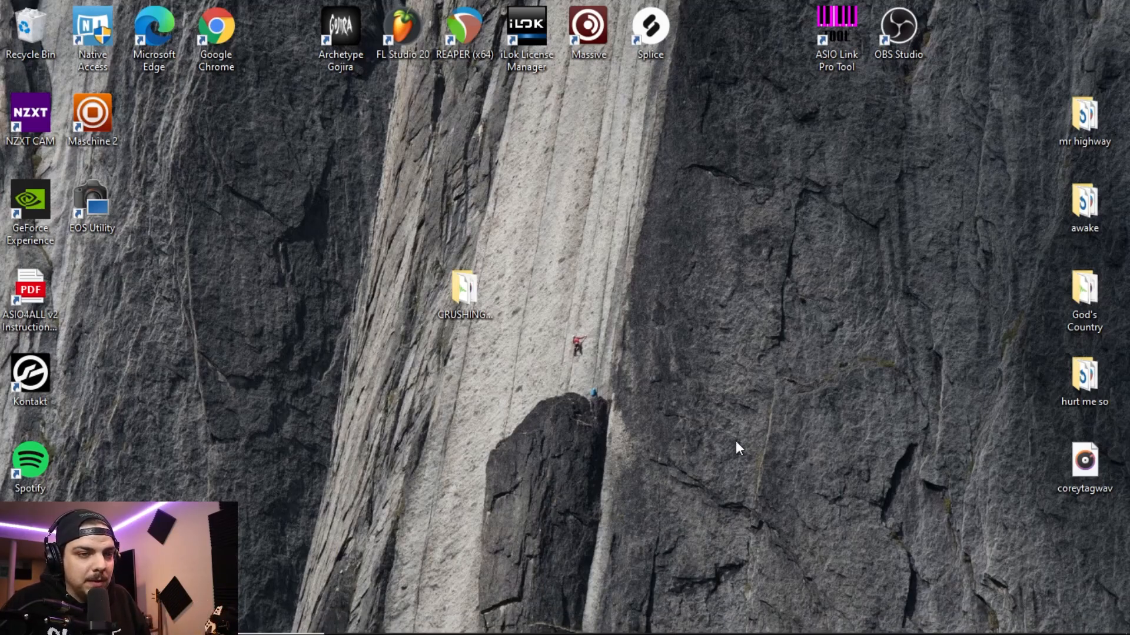